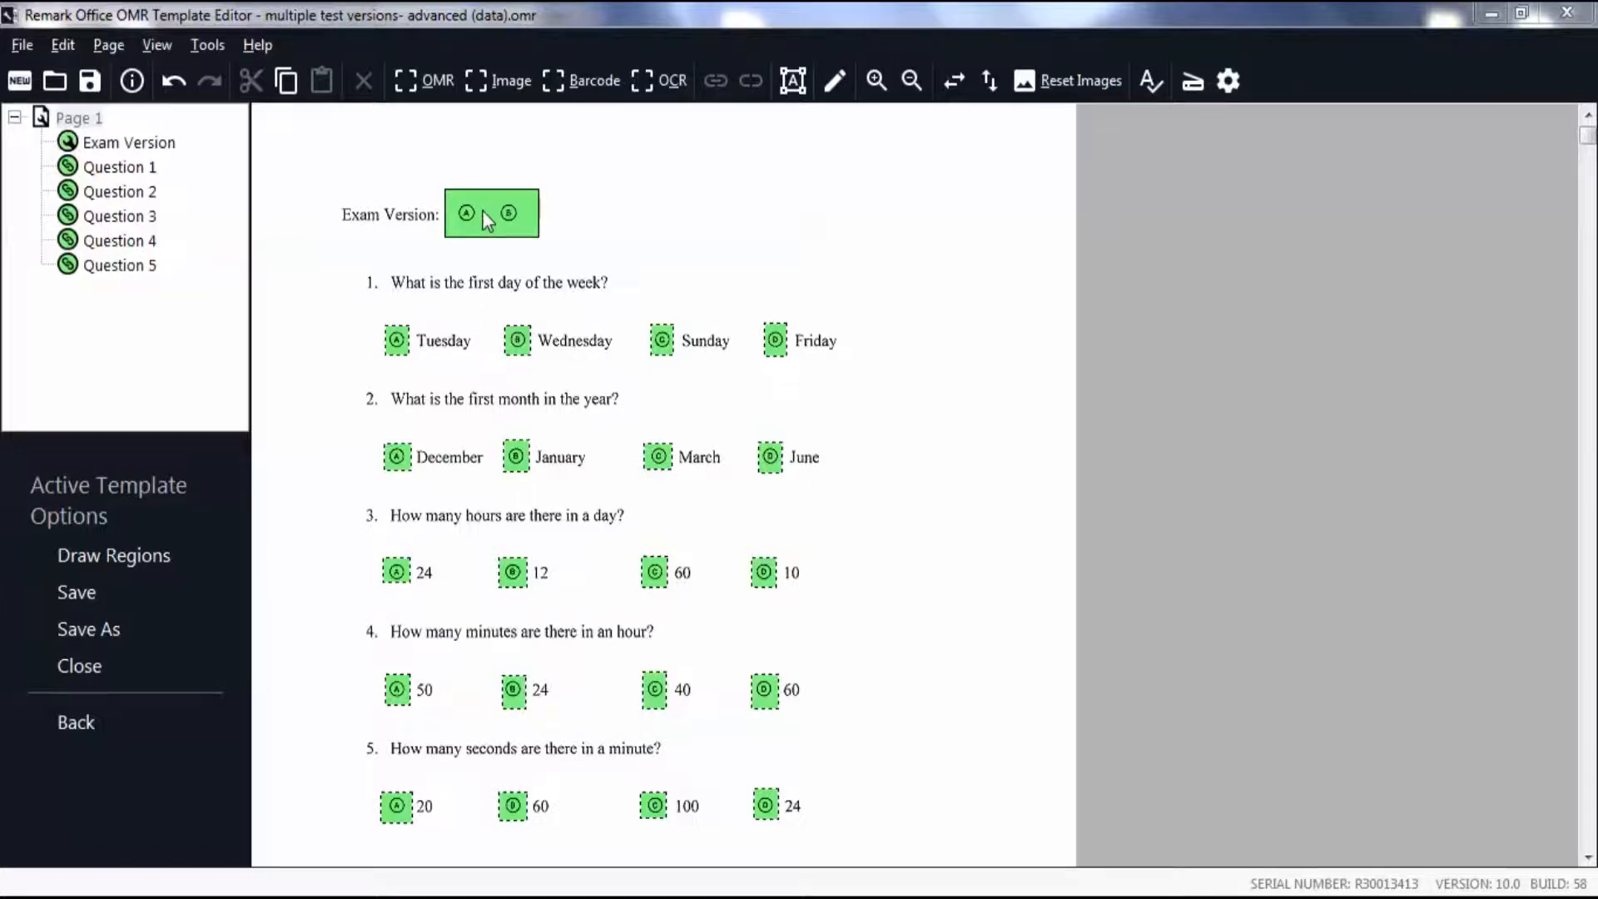
- Select the Exam Version region and bring up its Properties - OMR Region dialog
click(491, 214)
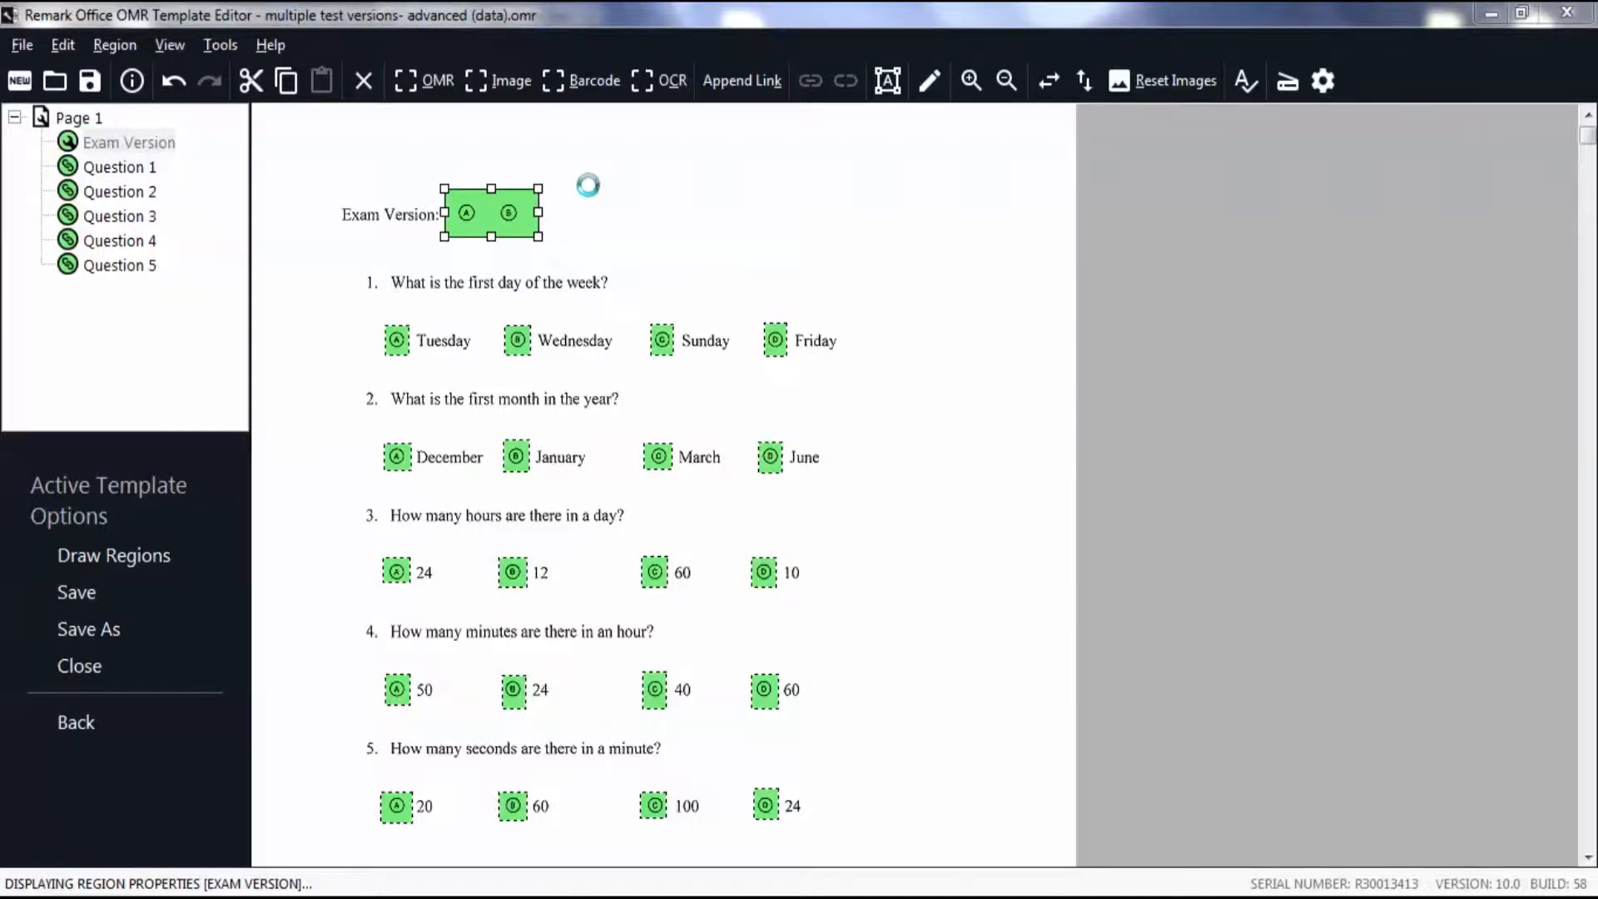
double_click(490, 213)
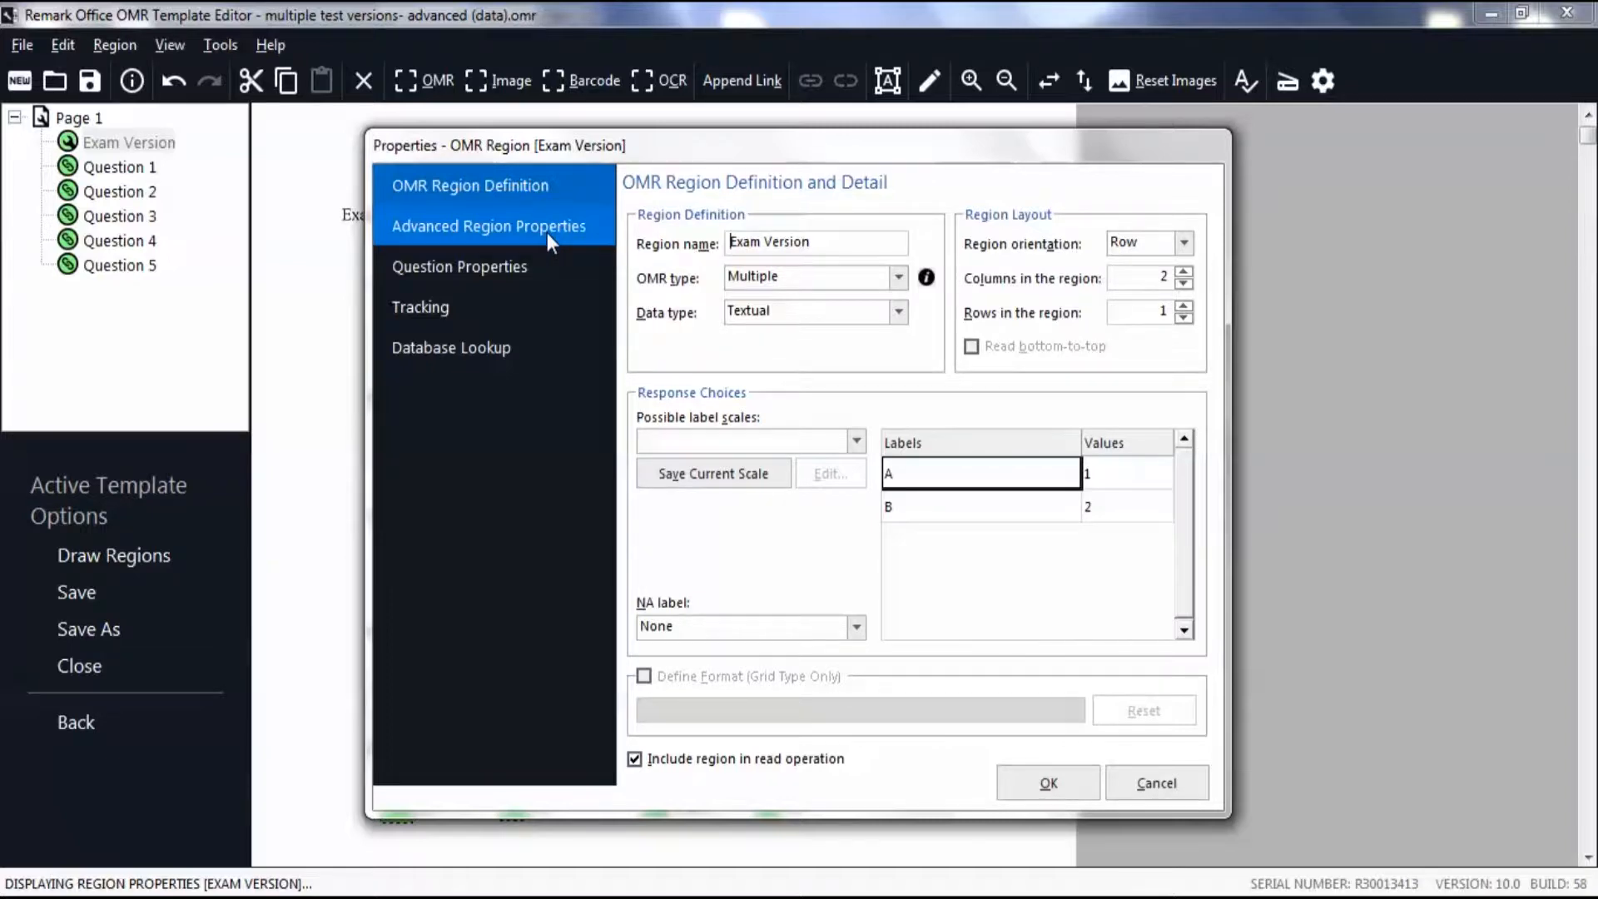
- Confirm 'Designate as test version ID' under Advanced Region Properties and accept with OK
click(487, 226)
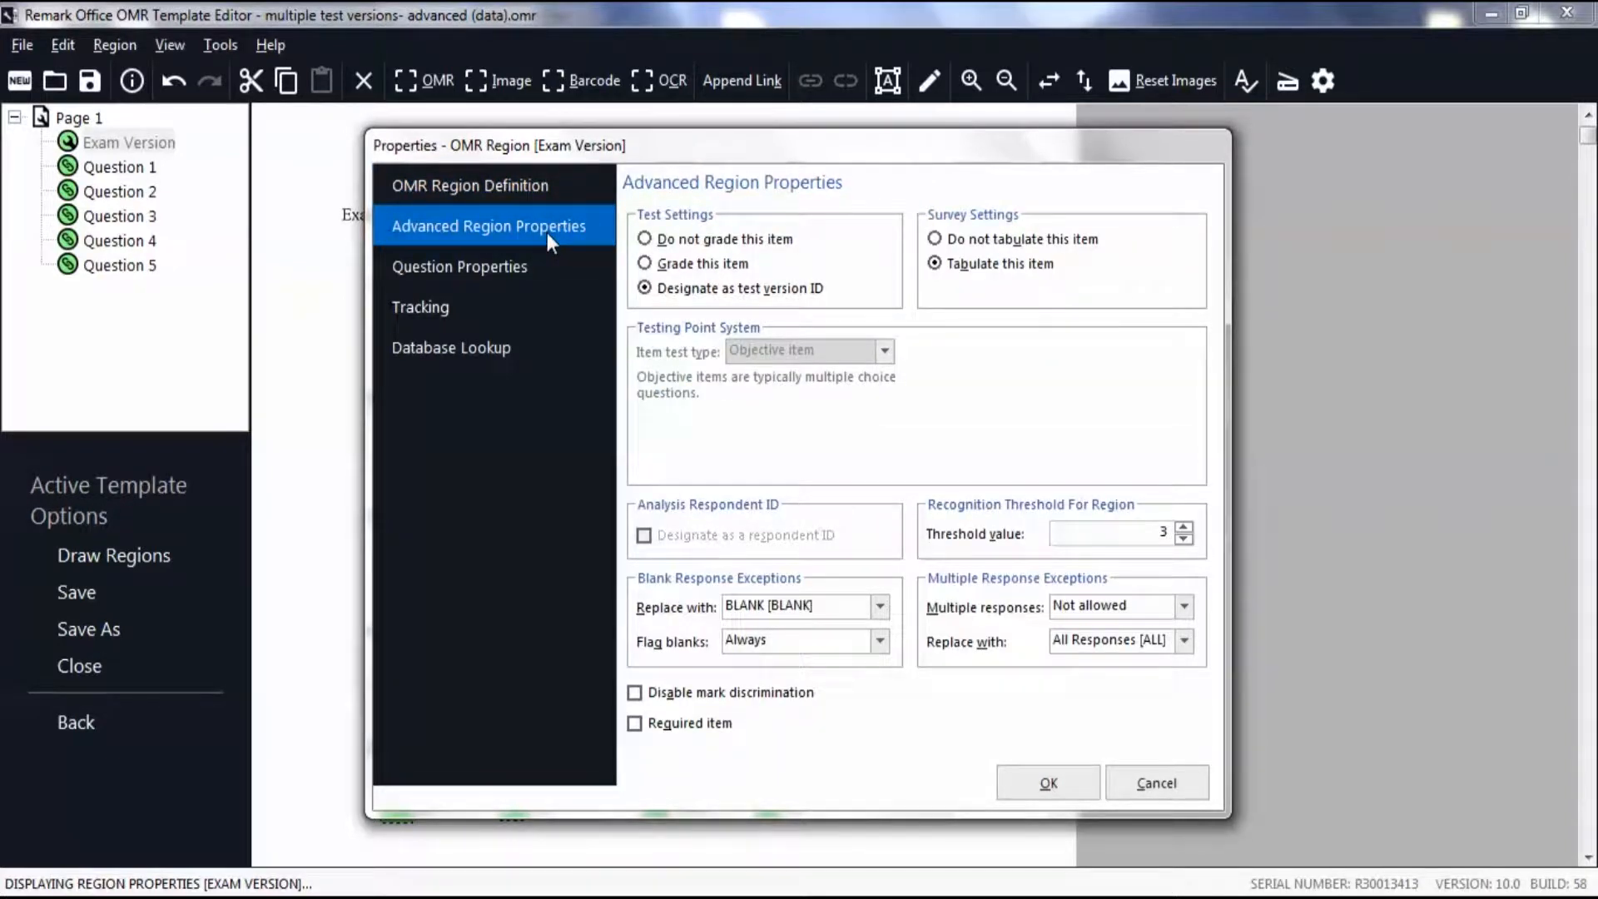
mouse_move(621, 228)
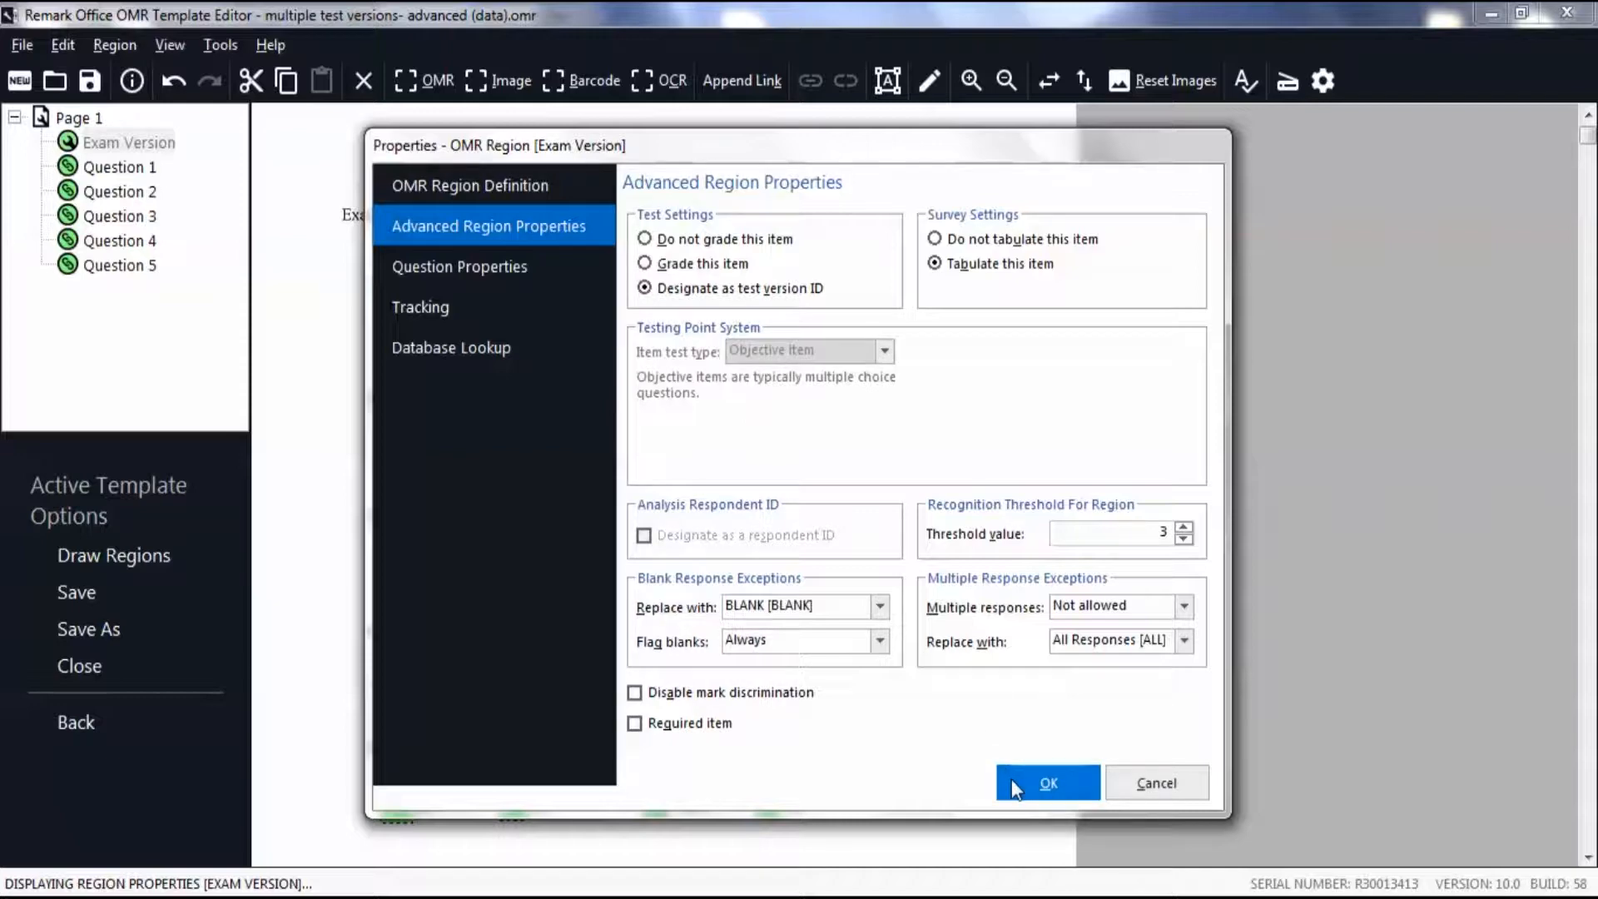
click(1048, 782)
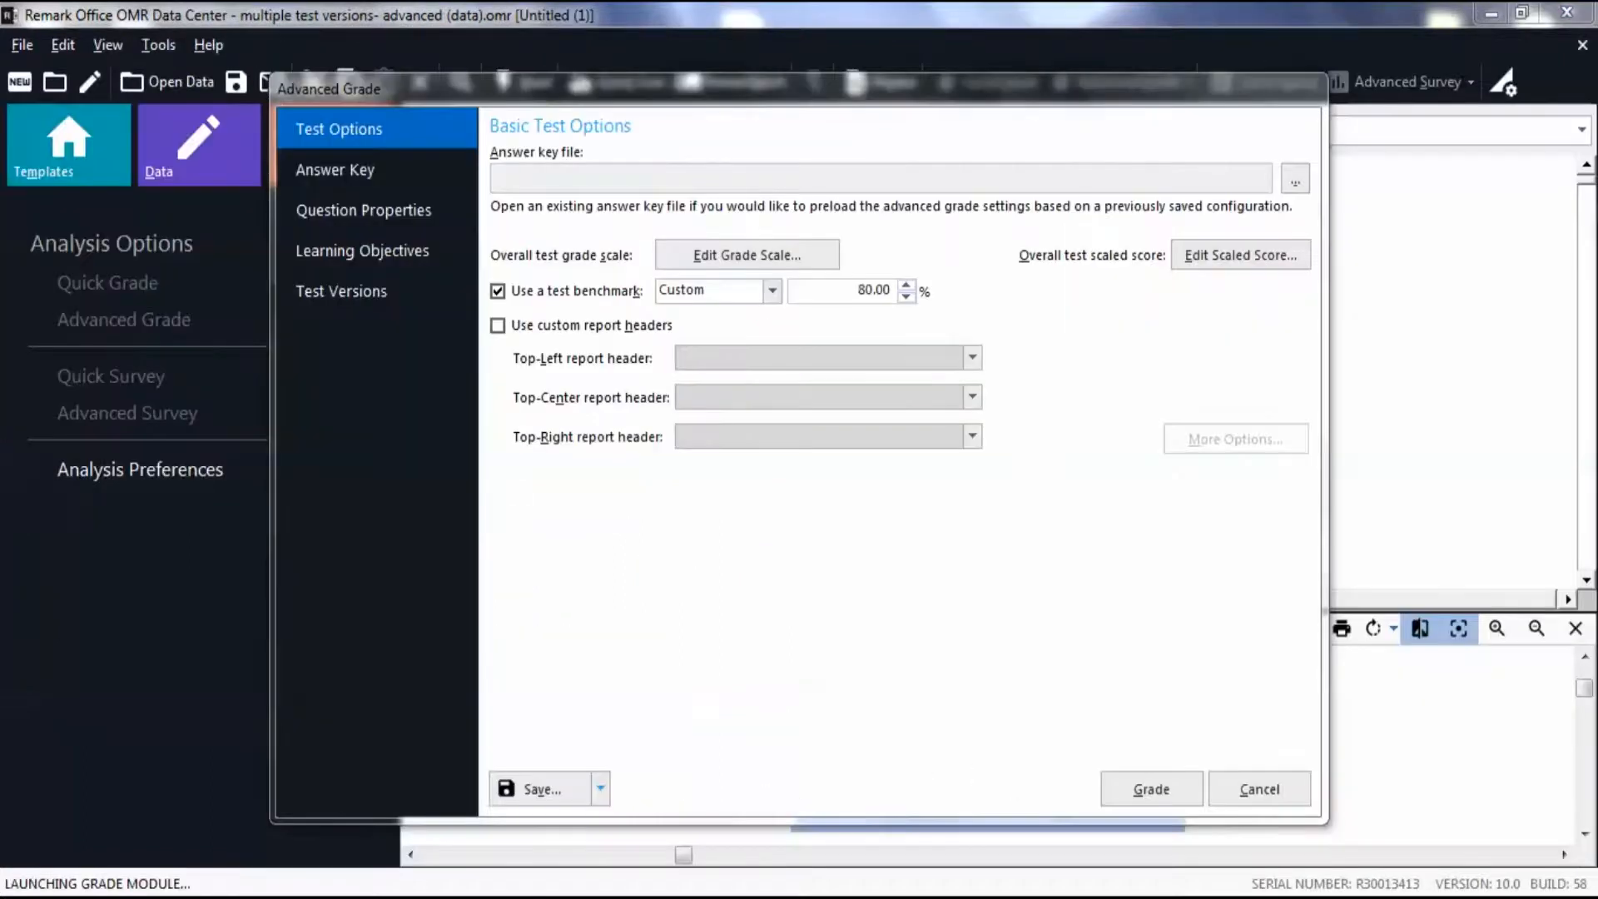
mouse_move(396, 693)
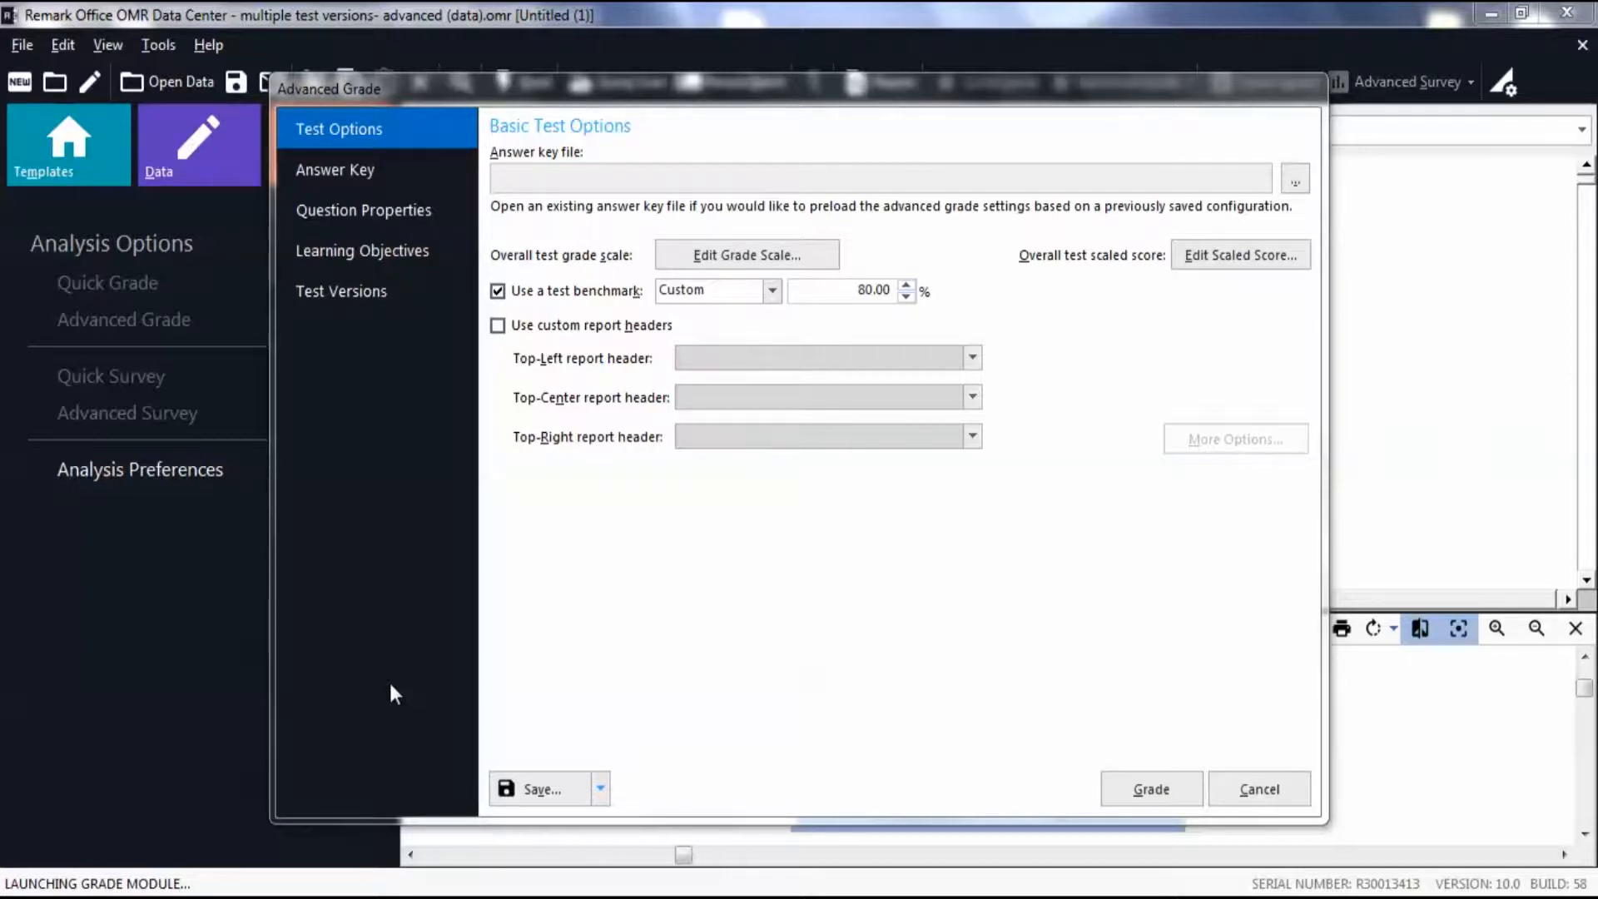
mouse_move(407, 674)
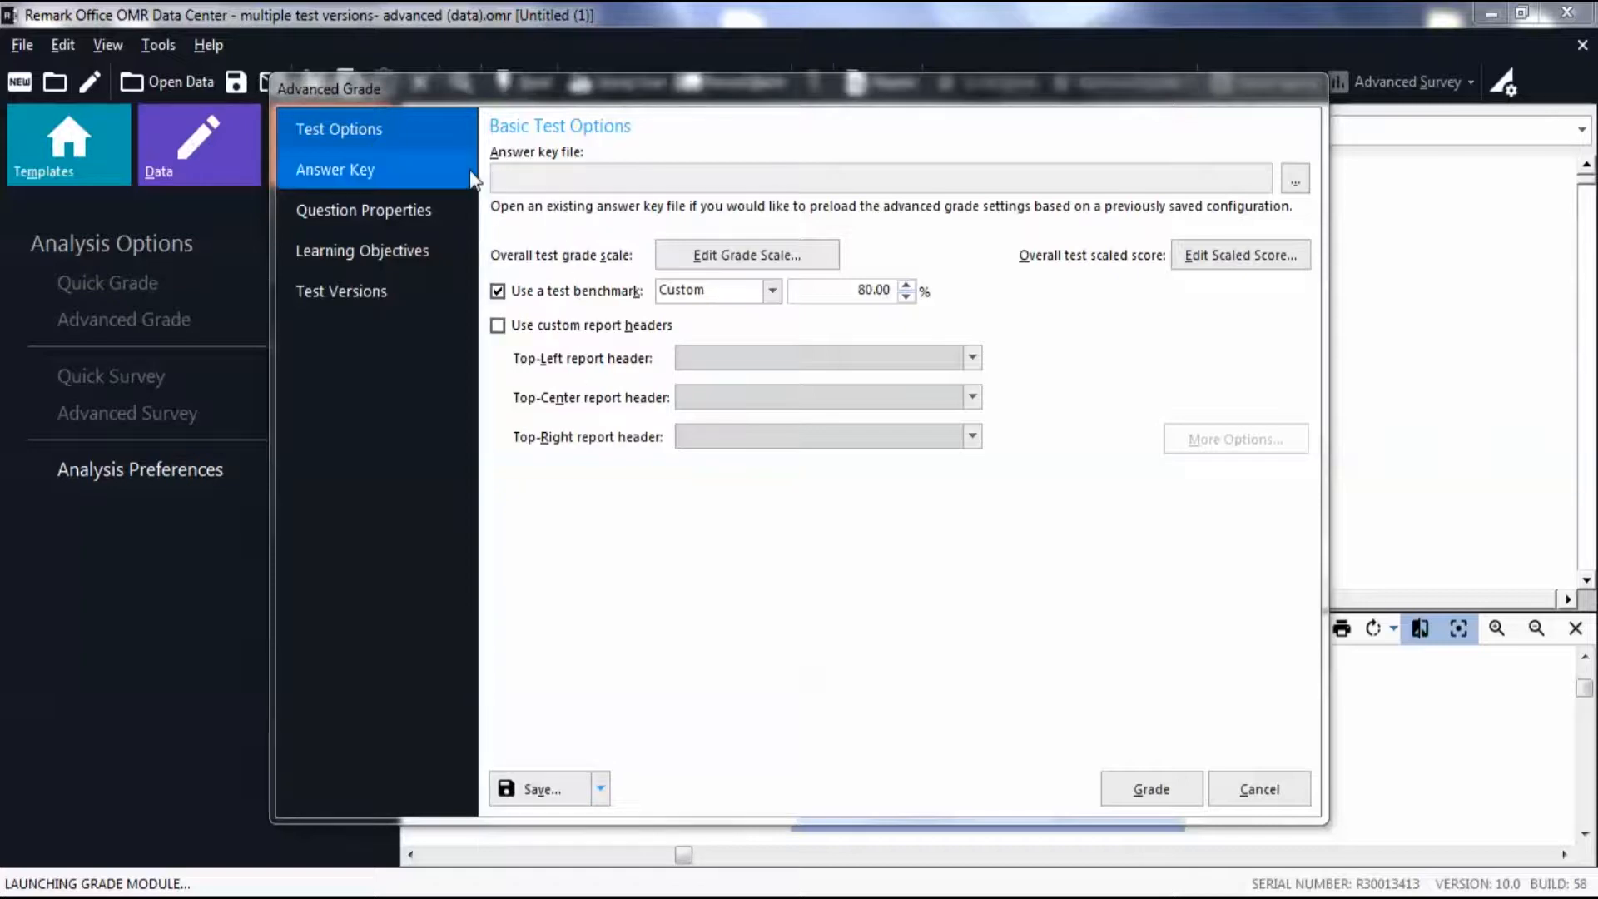
mouse_move(413, 175)
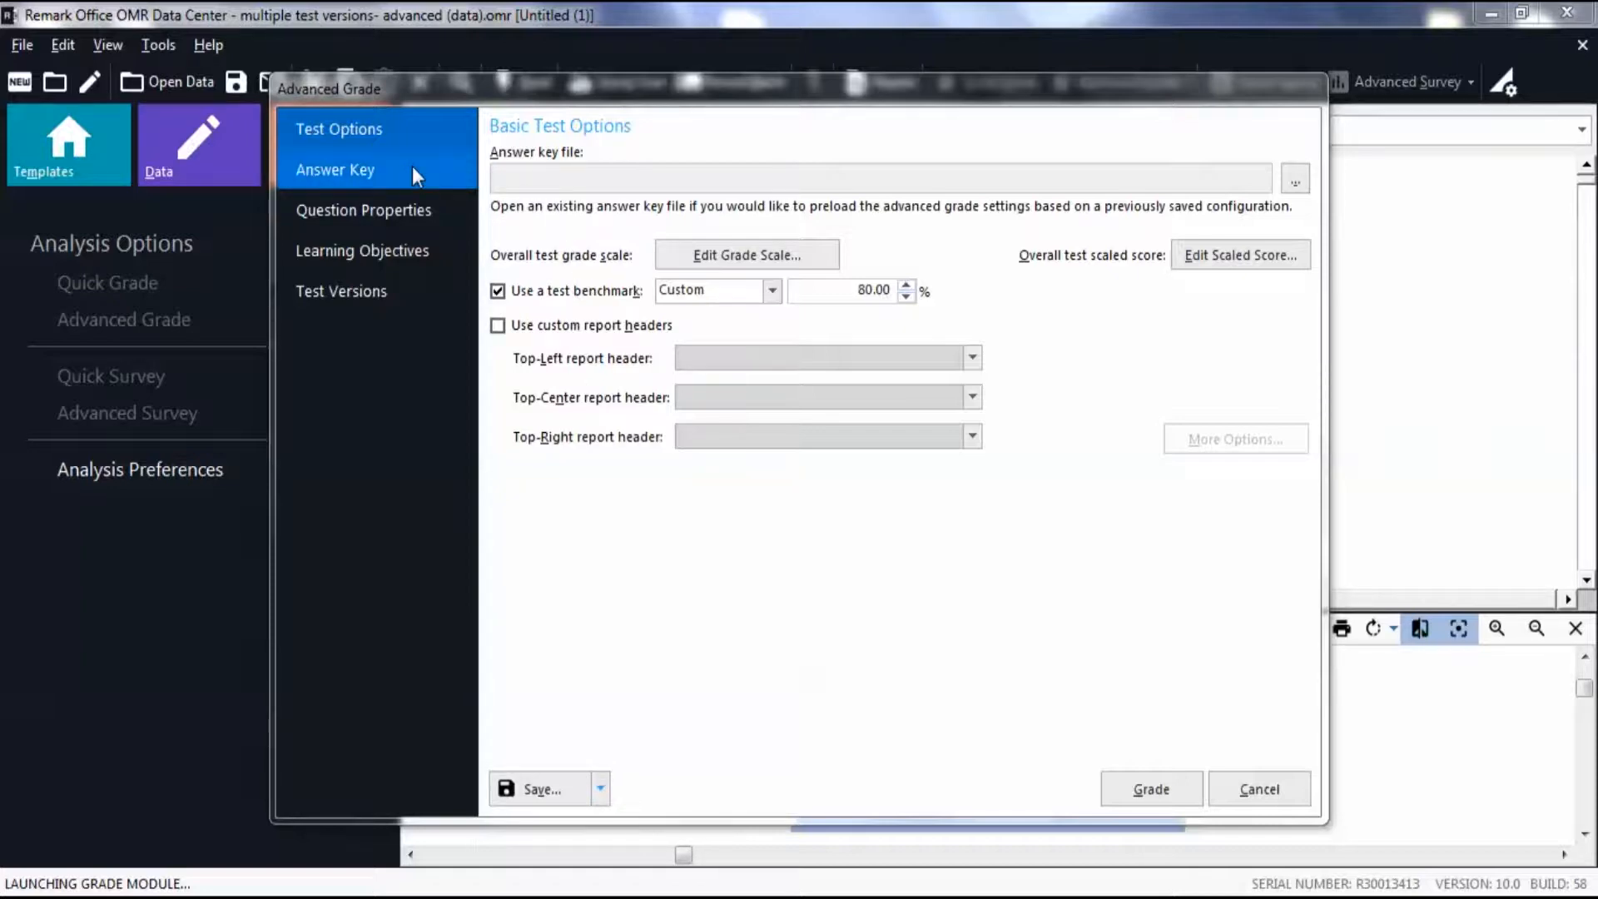
- Import the answer key from Data Set (Grid) Row 1, yielding version A with answers C, B, A, D, B
click(335, 169)
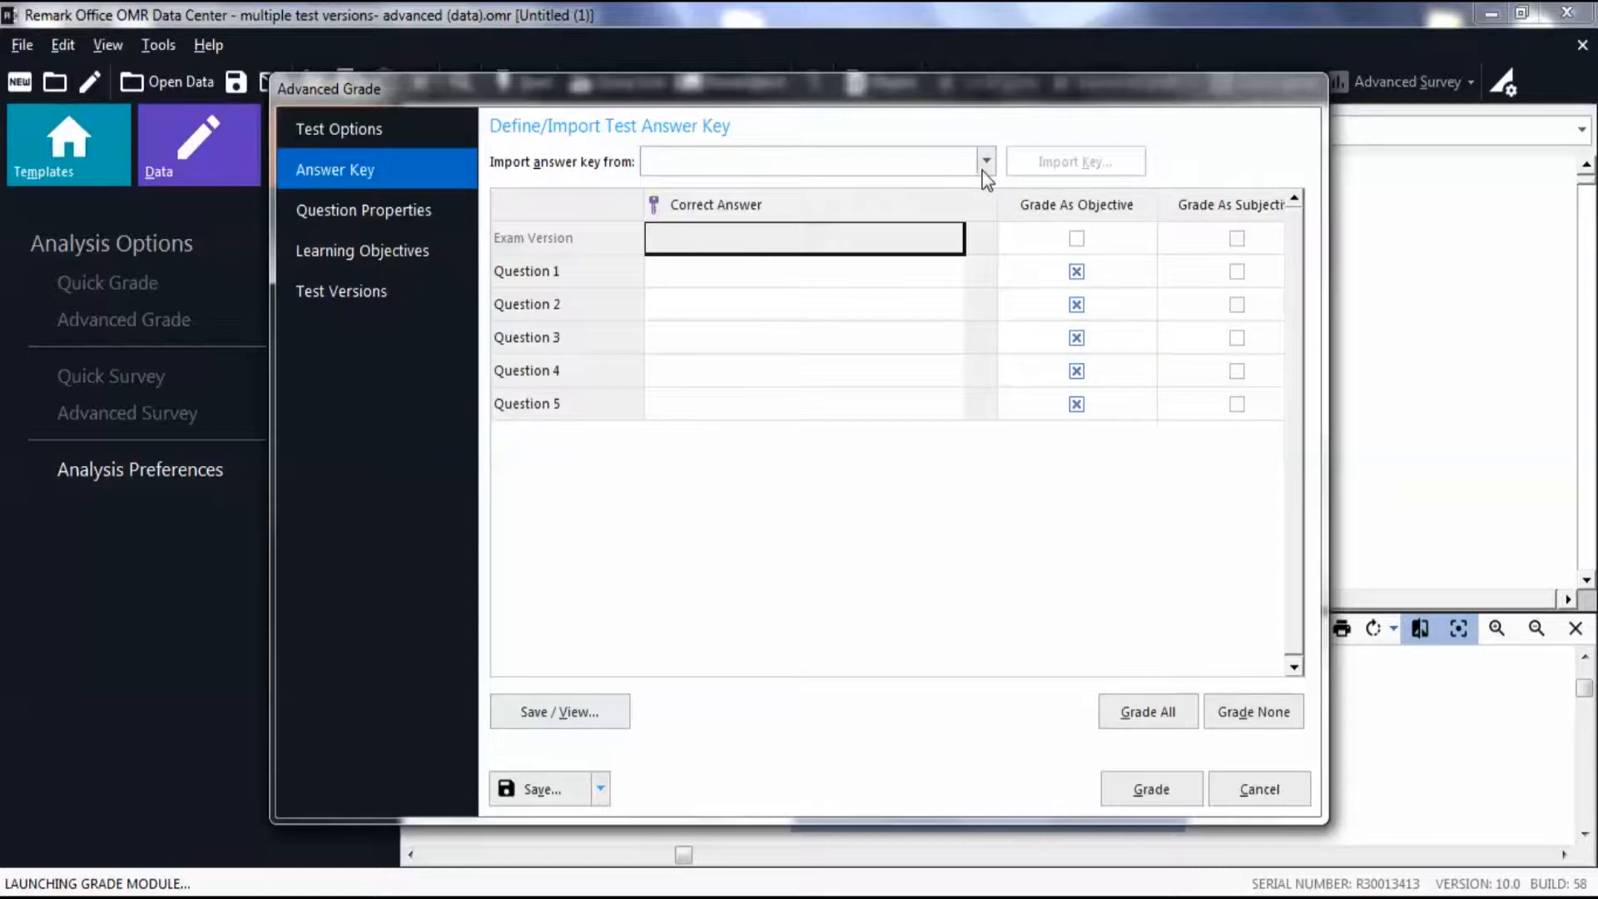
click(984, 161)
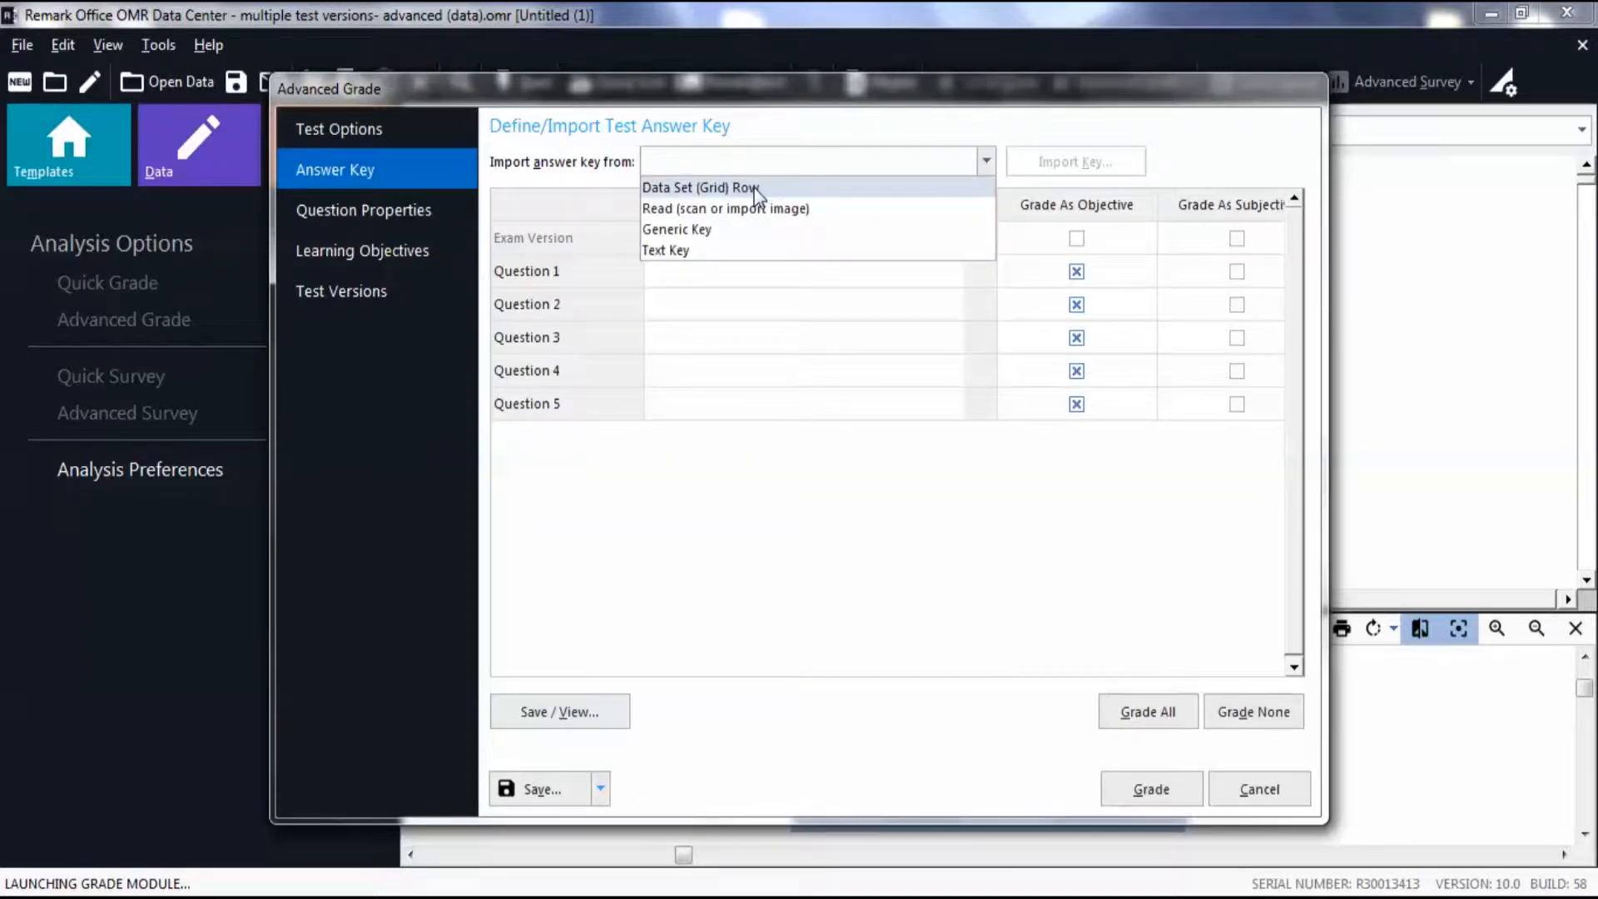
click(700, 187)
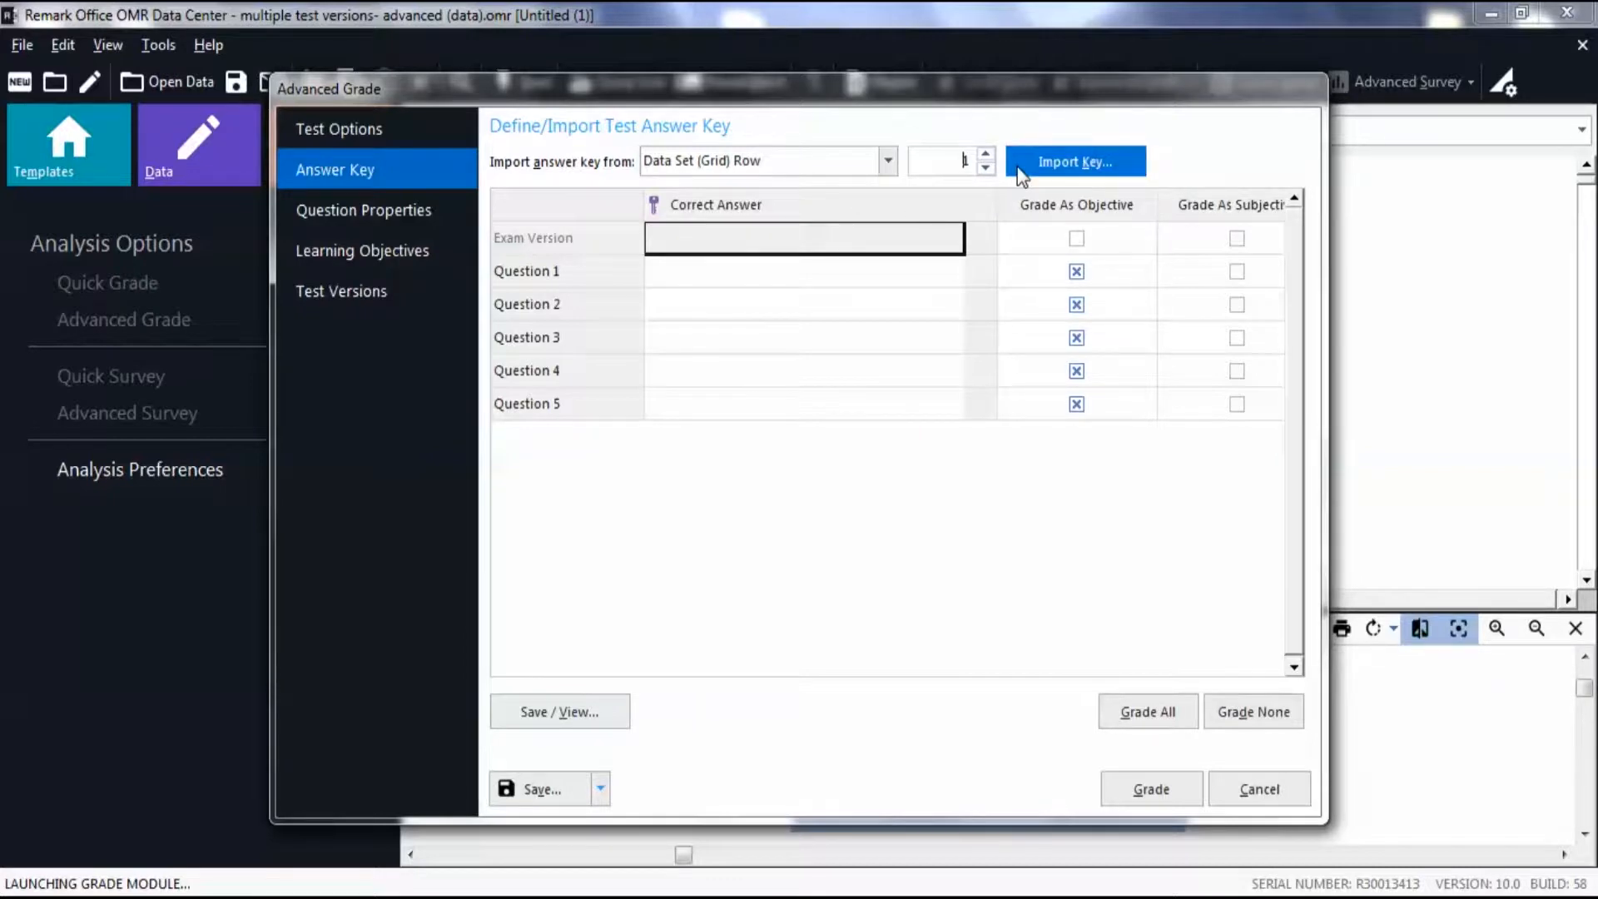
click(1073, 162)
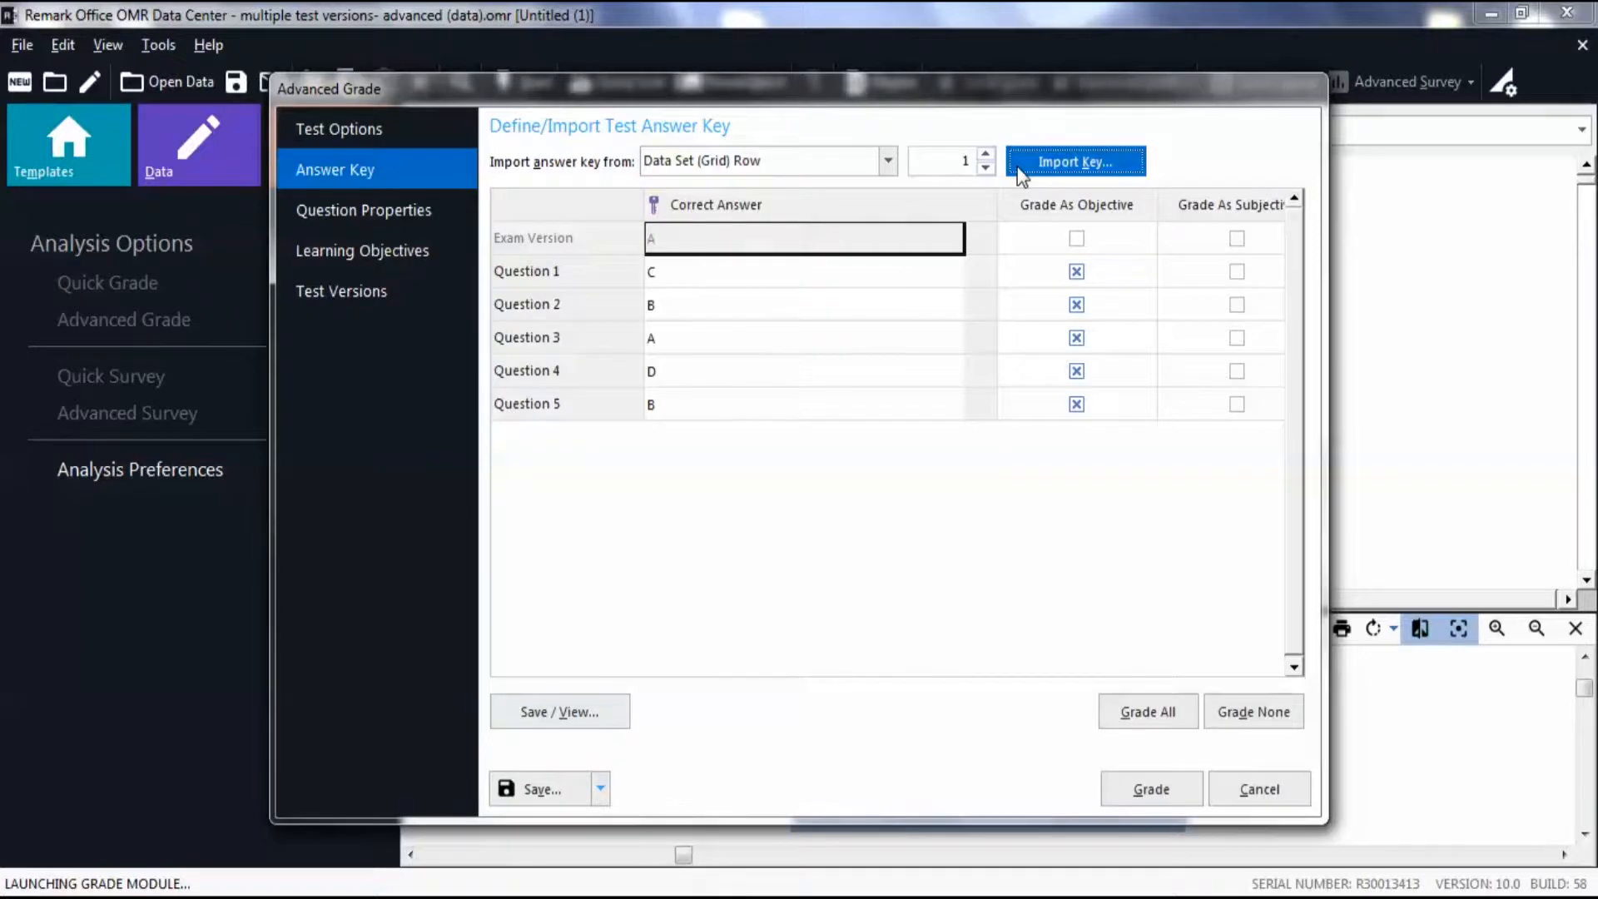
mouse_move(1019, 193)
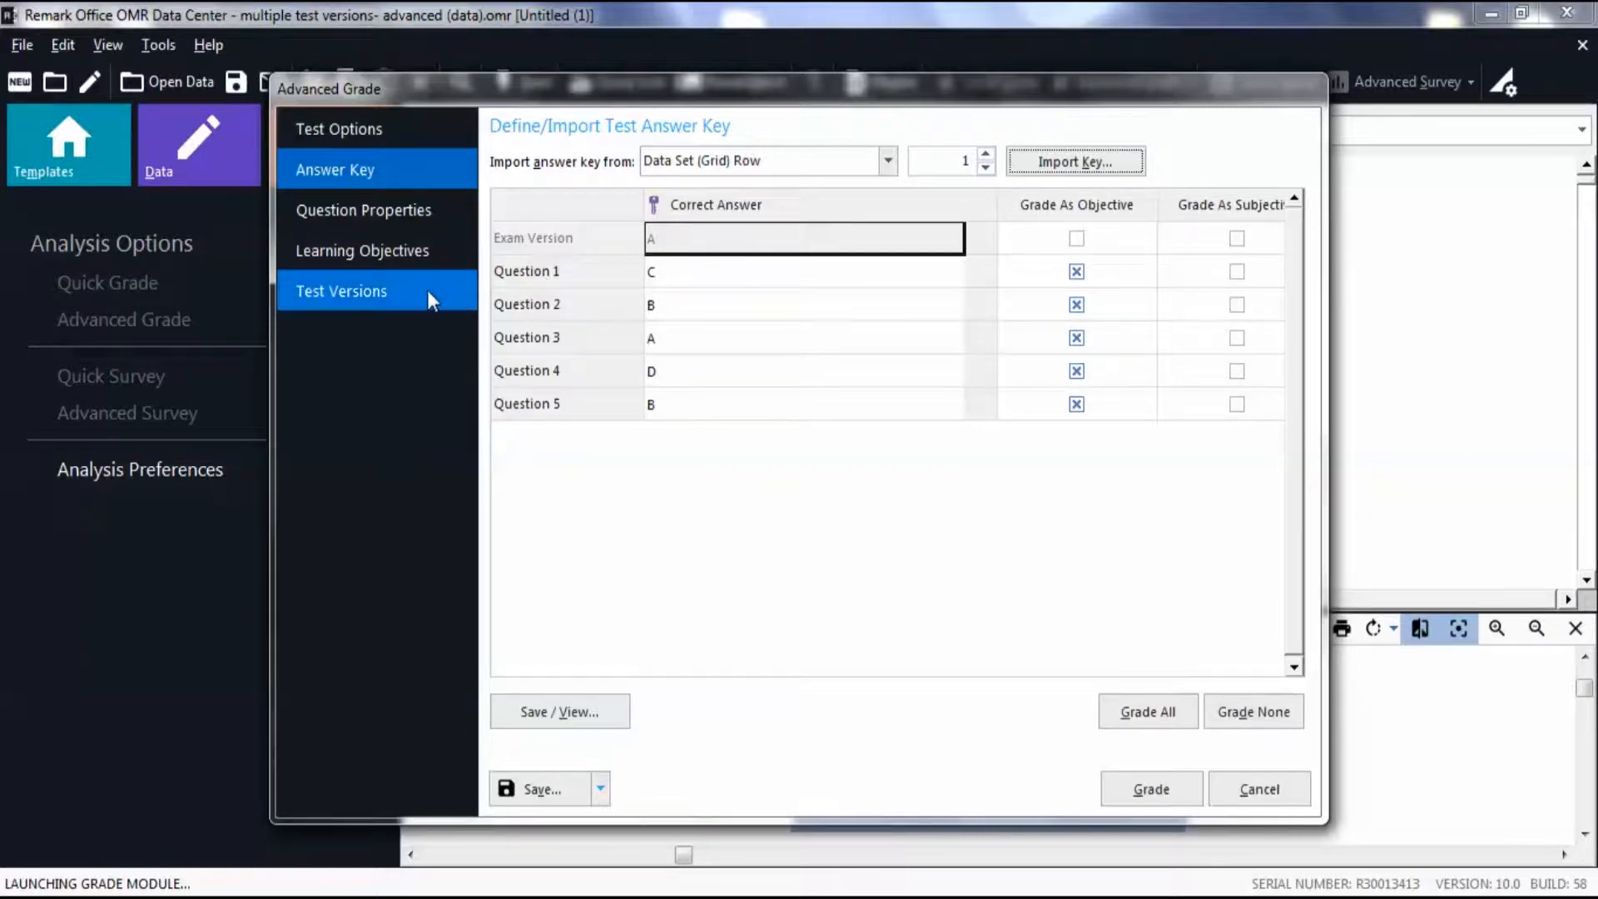
mouse_move(418, 298)
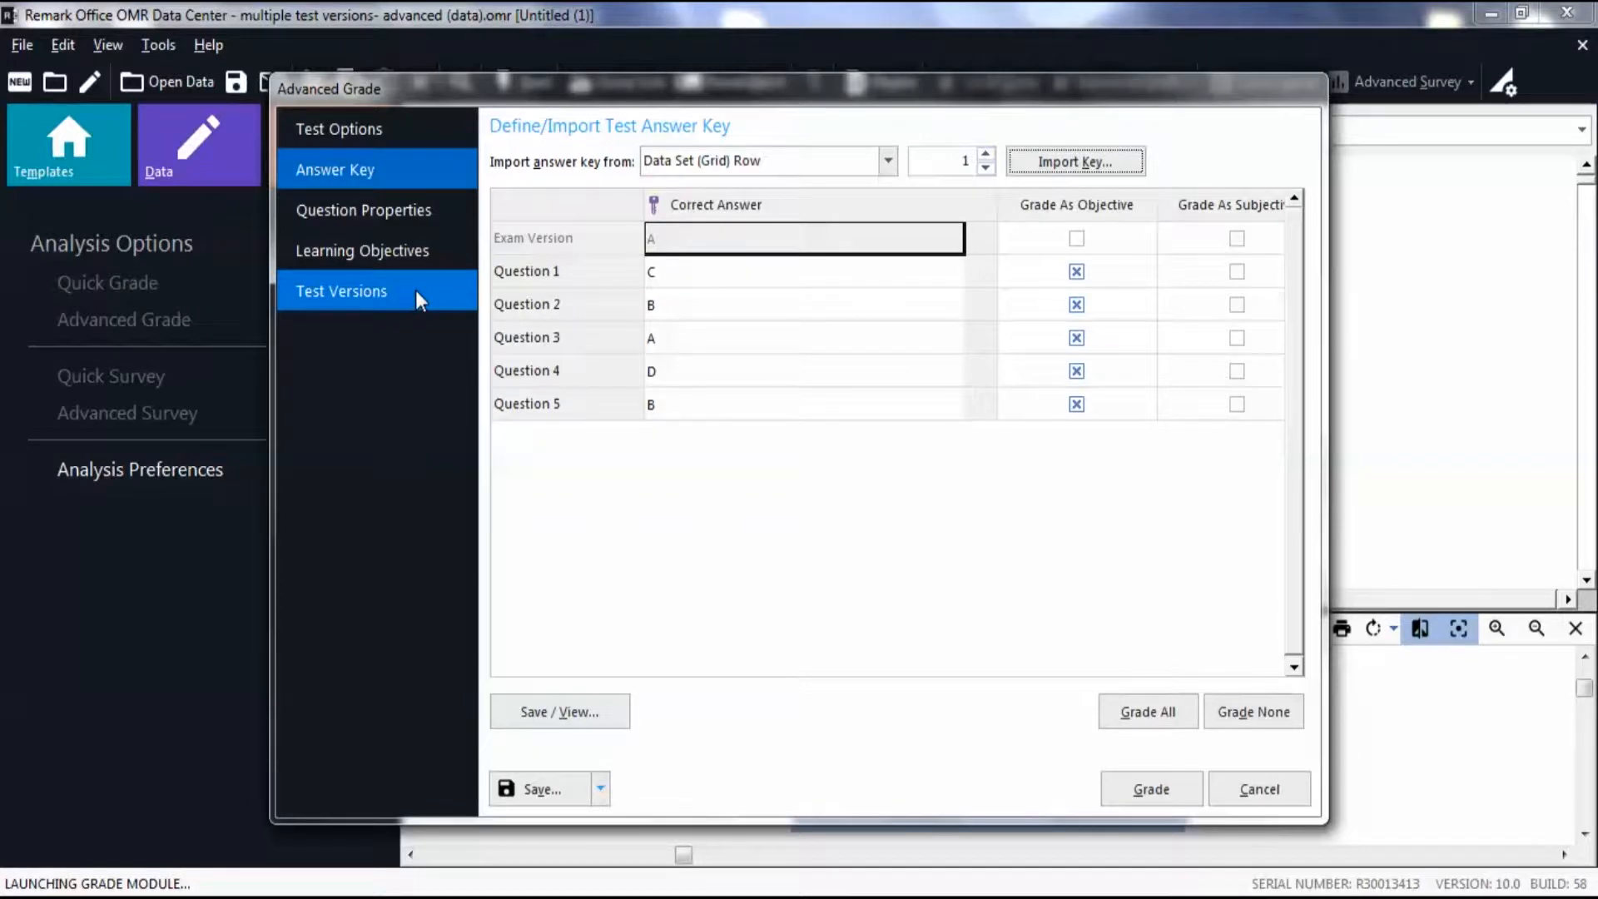
- Enable 'Define multiple test versions' on the Test Versions page, showing Key 1 as C, B, A, D, B
click(340, 289)
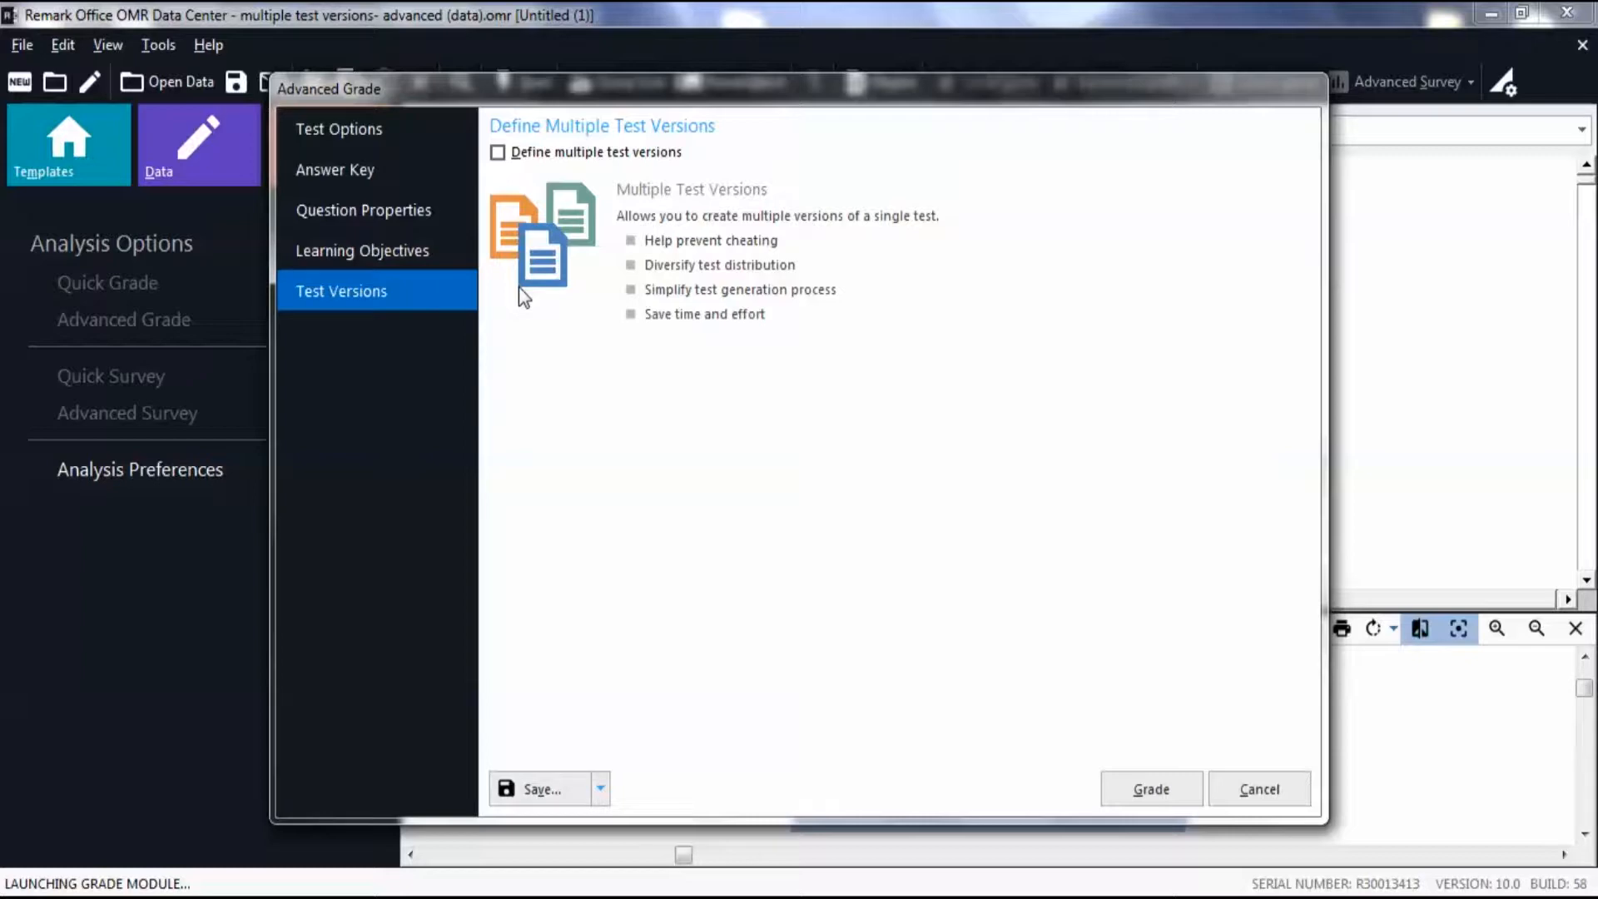
mouse_move(530, 196)
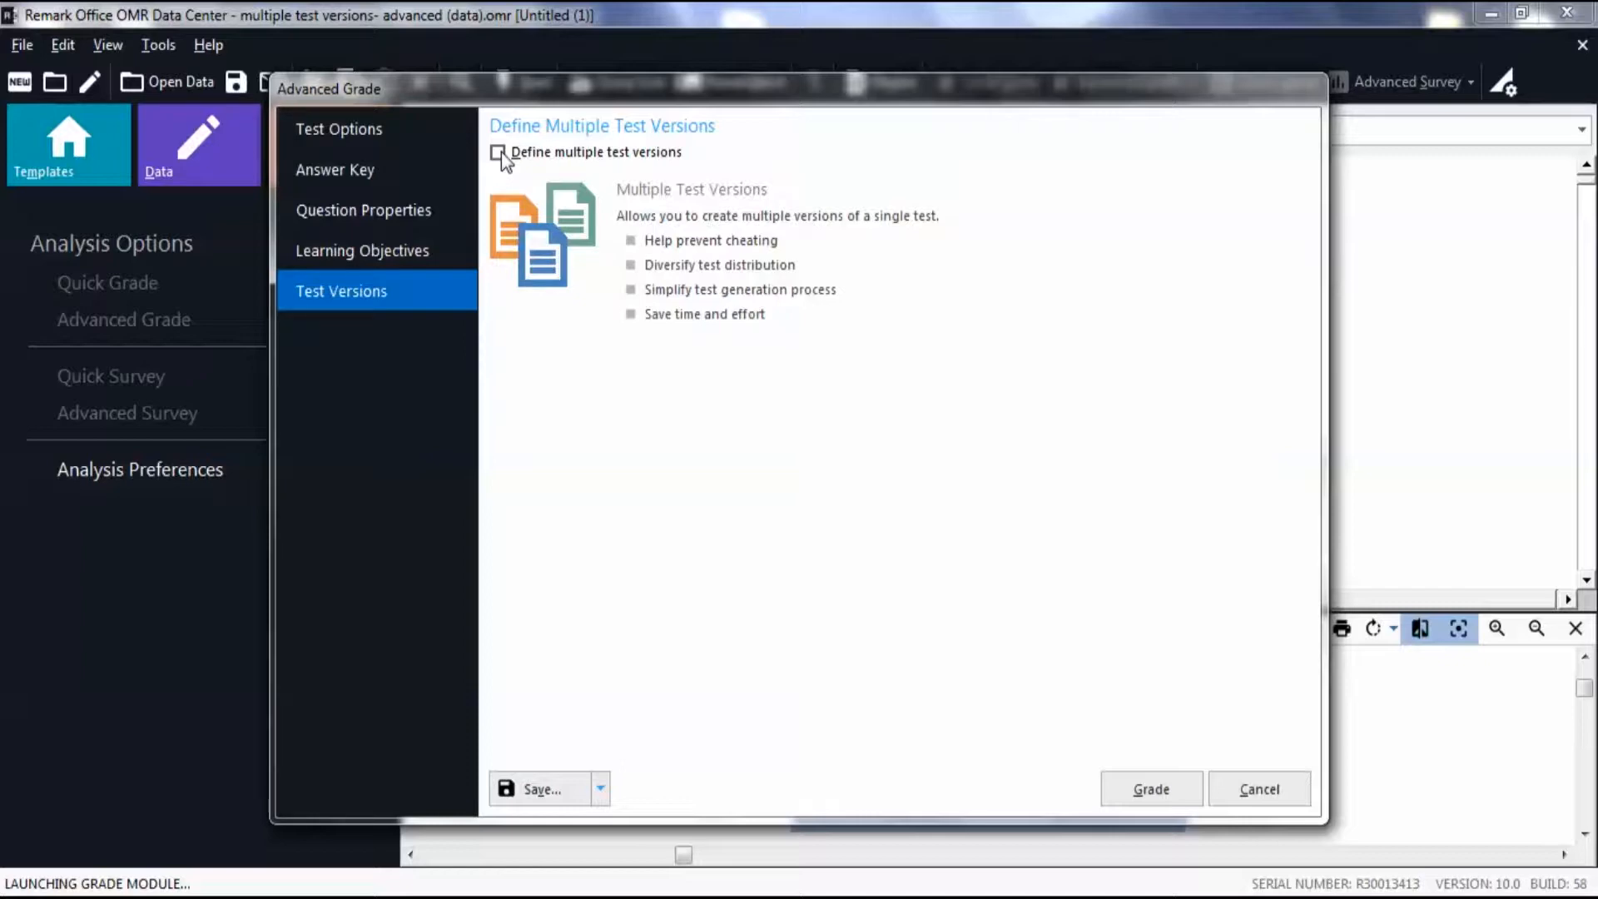
click(497, 151)
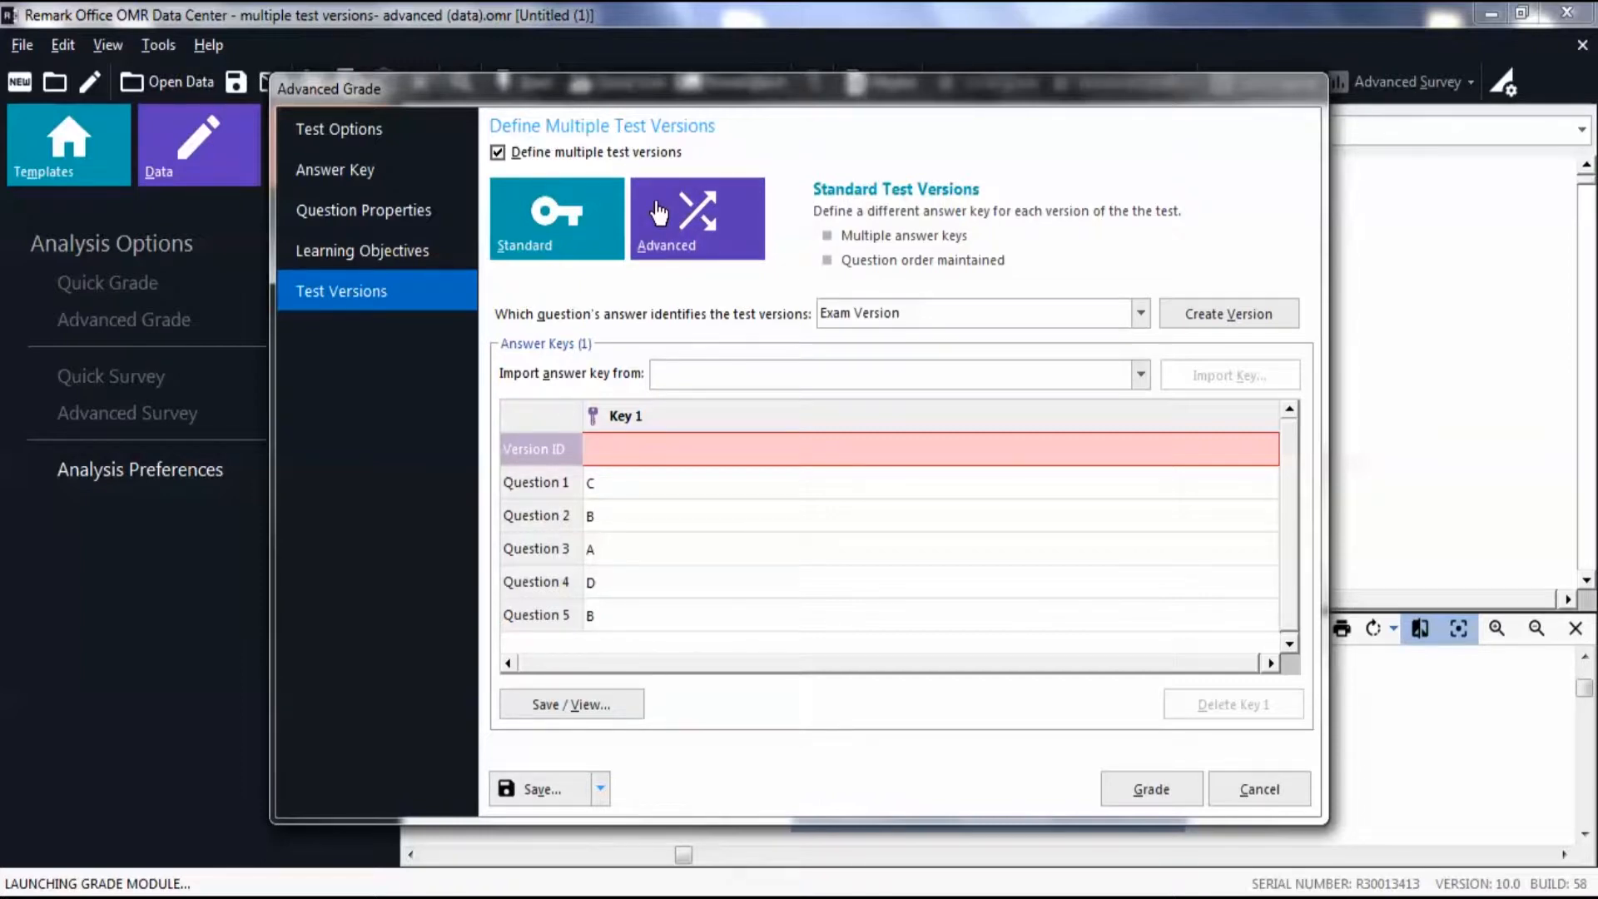
- Choose Advanced (question-reordering) versions with Exam Version as the version-identifying question
click(697, 216)
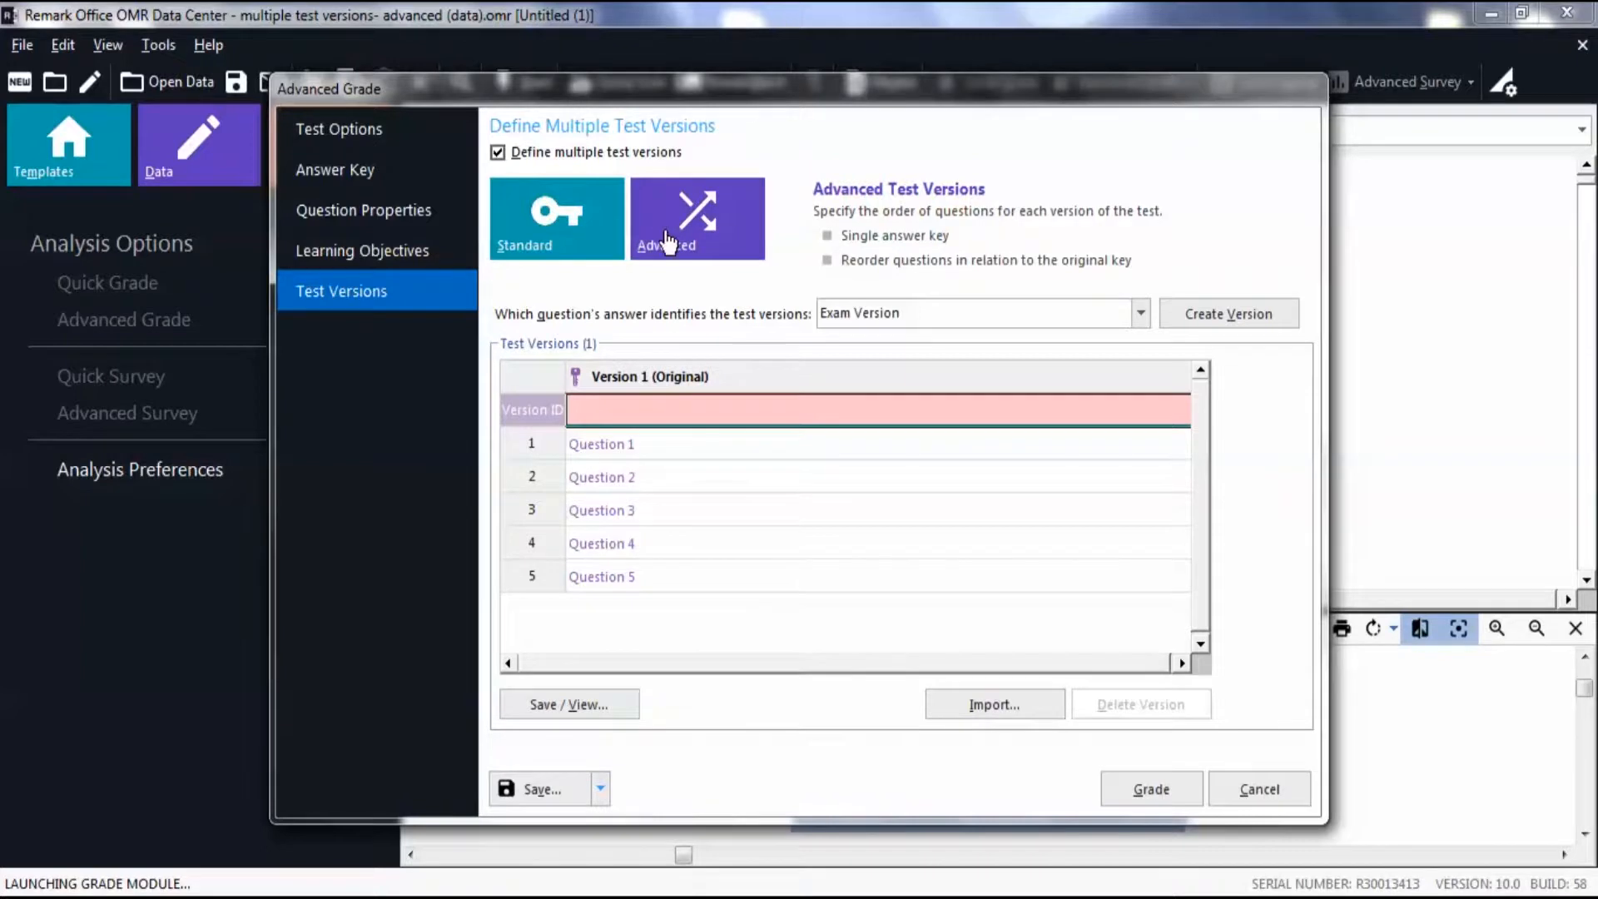
mouse_move(677, 283)
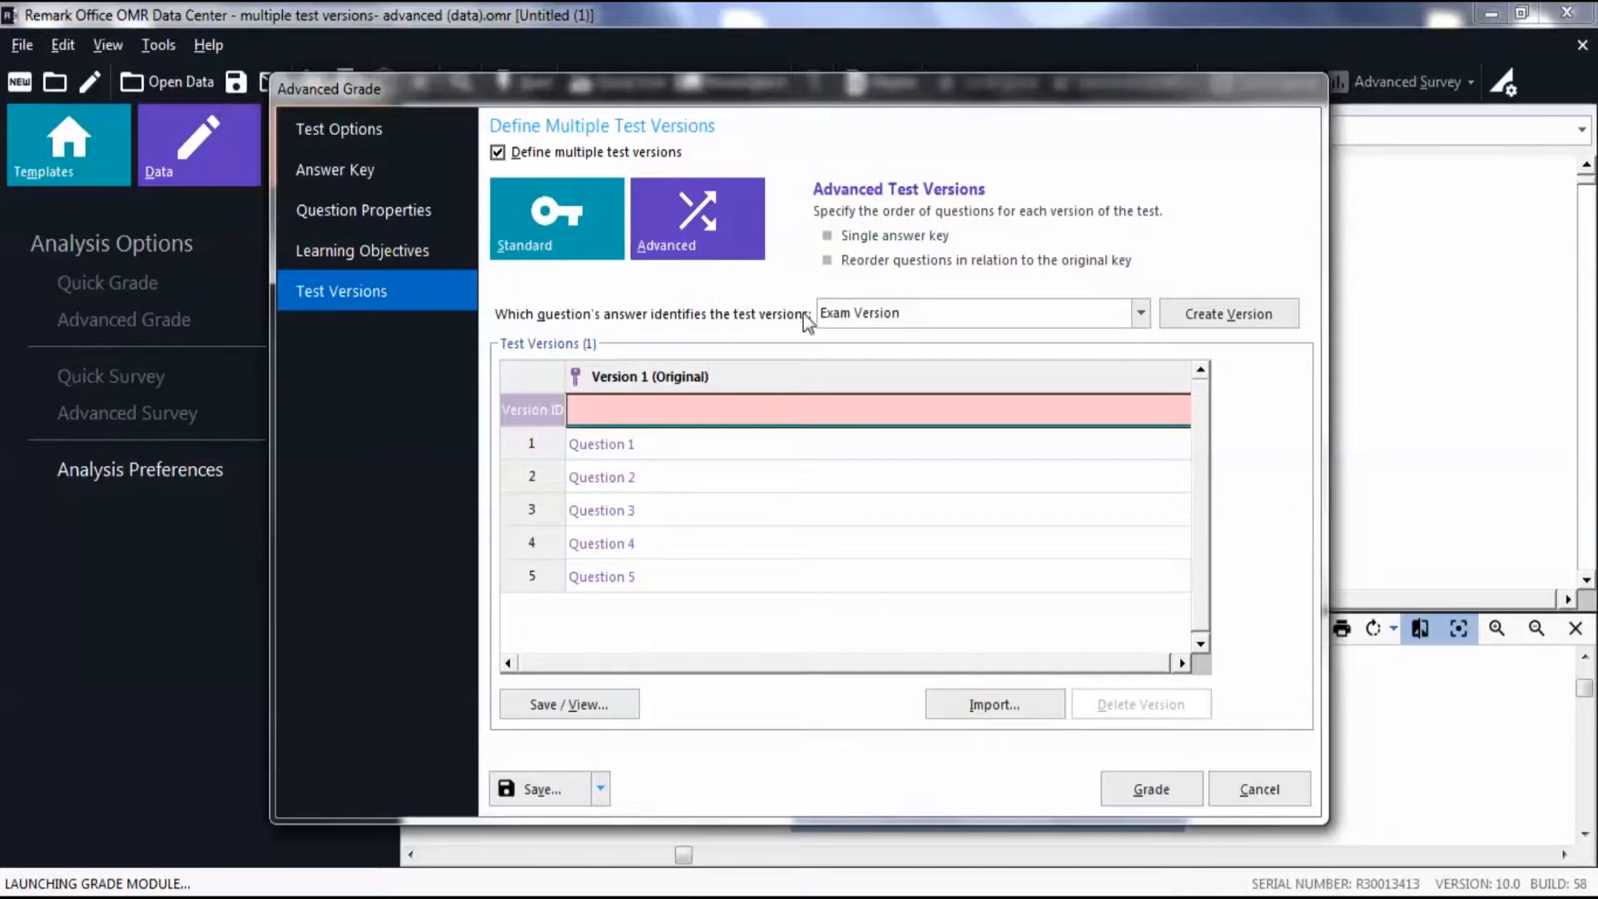
mouse_move(842, 328)
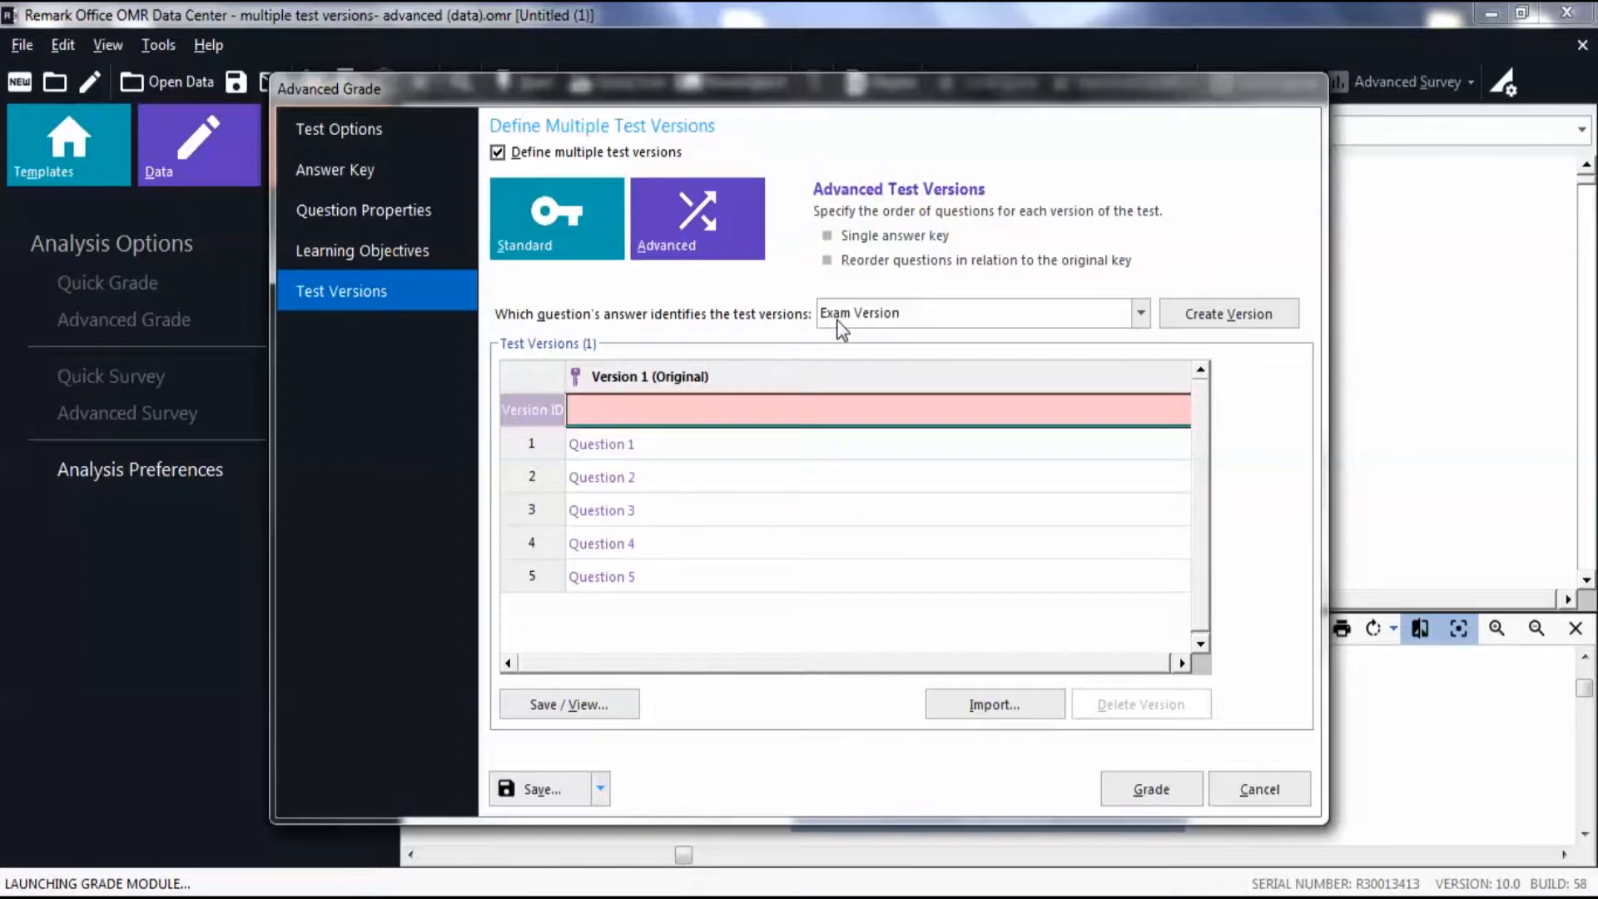
mouse_move(1116, 331)
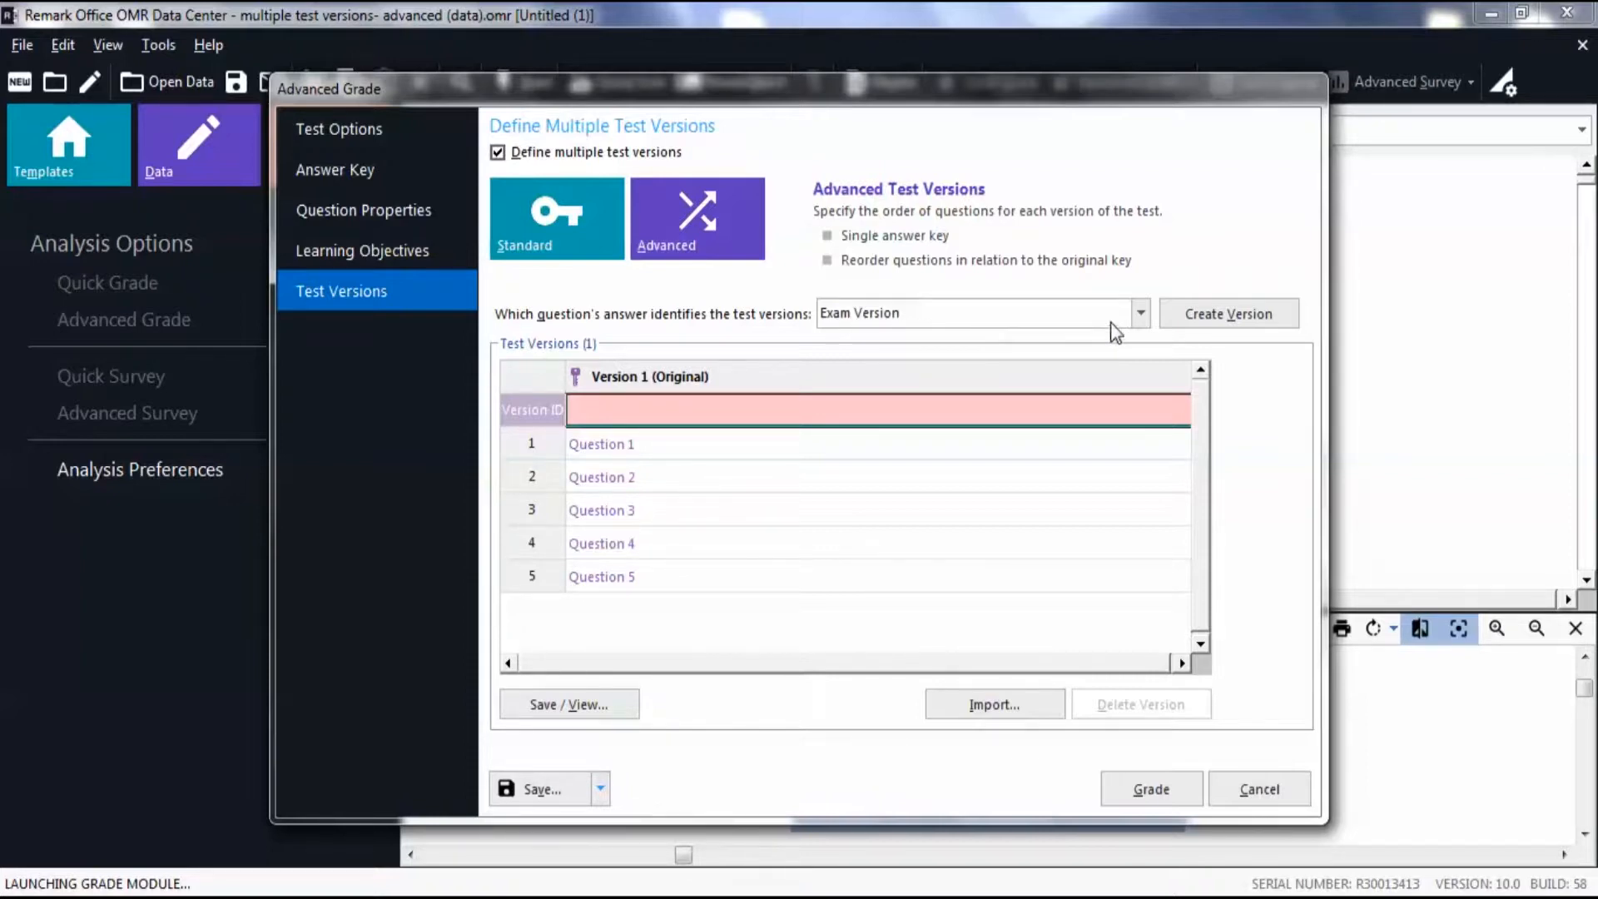
click(1139, 313)
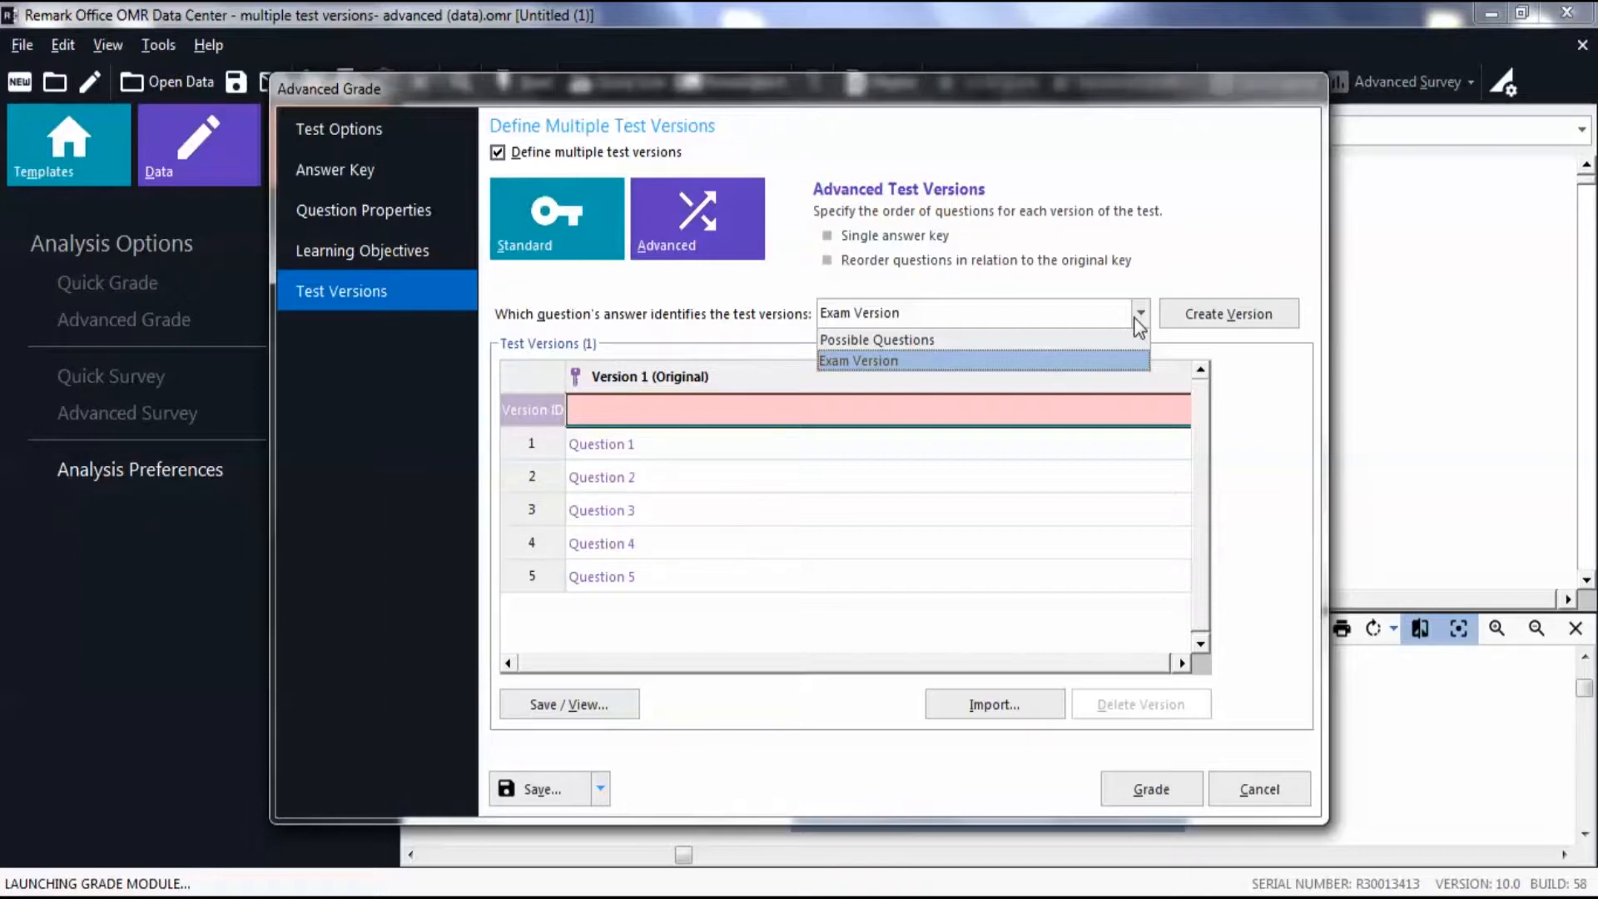
click(858, 360)
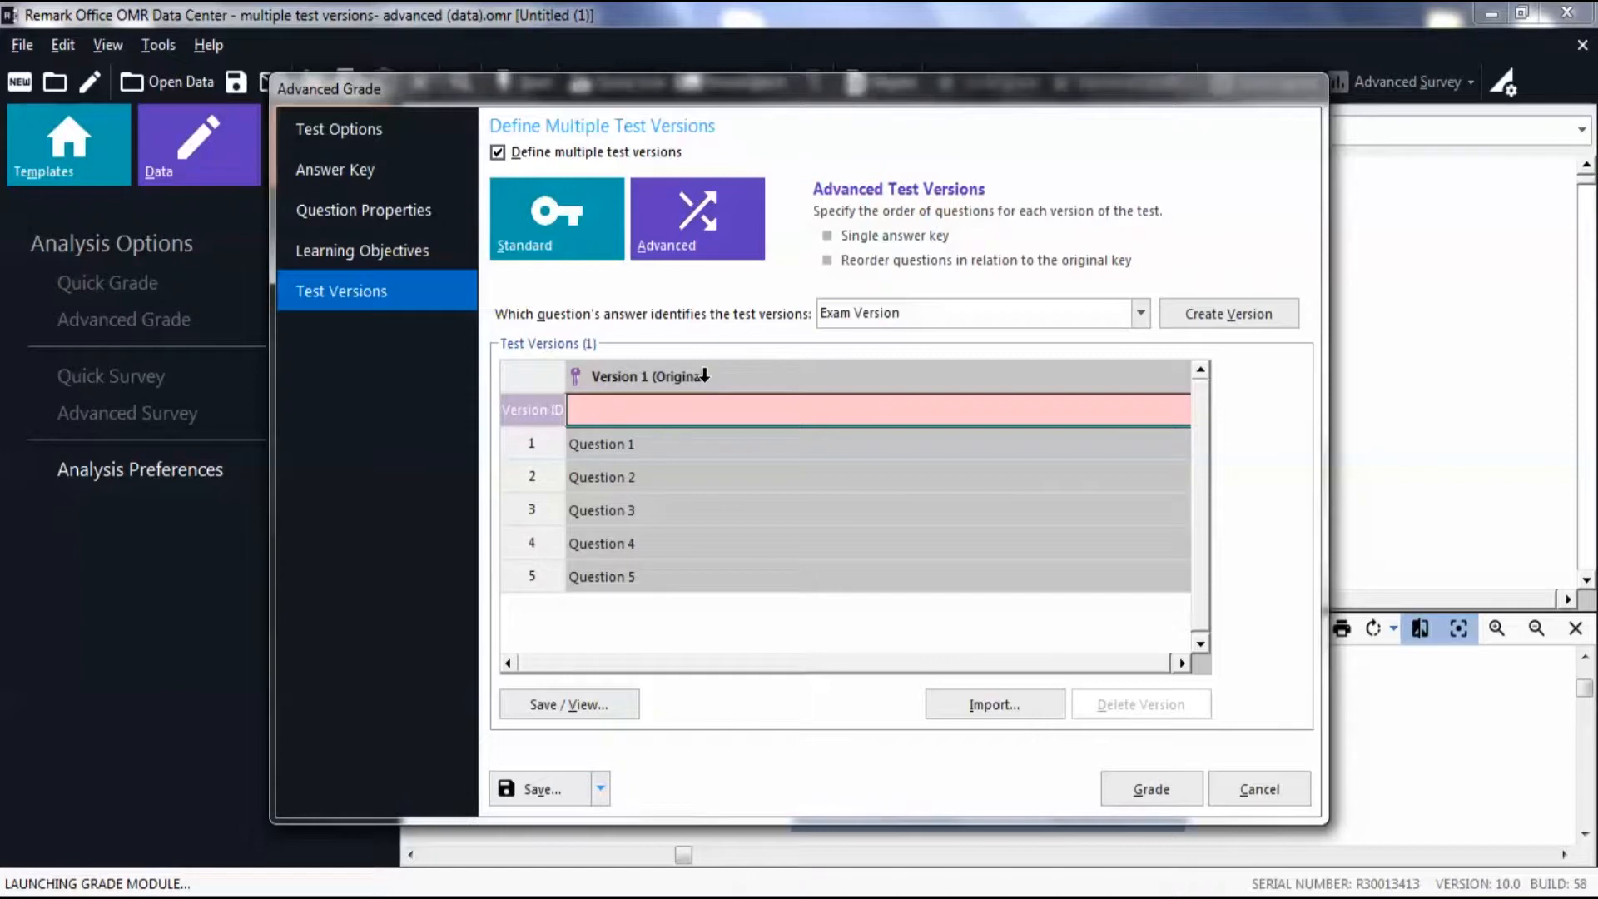
mouse_move(642, 410)
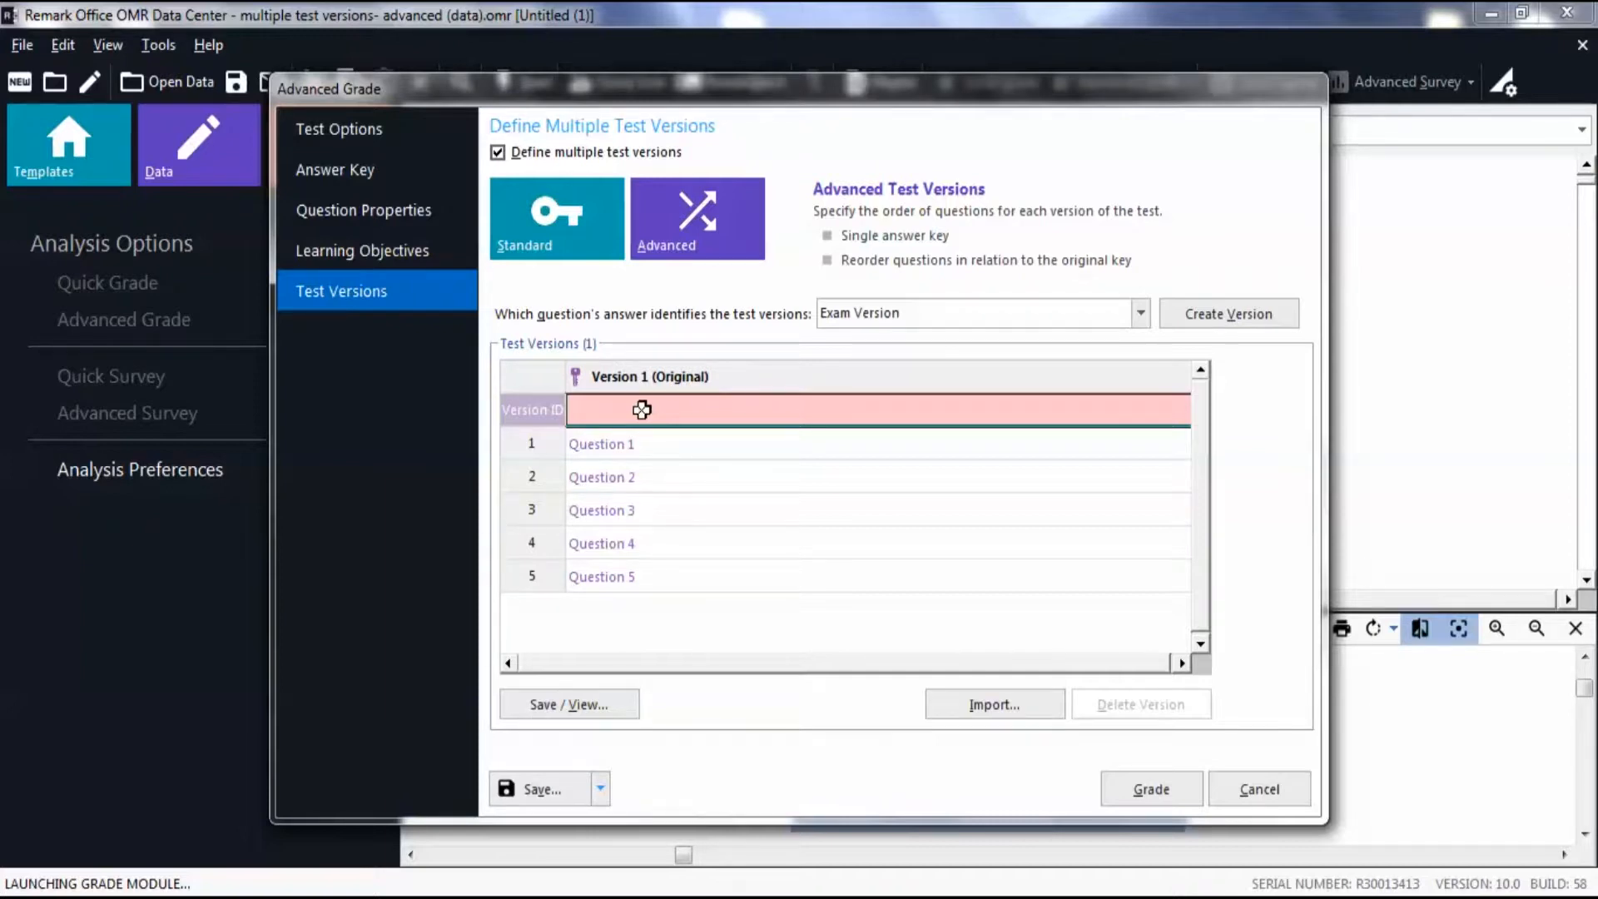
- Keep Version 1 as ID A and add a Version 2 with Version ID B
text(A)
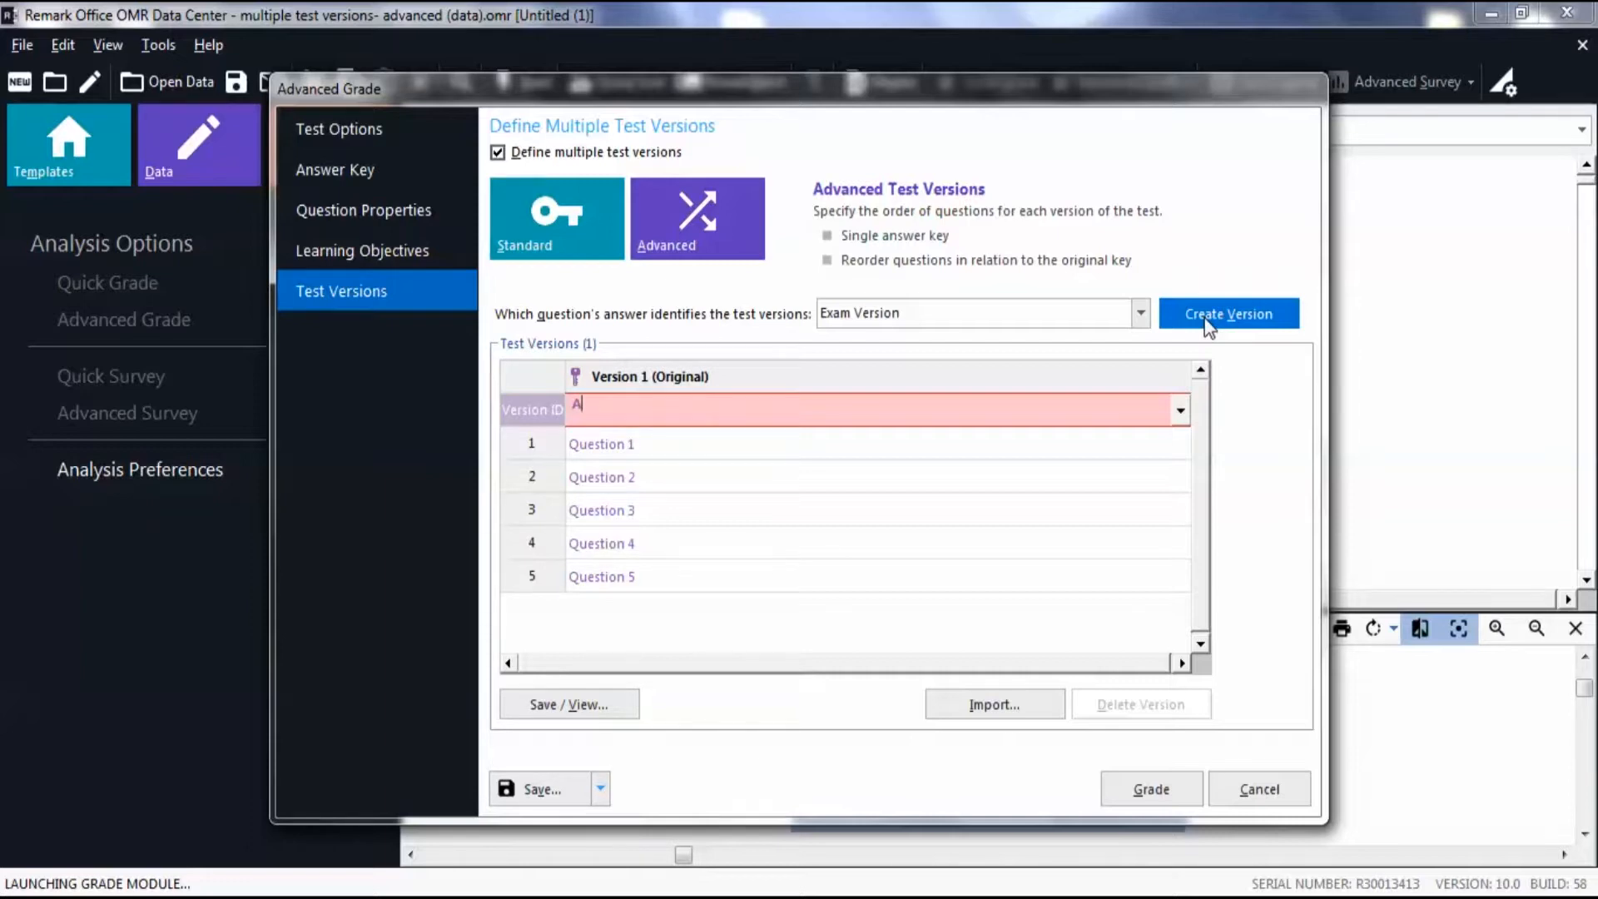
click(1229, 313)
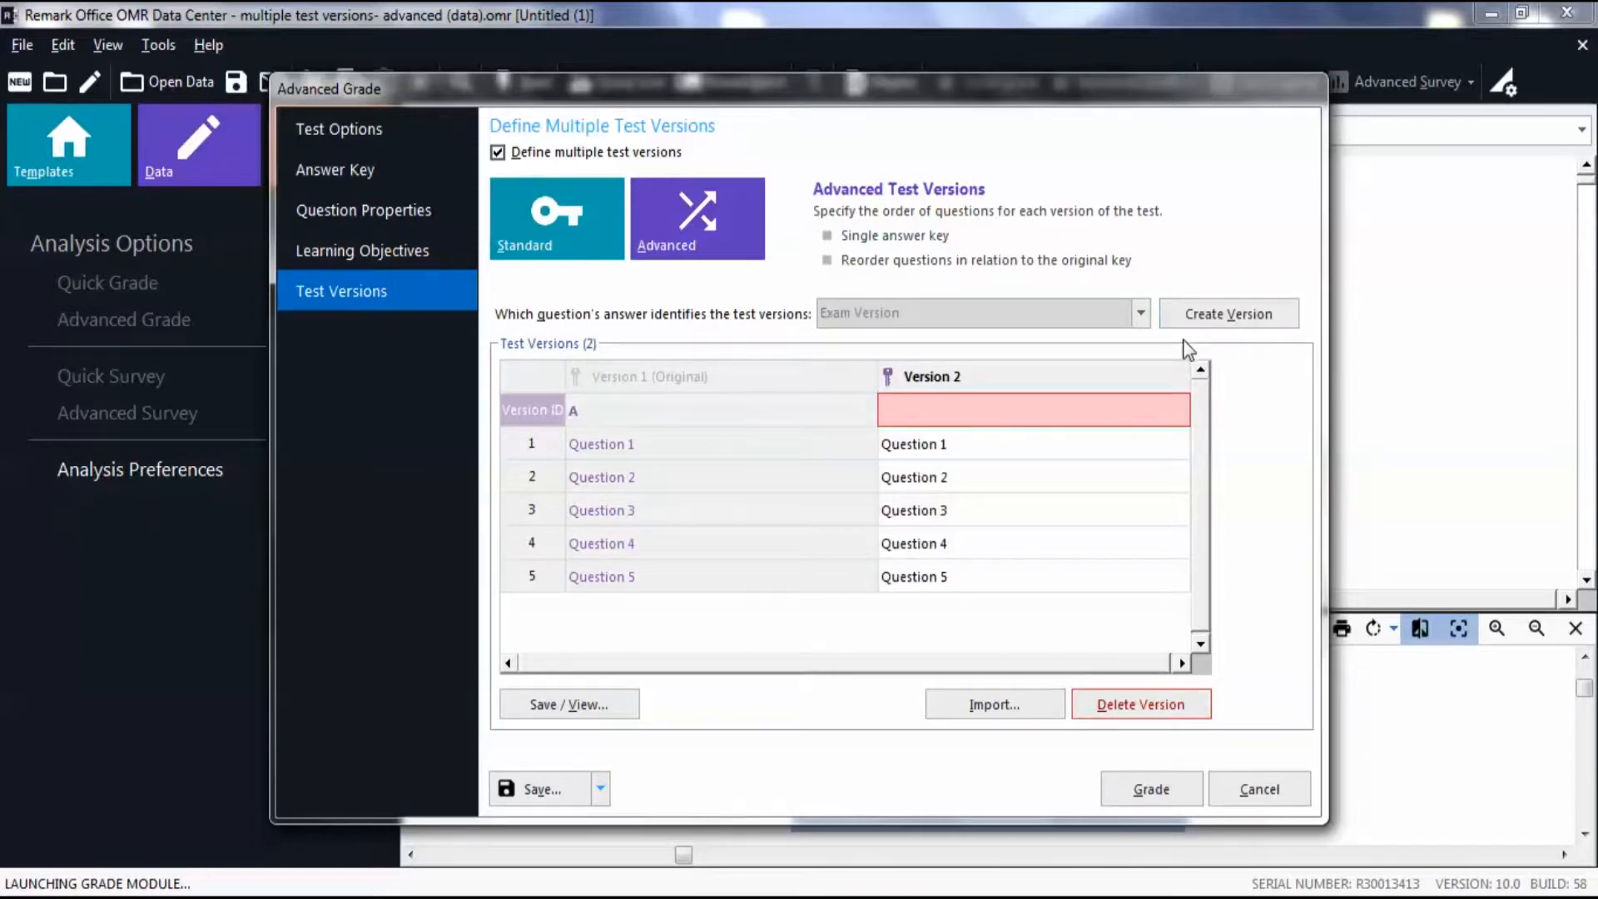
click(1019, 409)
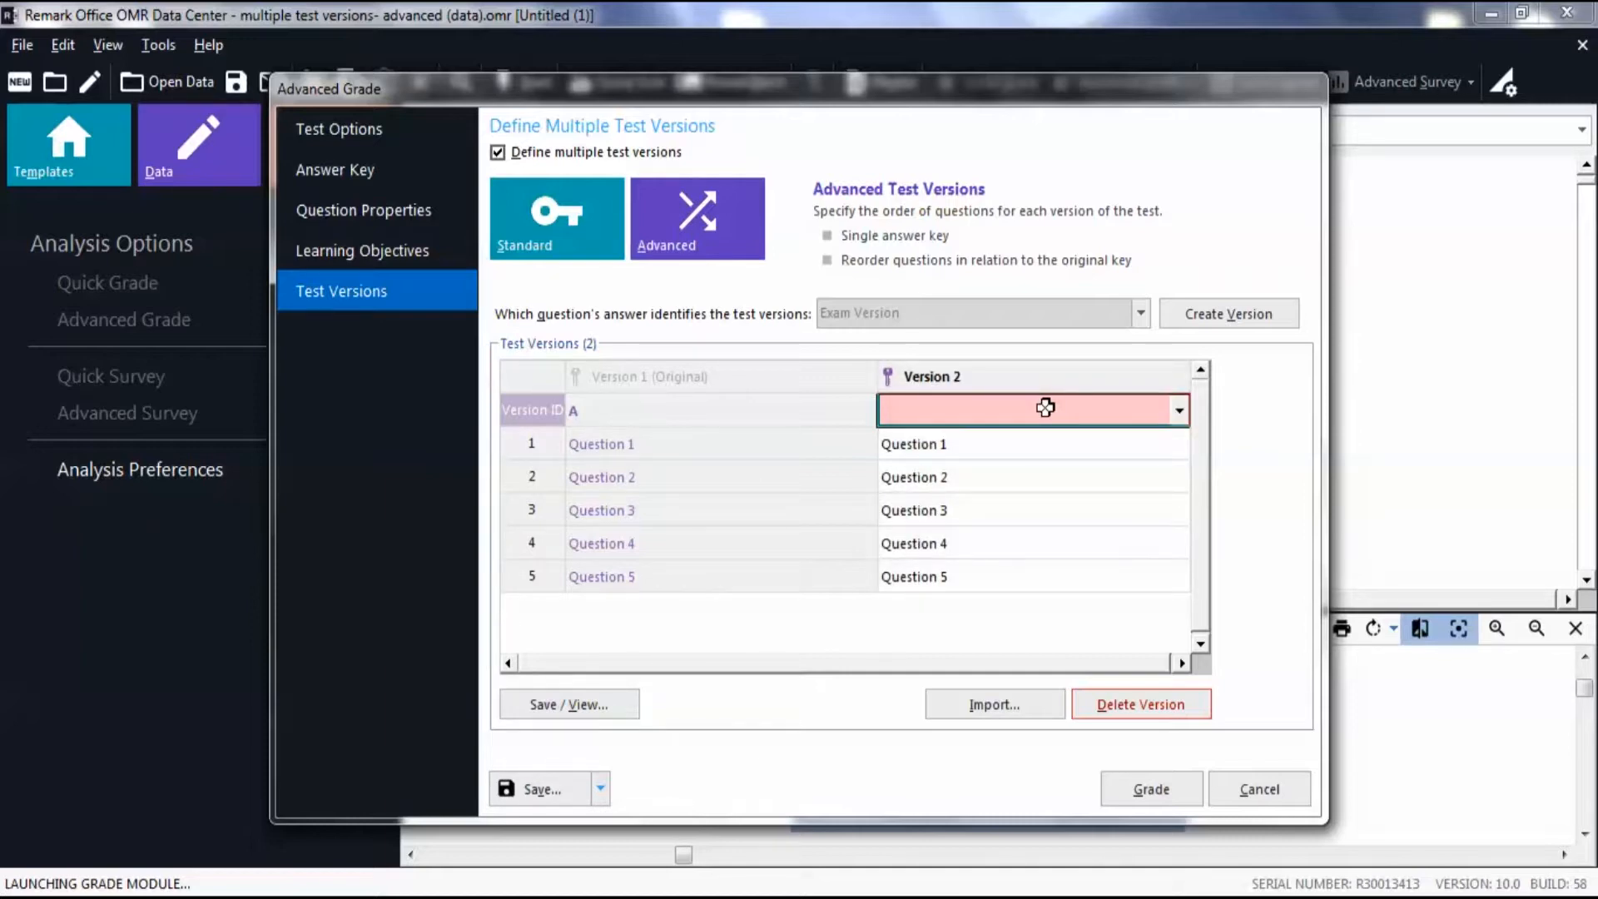
text(B)
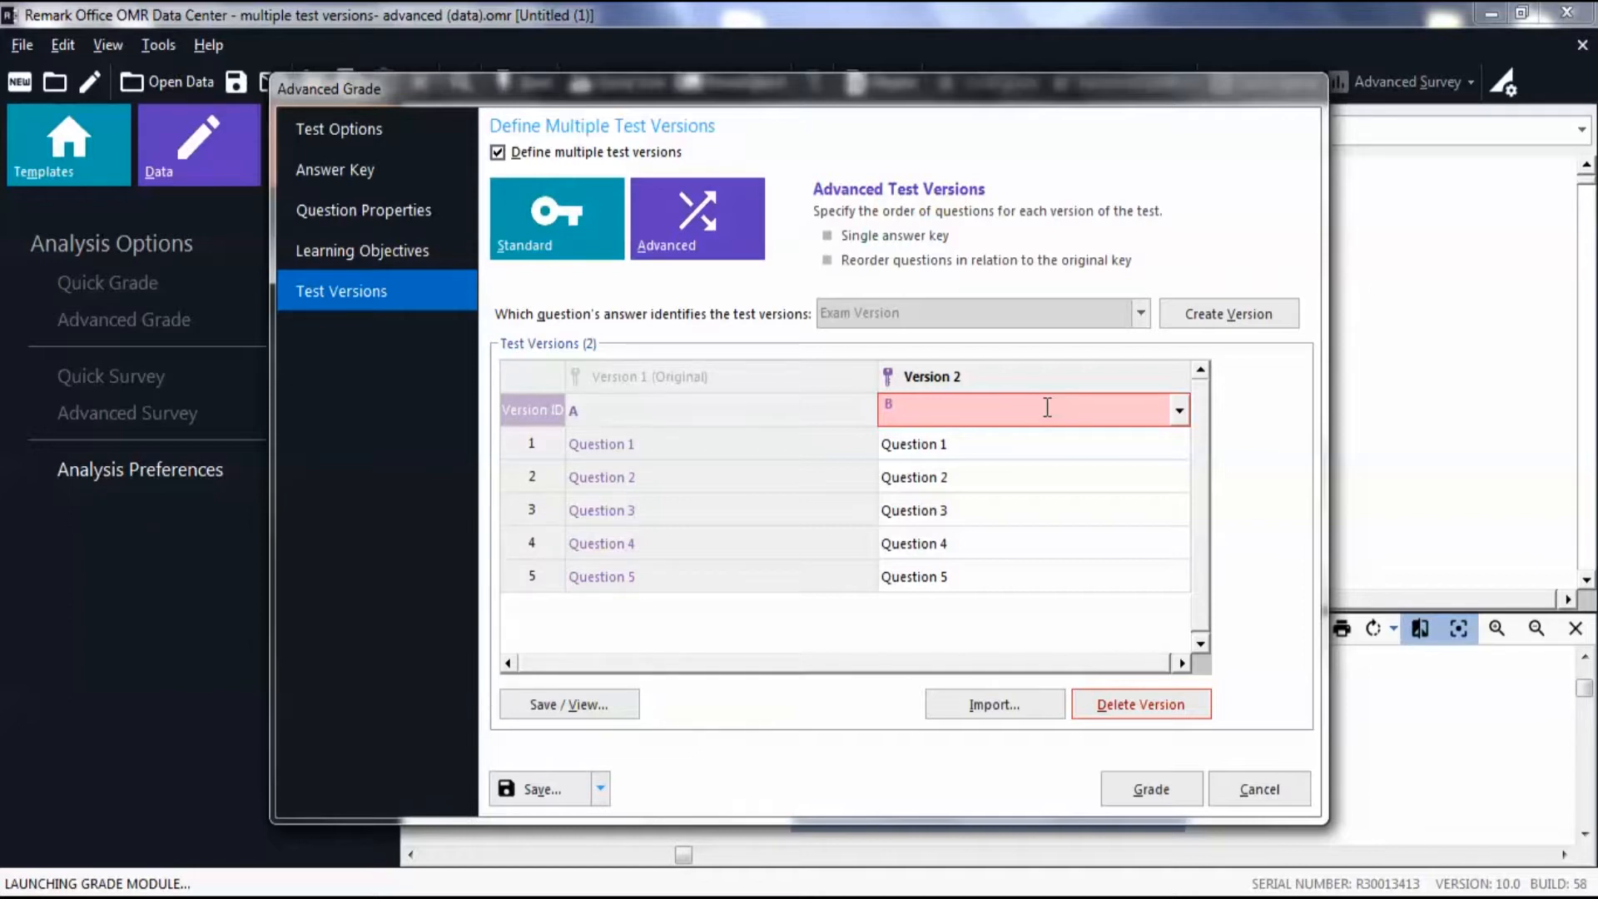
click(1019, 410)
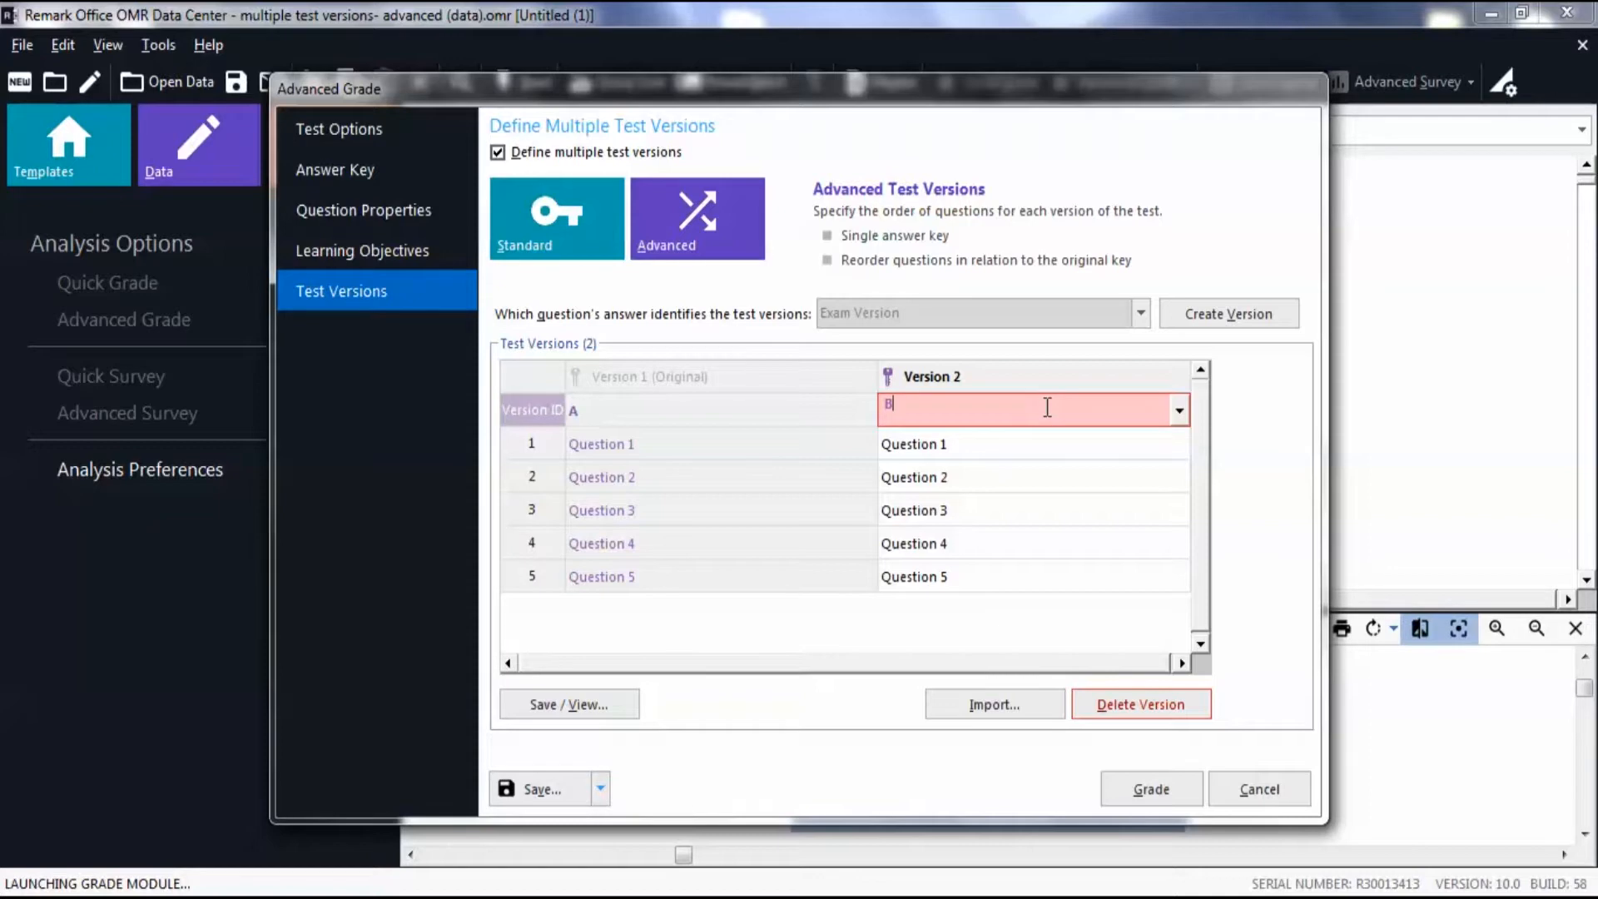
mouse_move(721, 683)
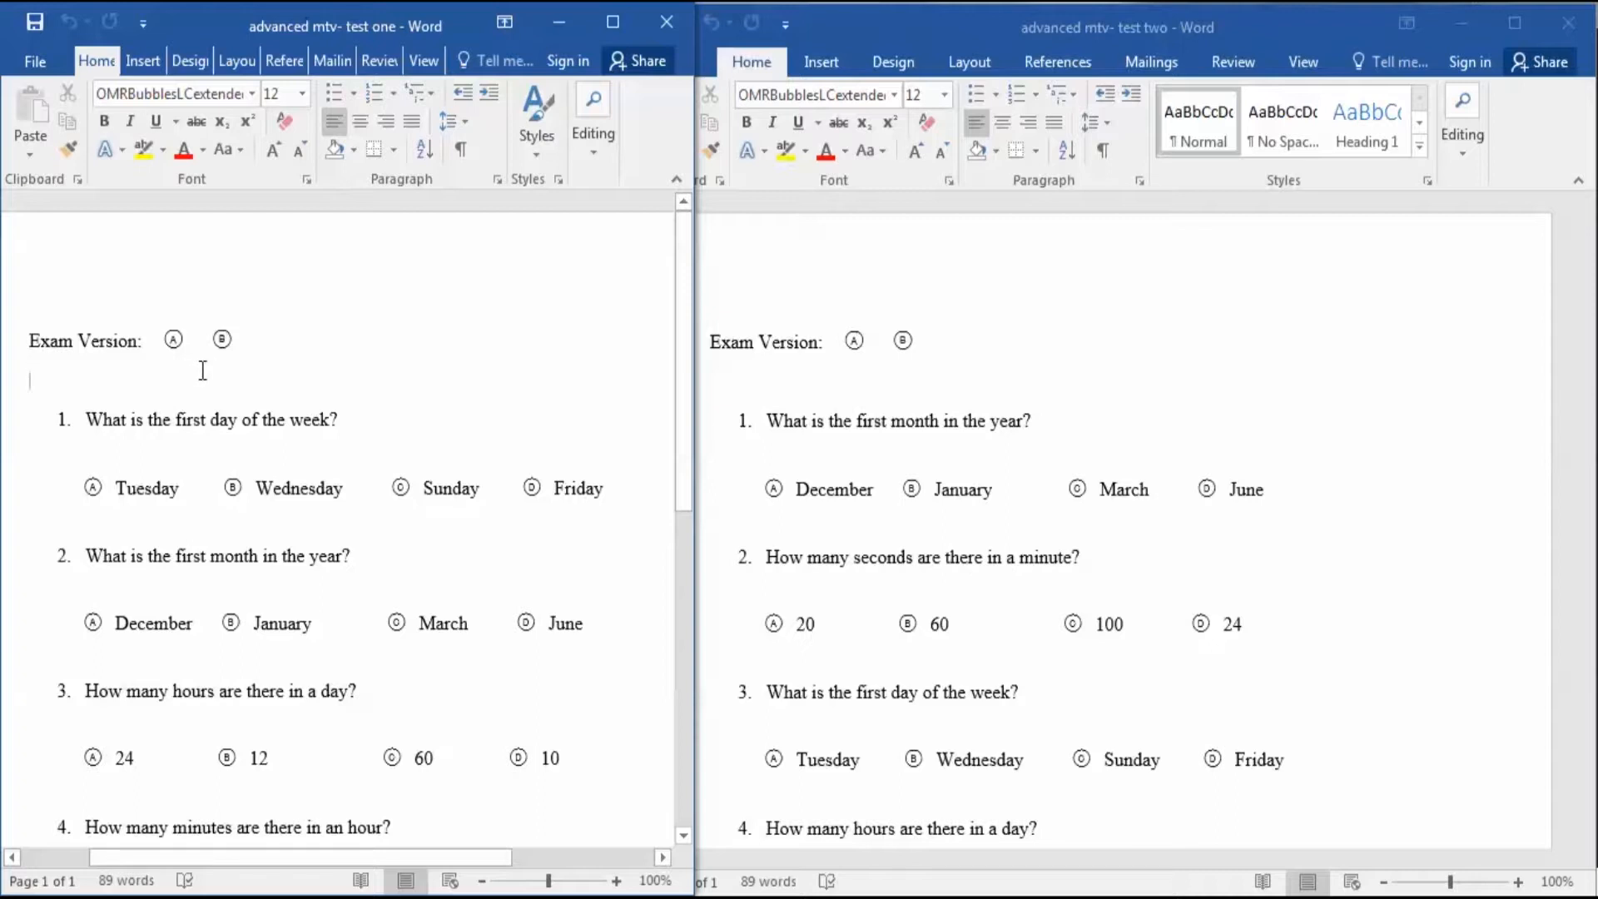
mouse_move(214, 375)
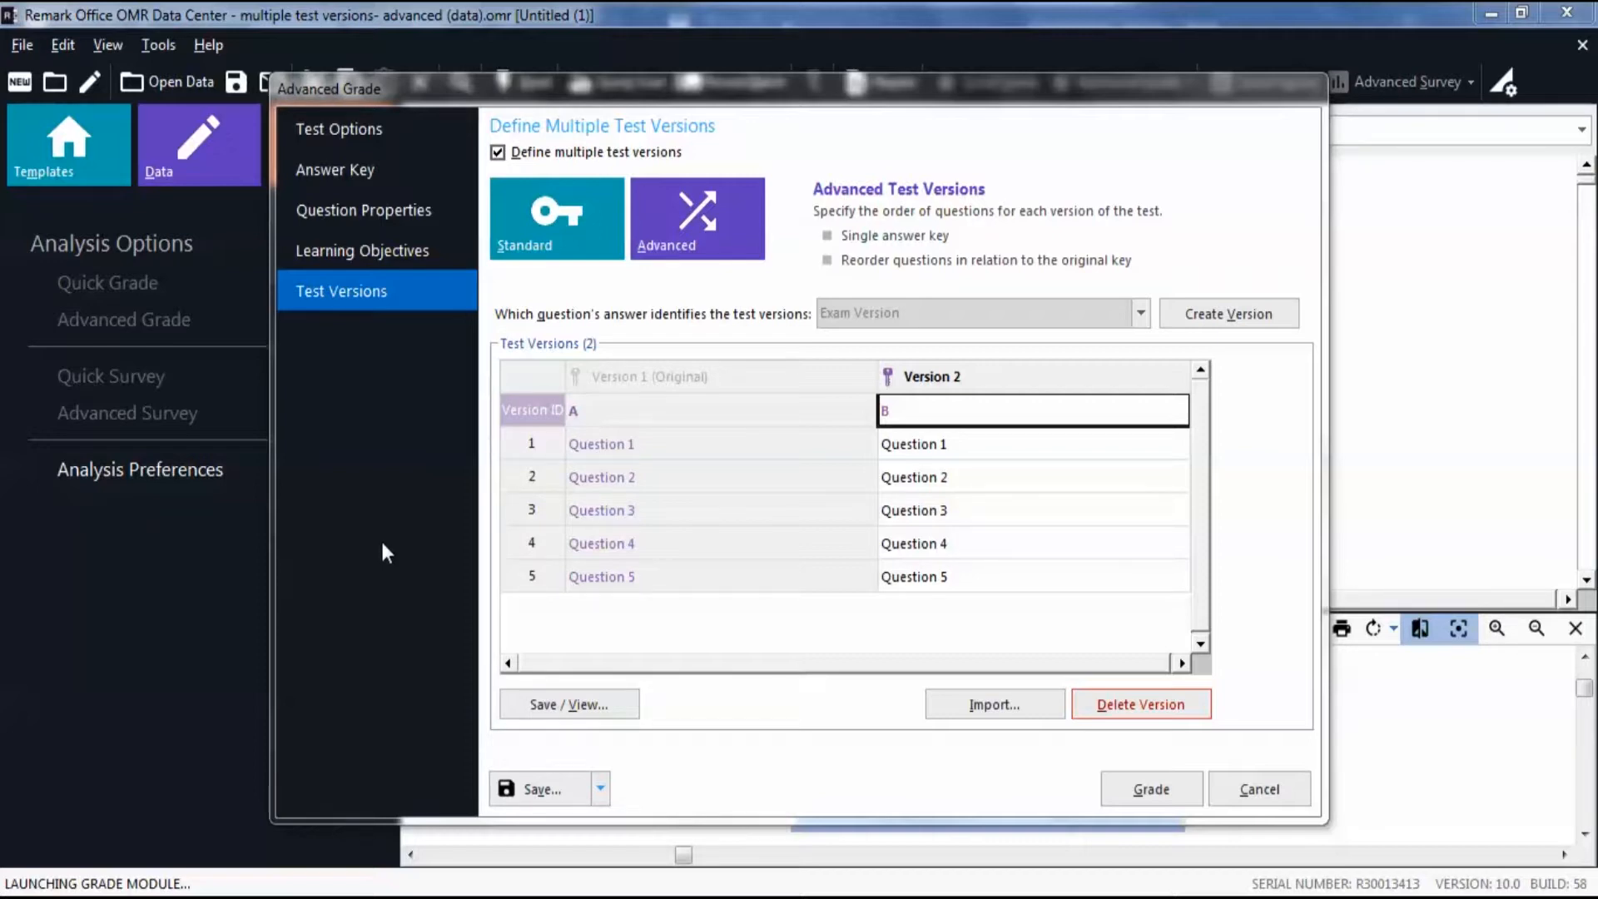
mouse_move(834, 539)
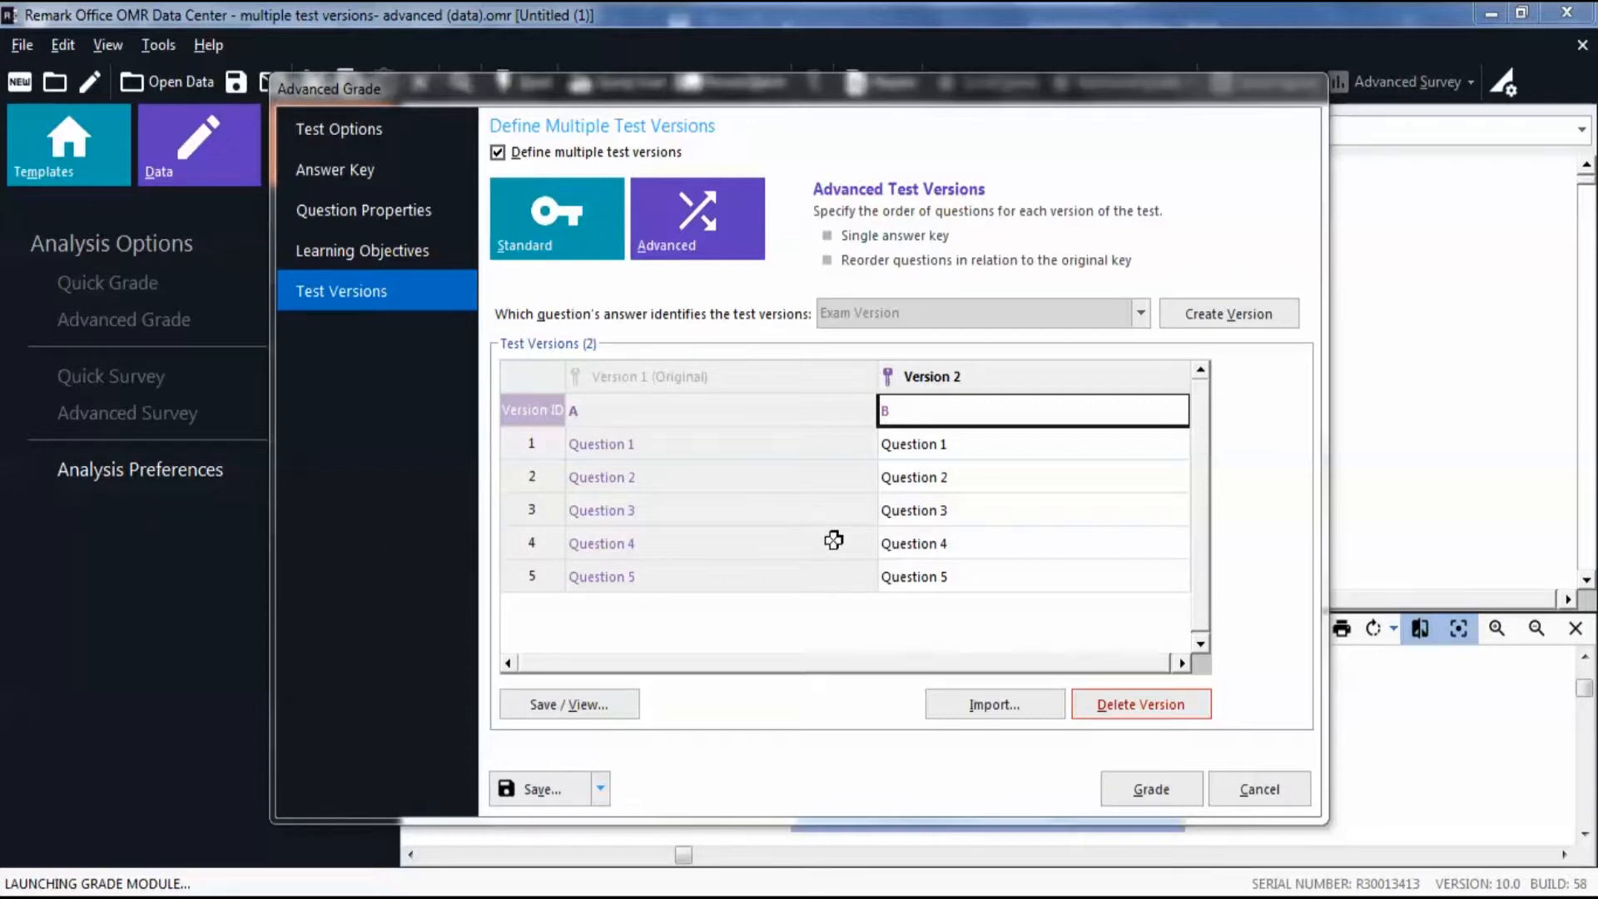
- Move Question 2 to first and Question 5 to second in Version 2, giving order 2, 5, 1, 3, 4
click(1027, 476)
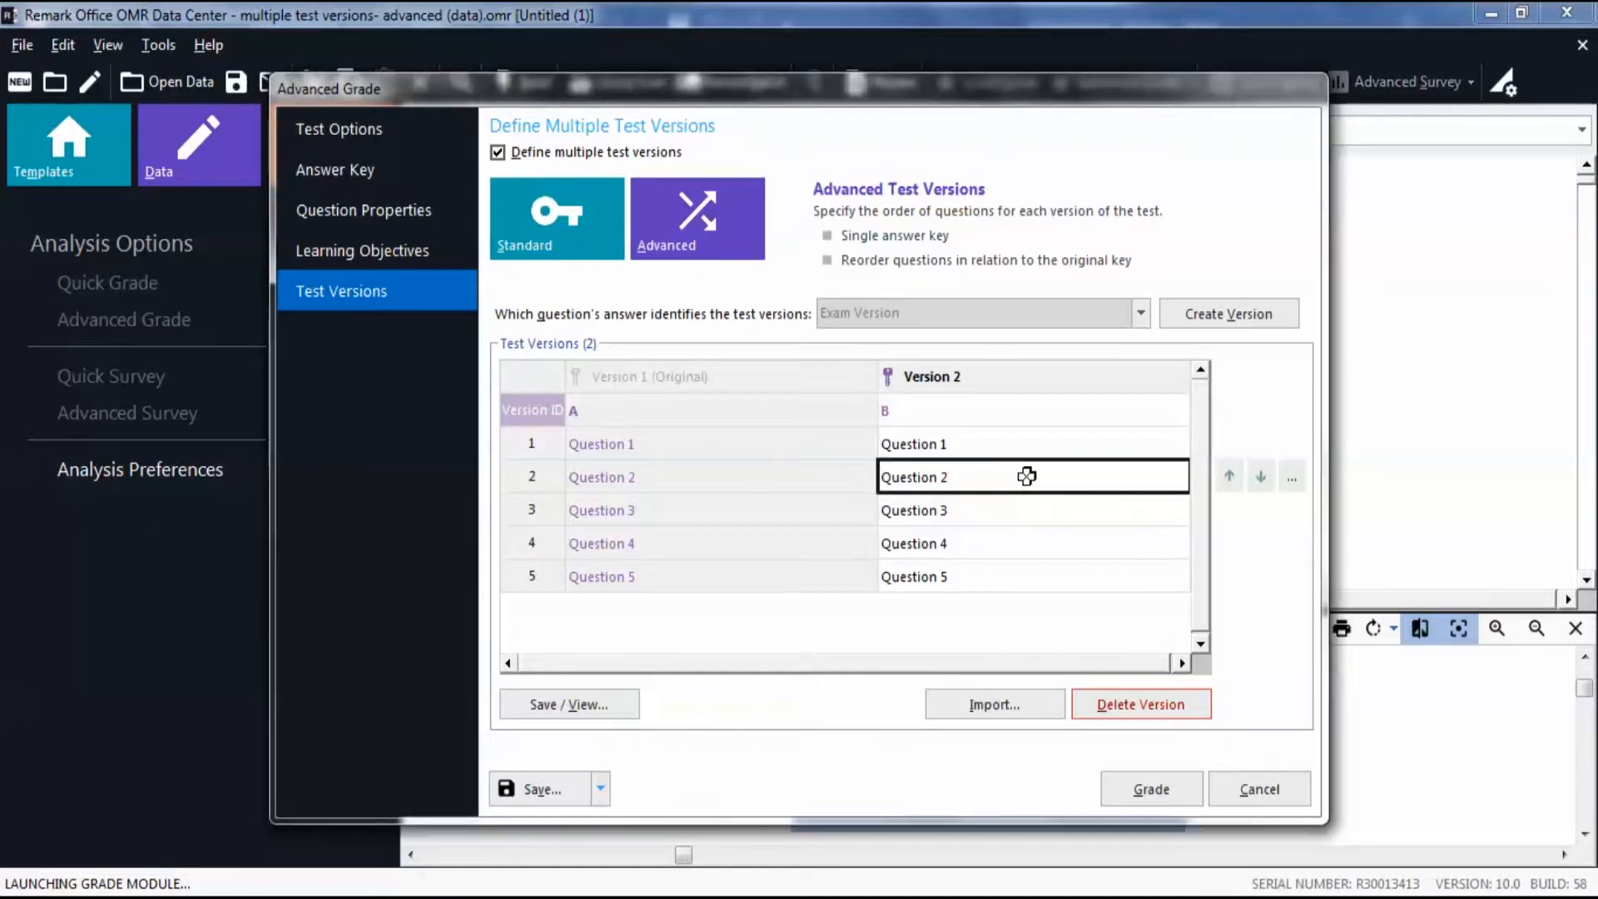
mouse_move(1228, 474)
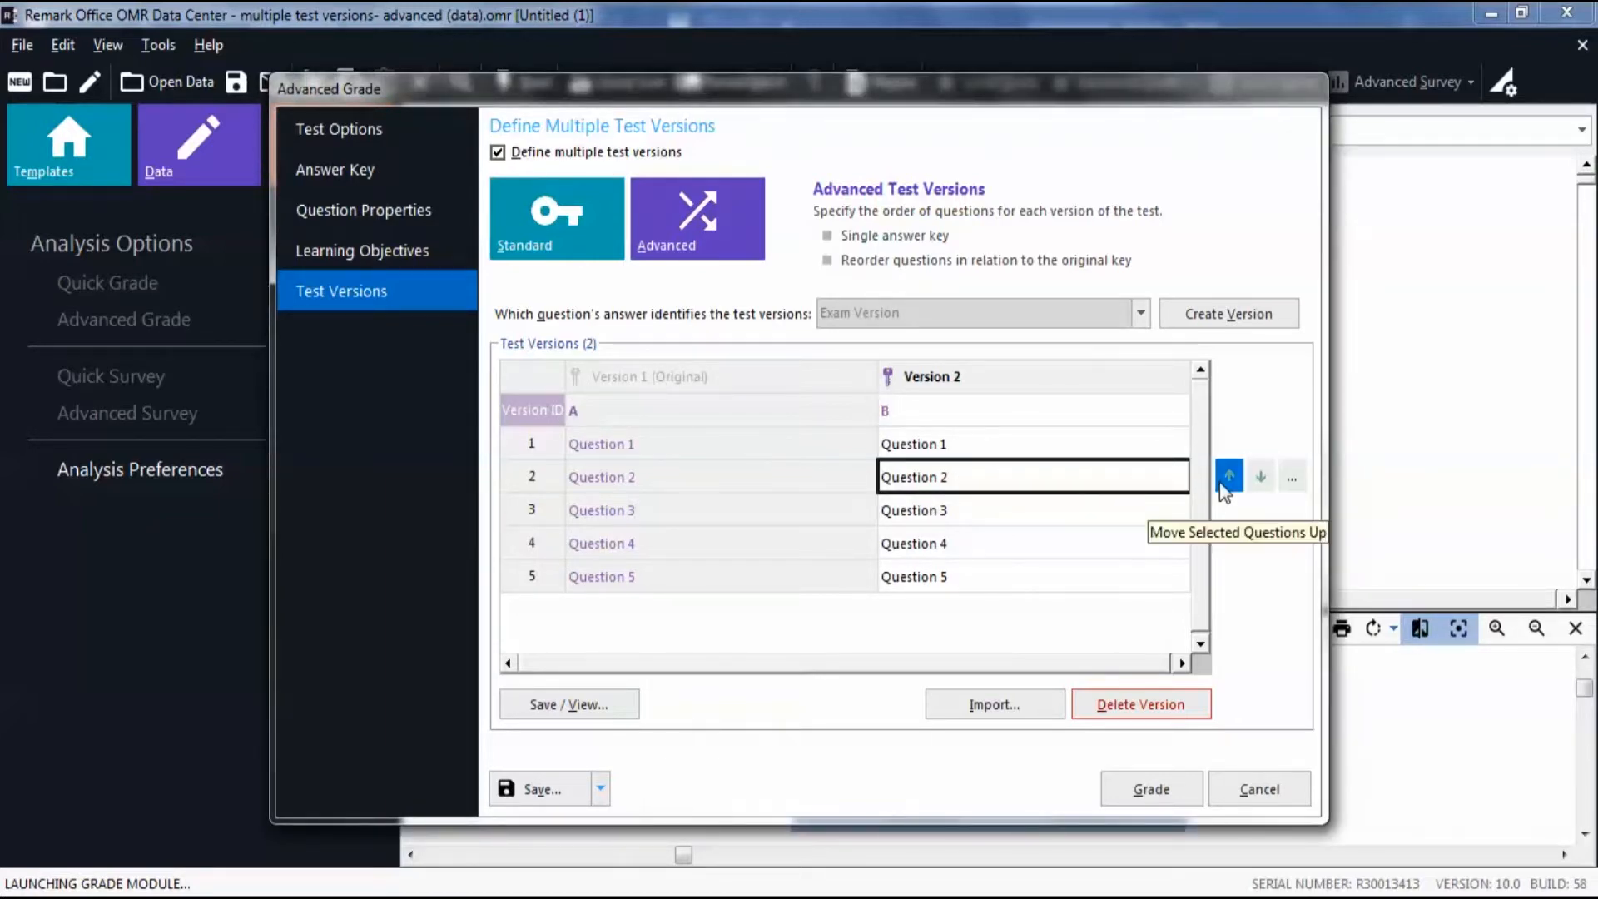
click(1229, 476)
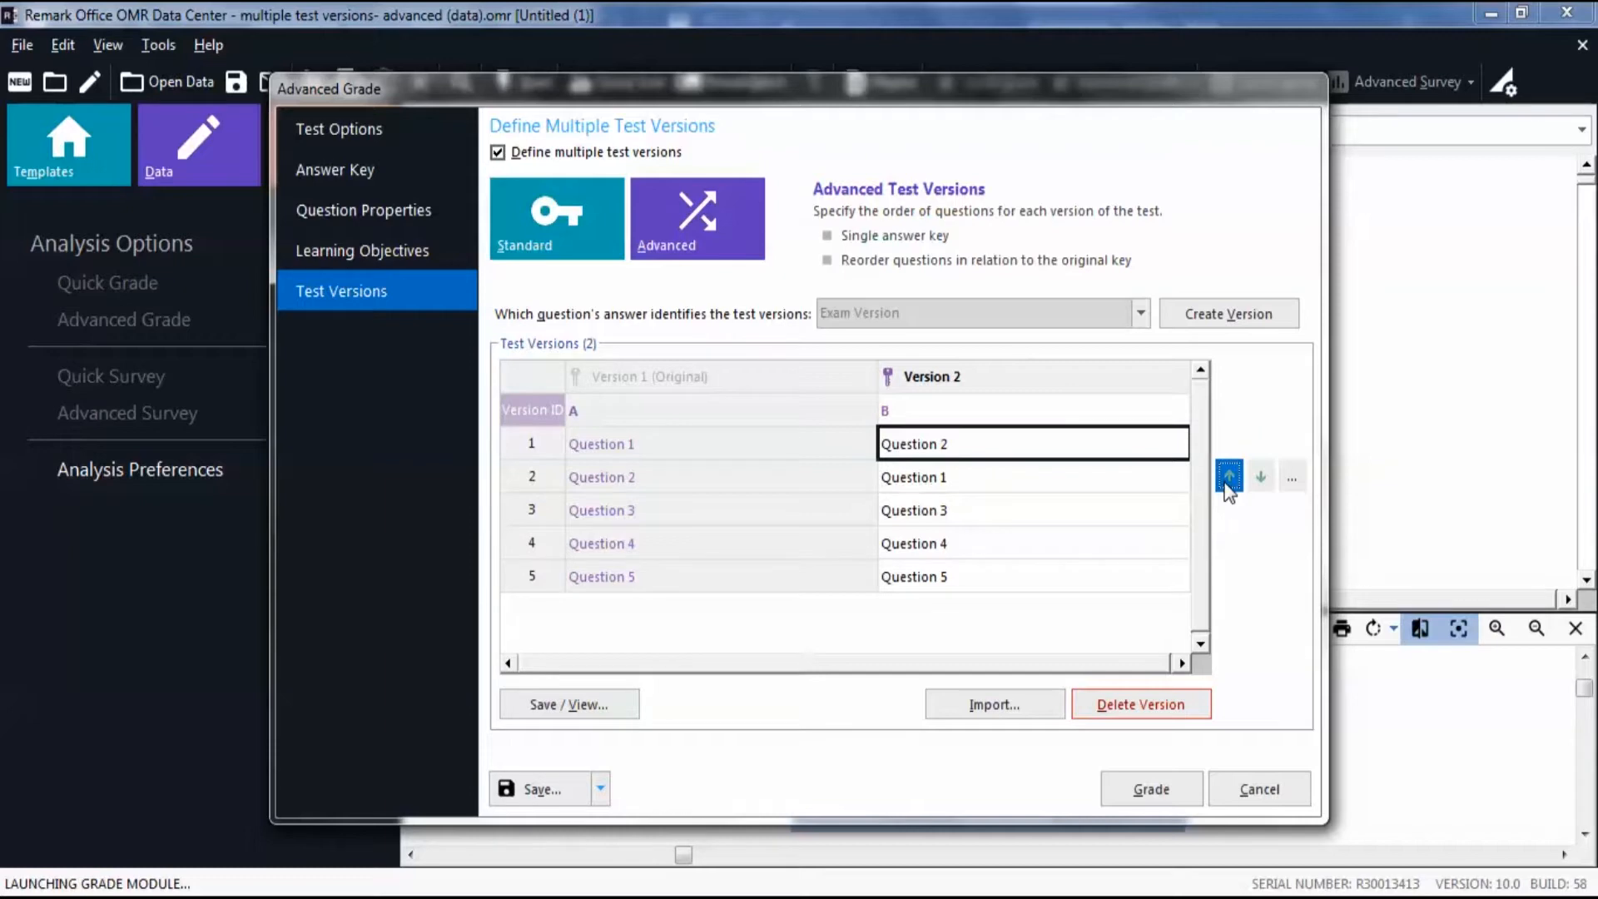
mouse_move(1229, 476)
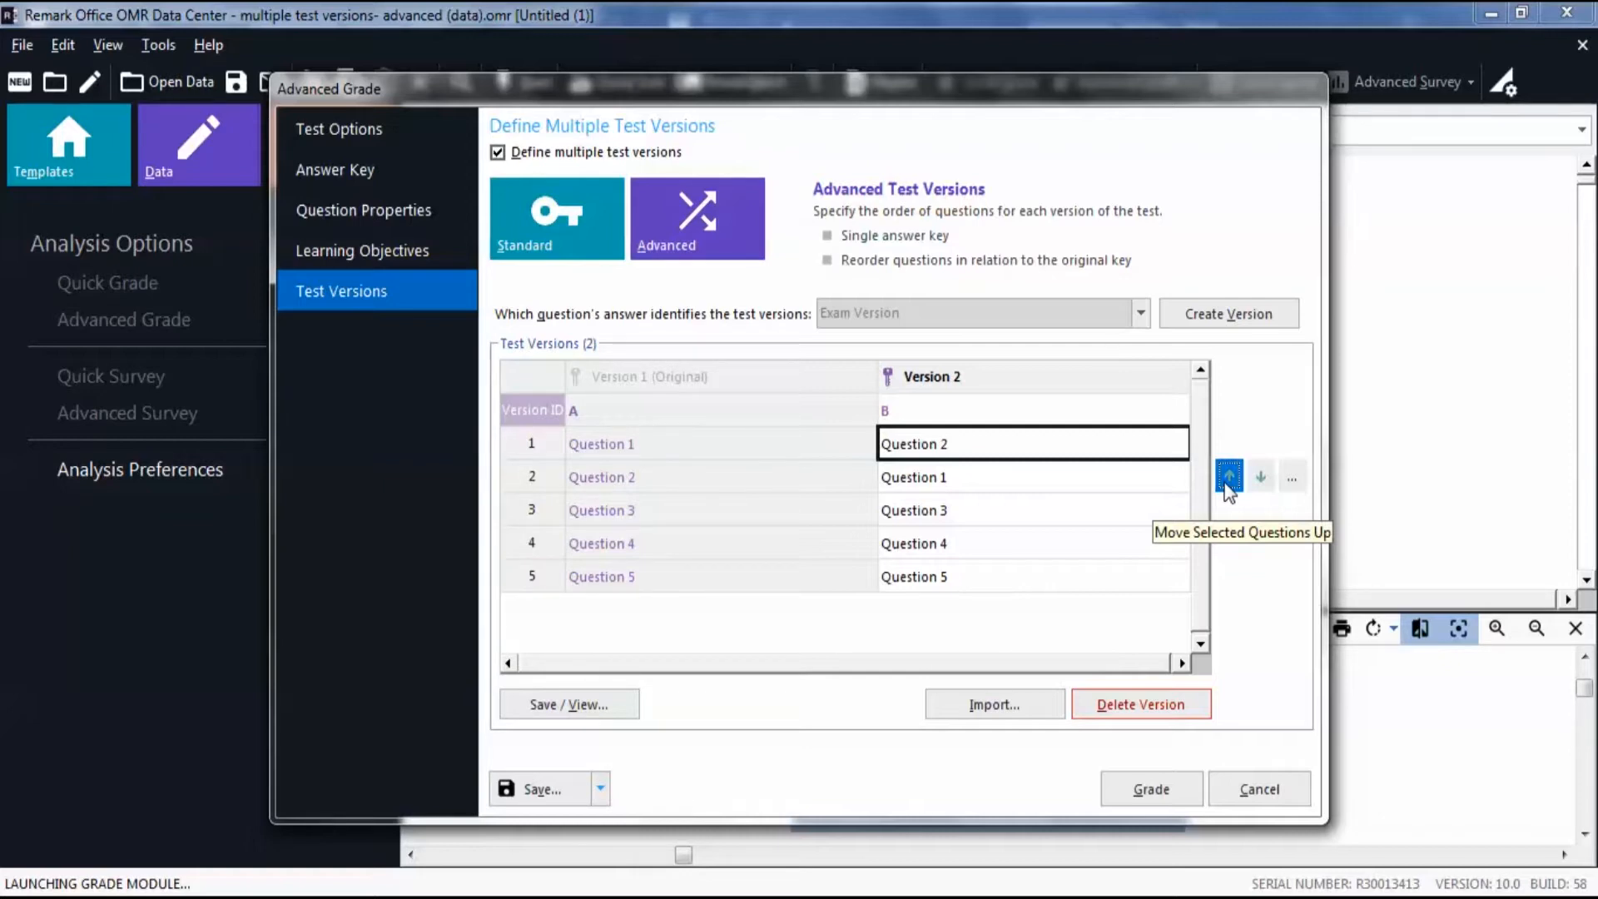
mouse_move(1230, 524)
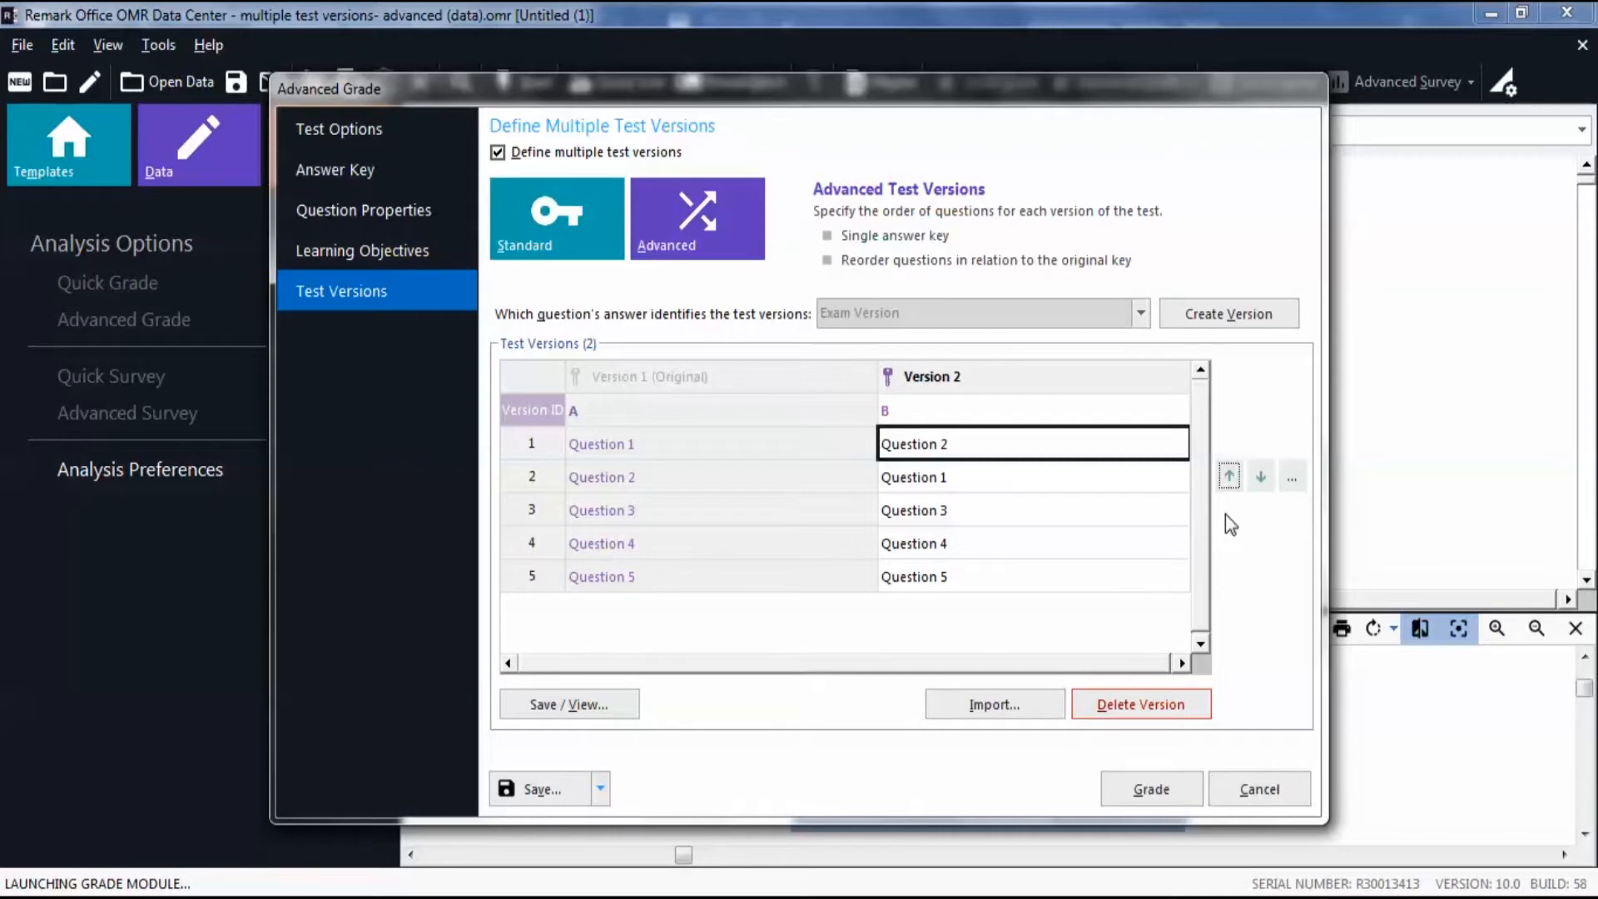
mouse_move(1142, 581)
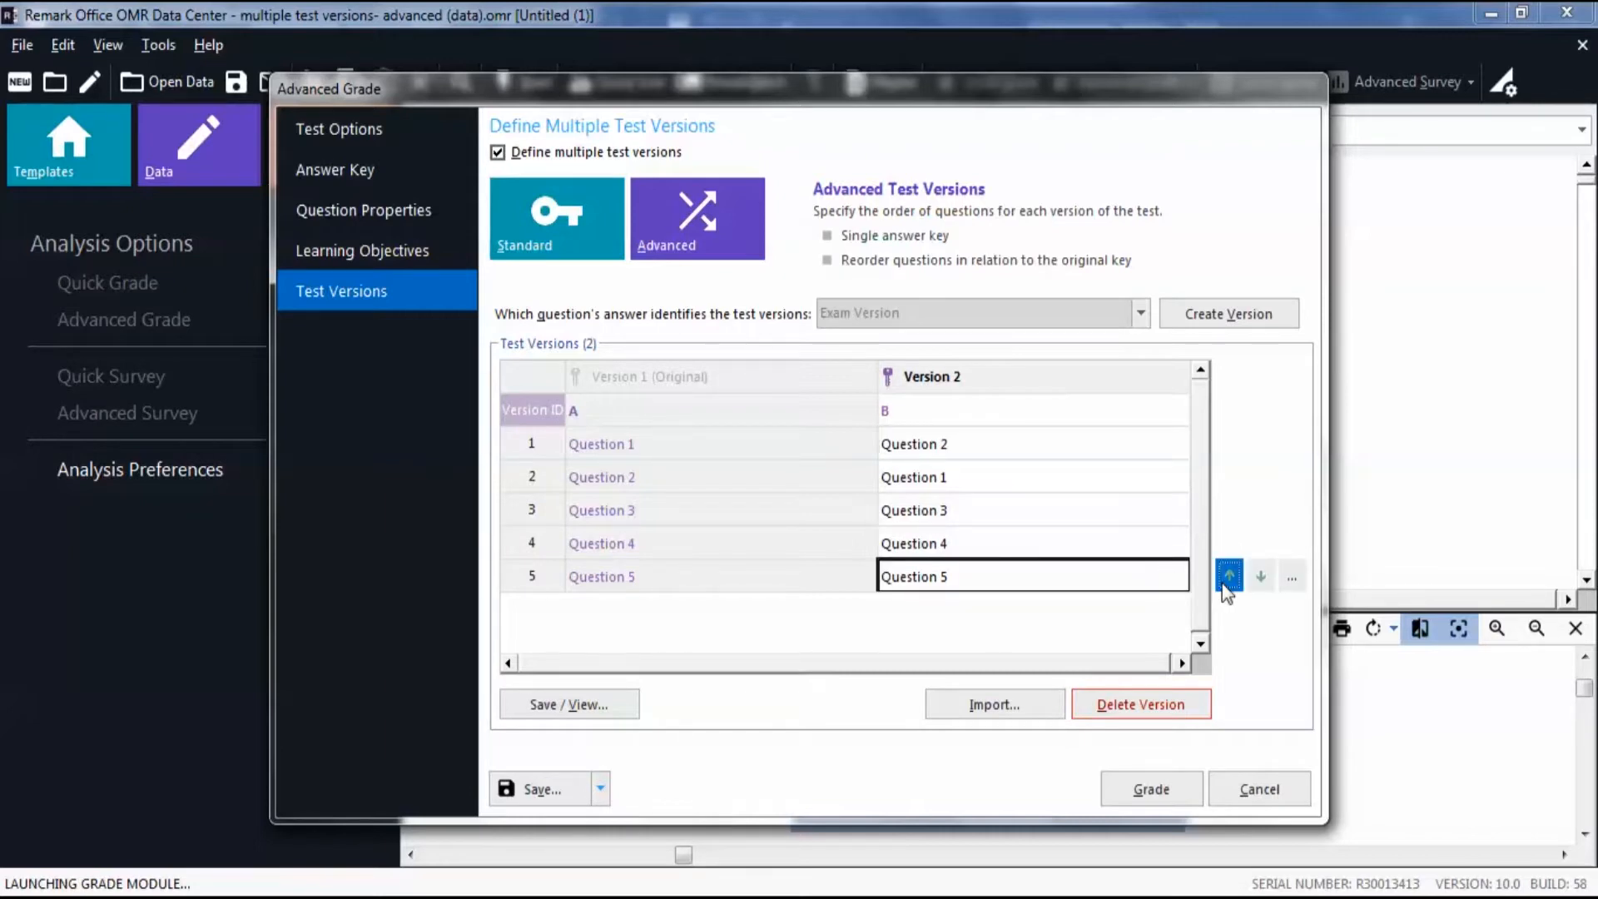
click(1229, 576)
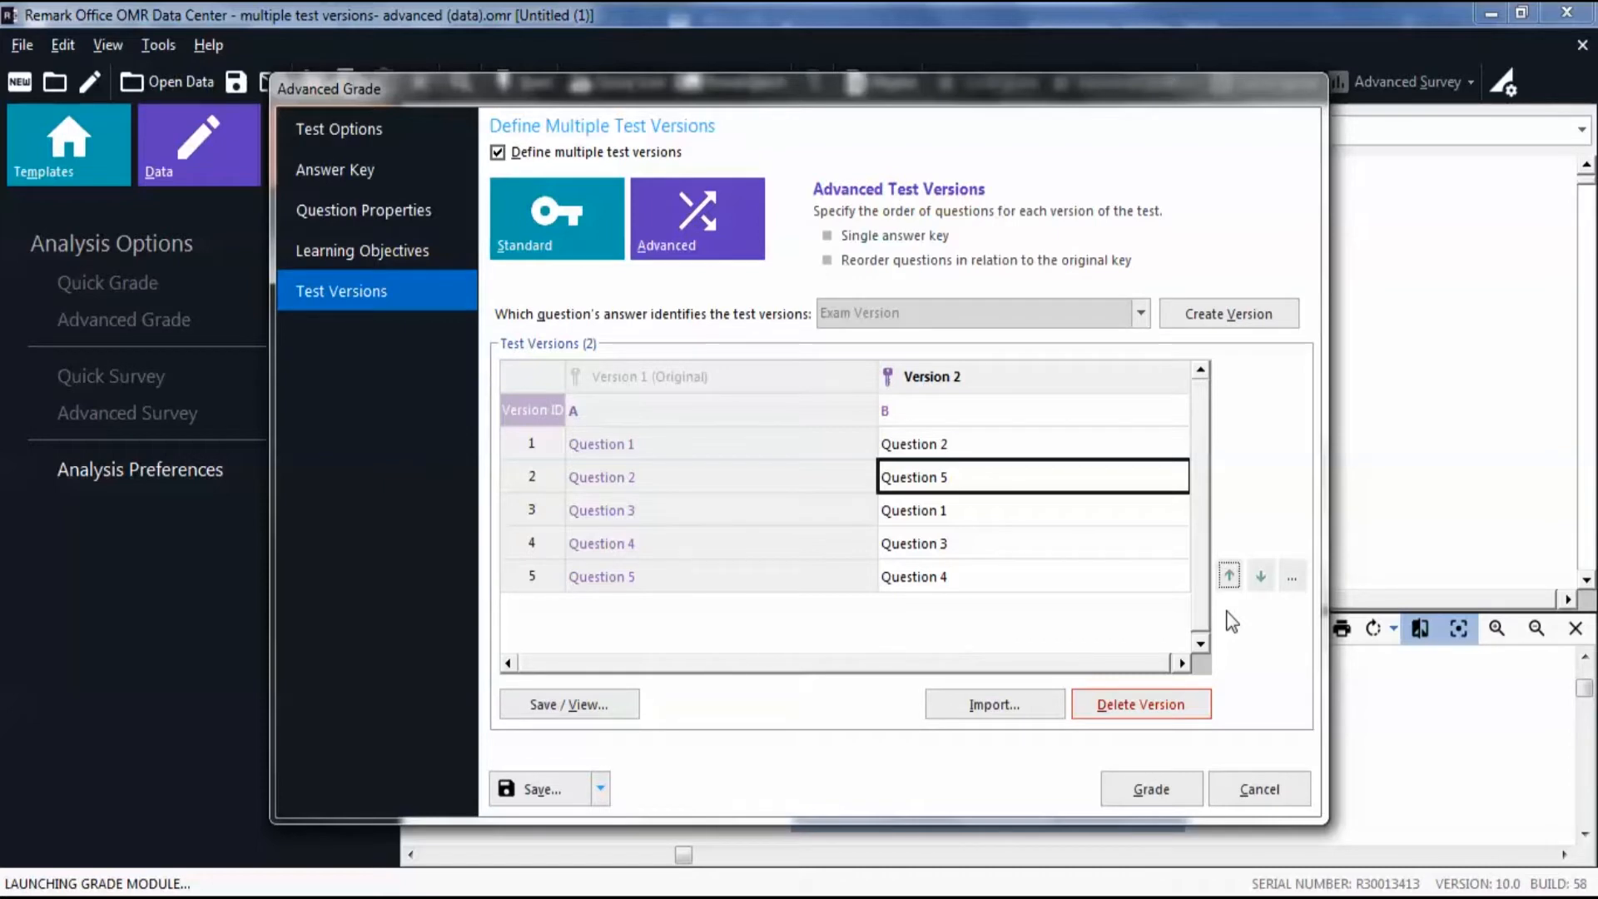
mouse_move(696, 658)
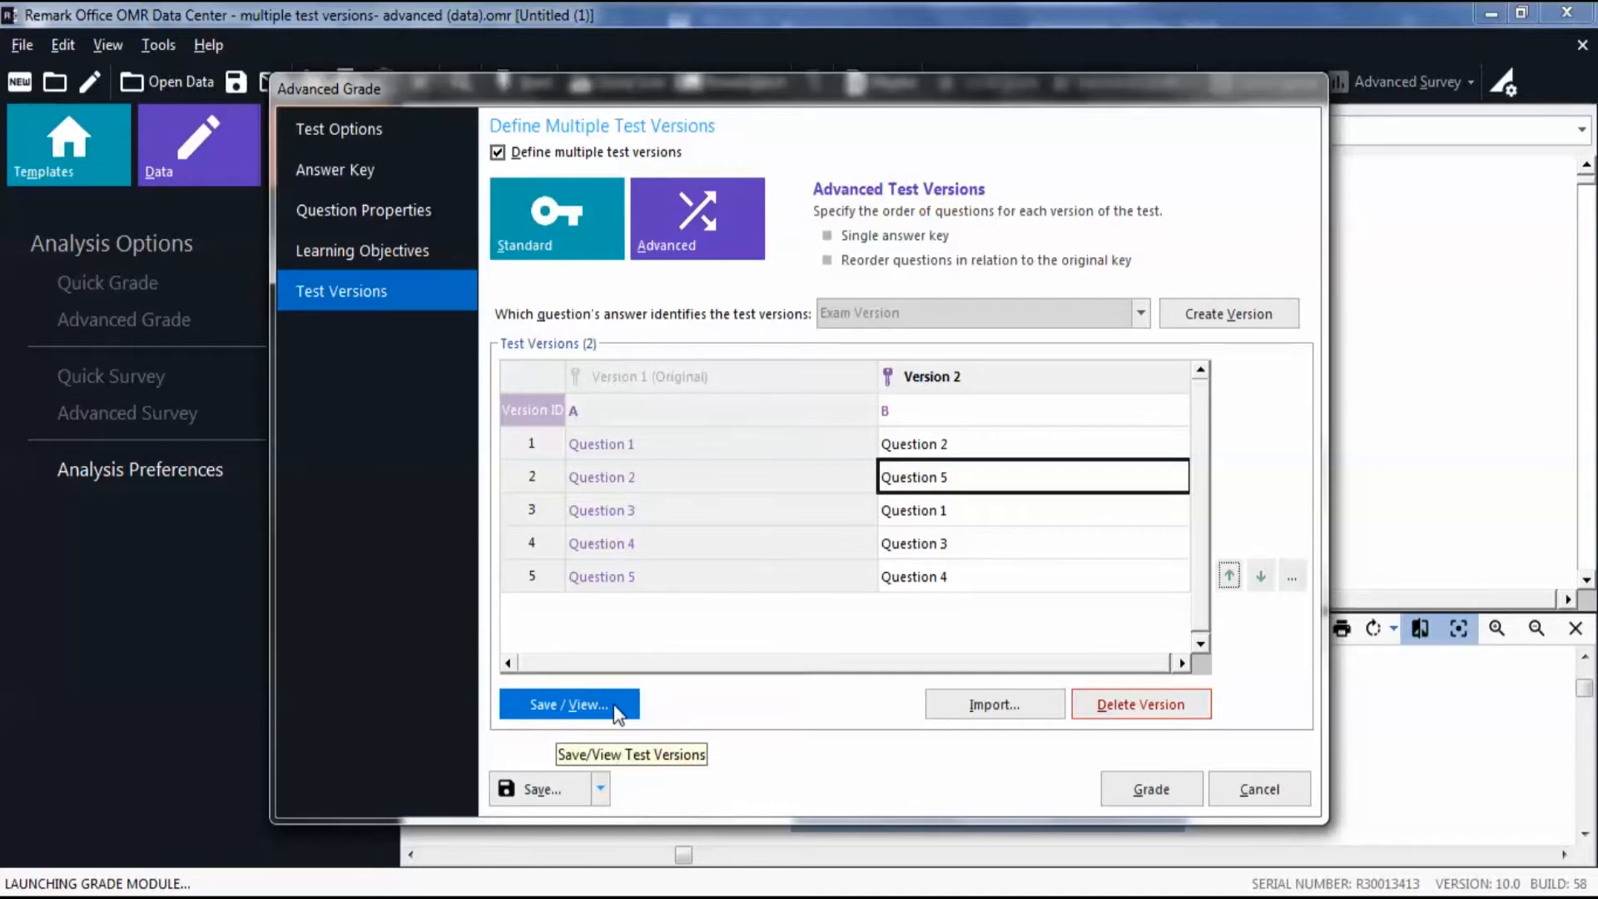
mouse_move(676, 712)
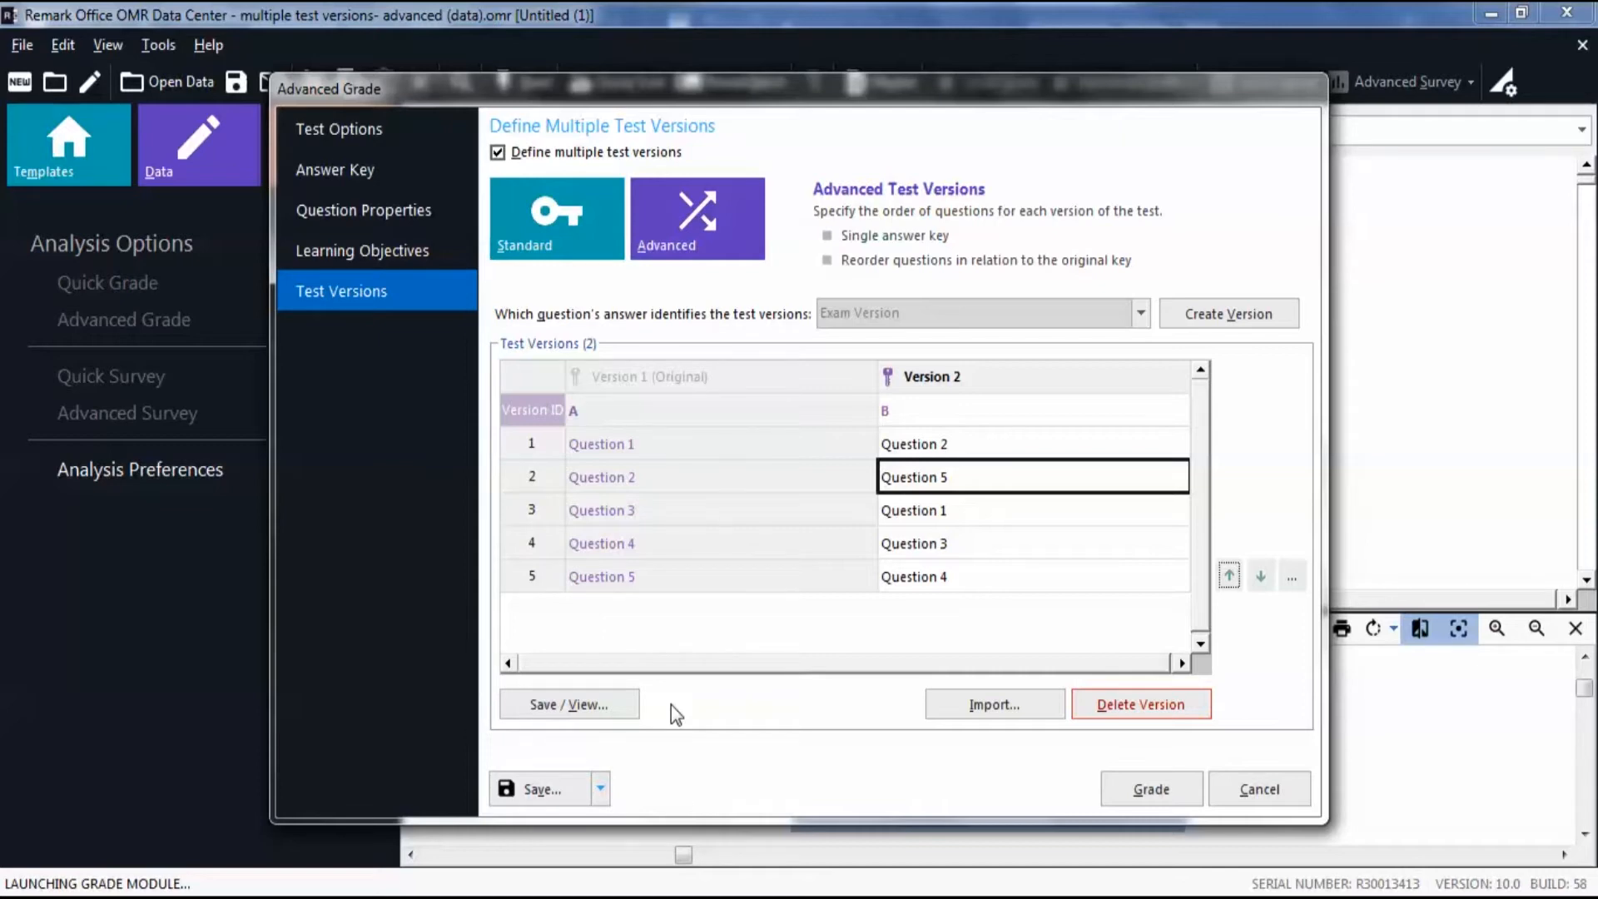
mouse_move(994, 704)
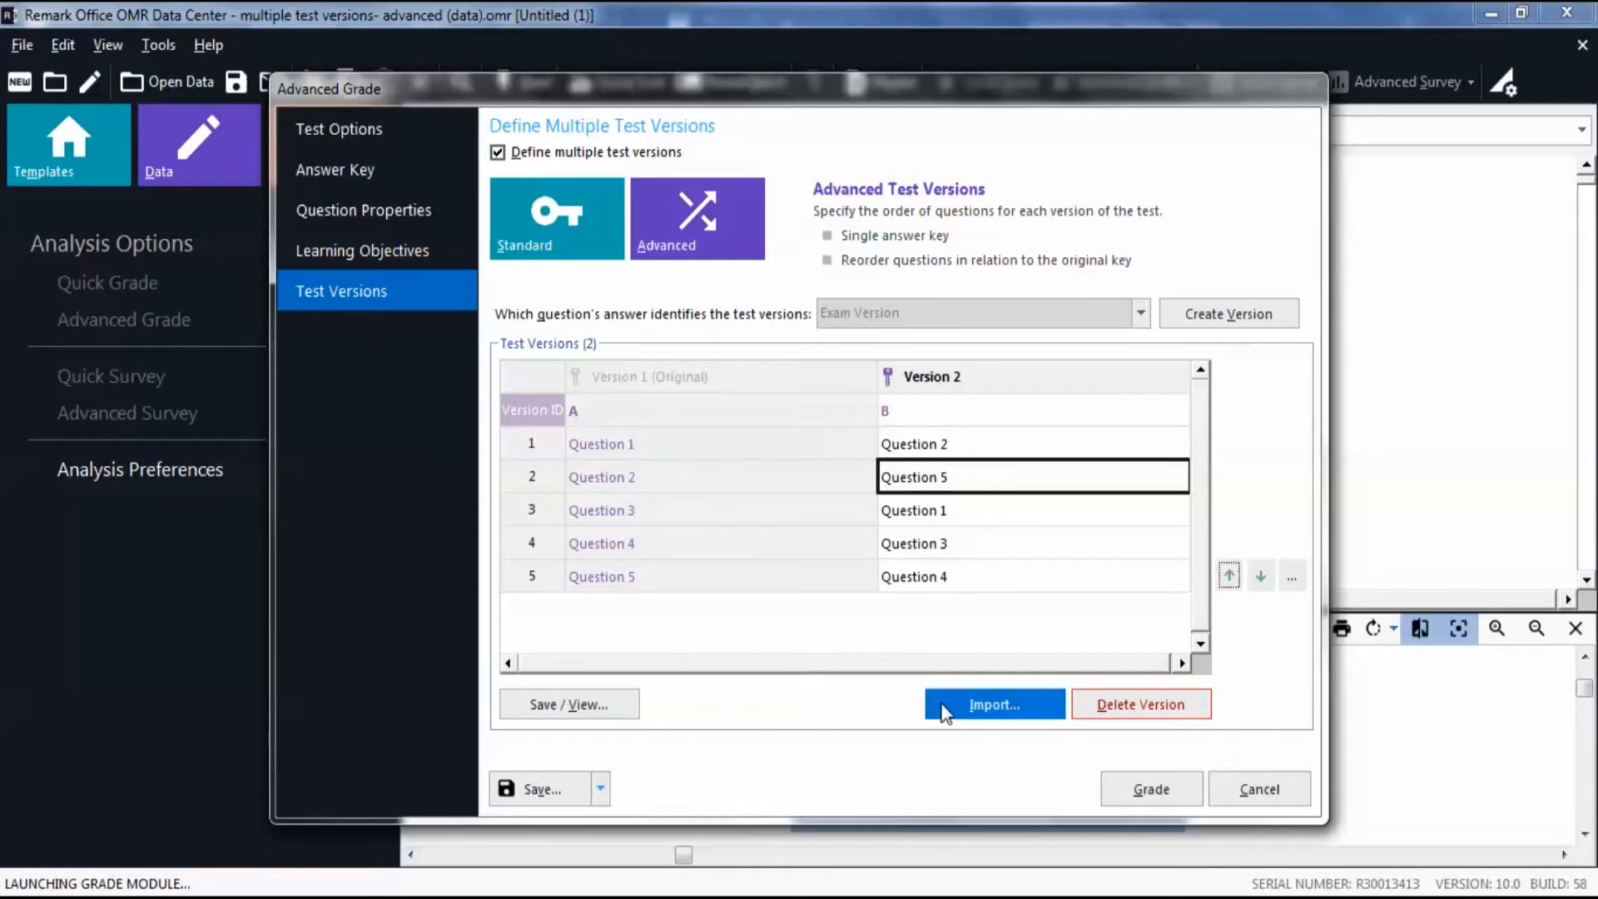
mouse_move(994, 704)
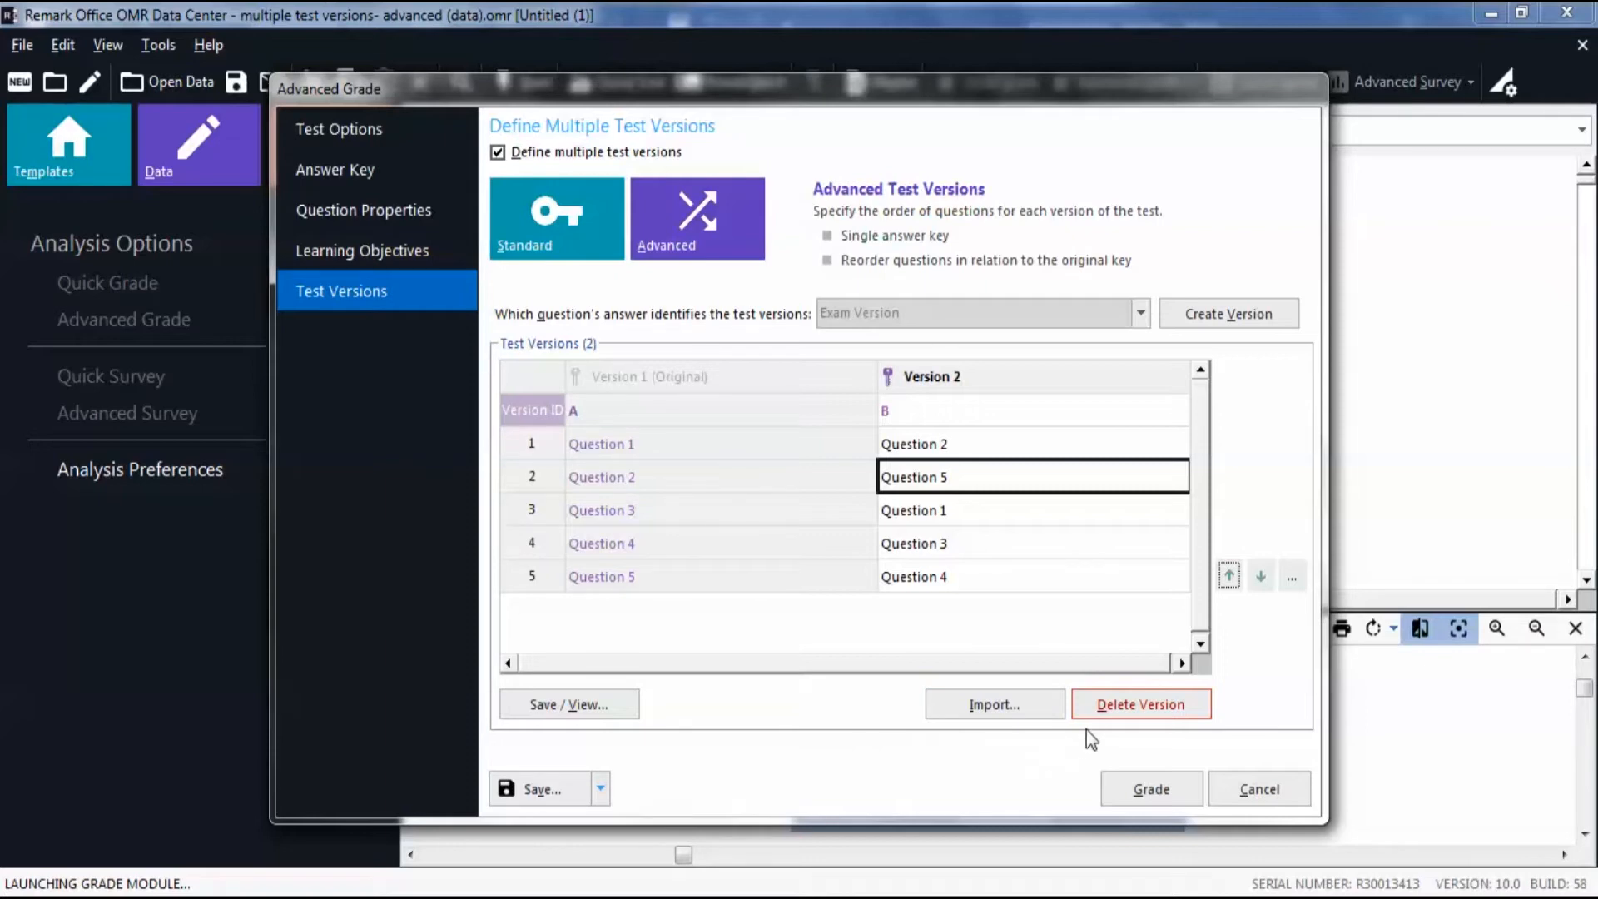
mouse_move(1139, 702)
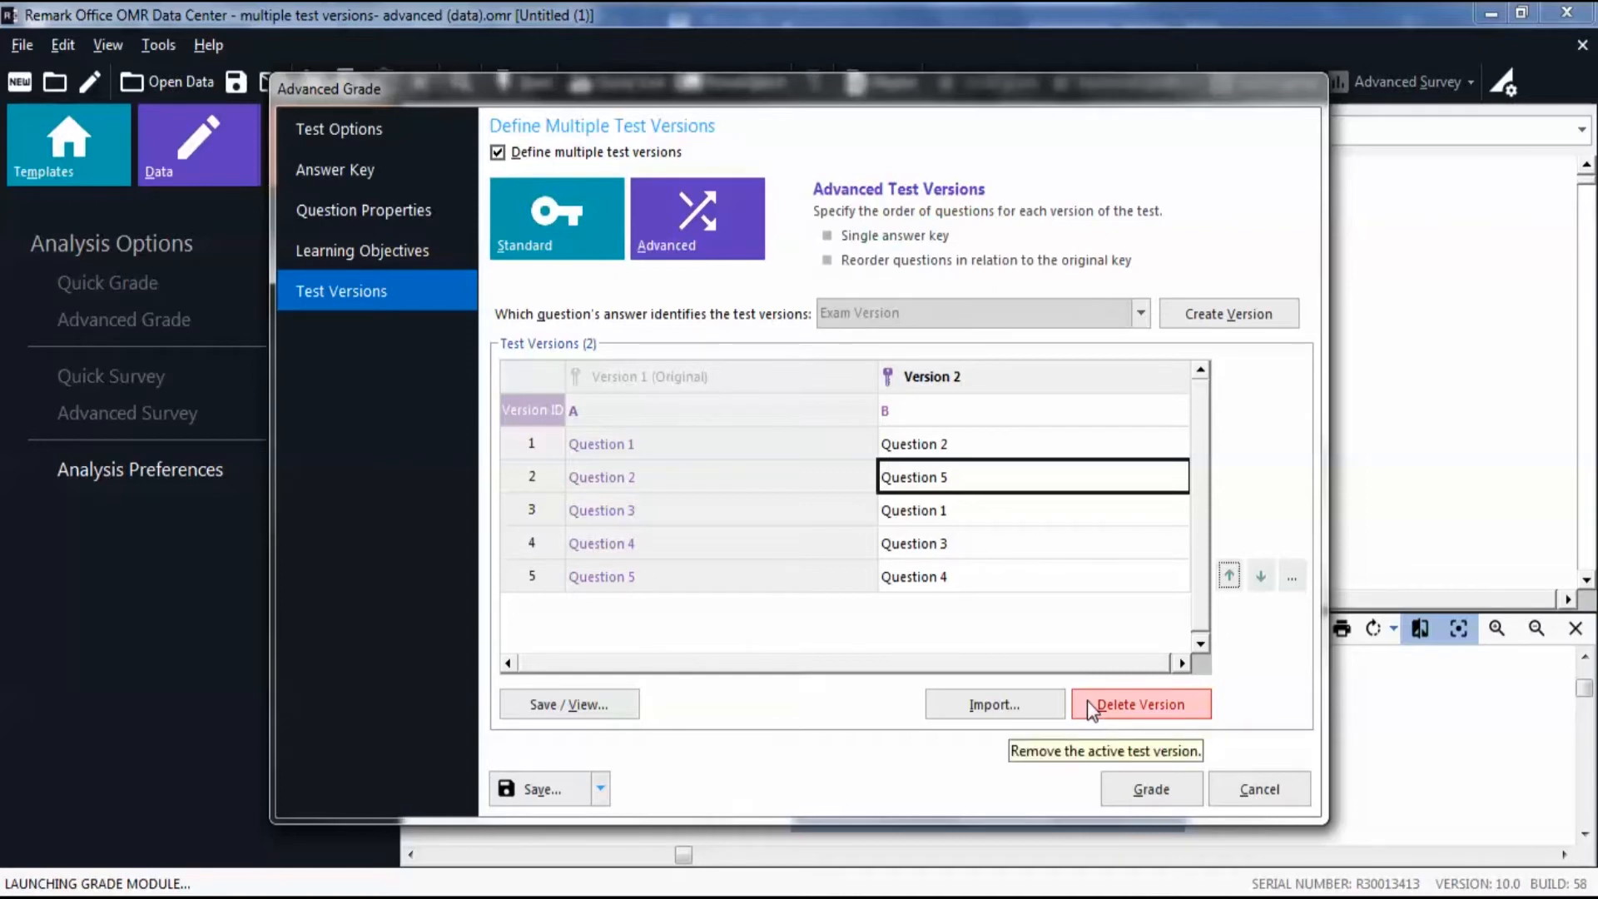
mouse_move(1082, 740)
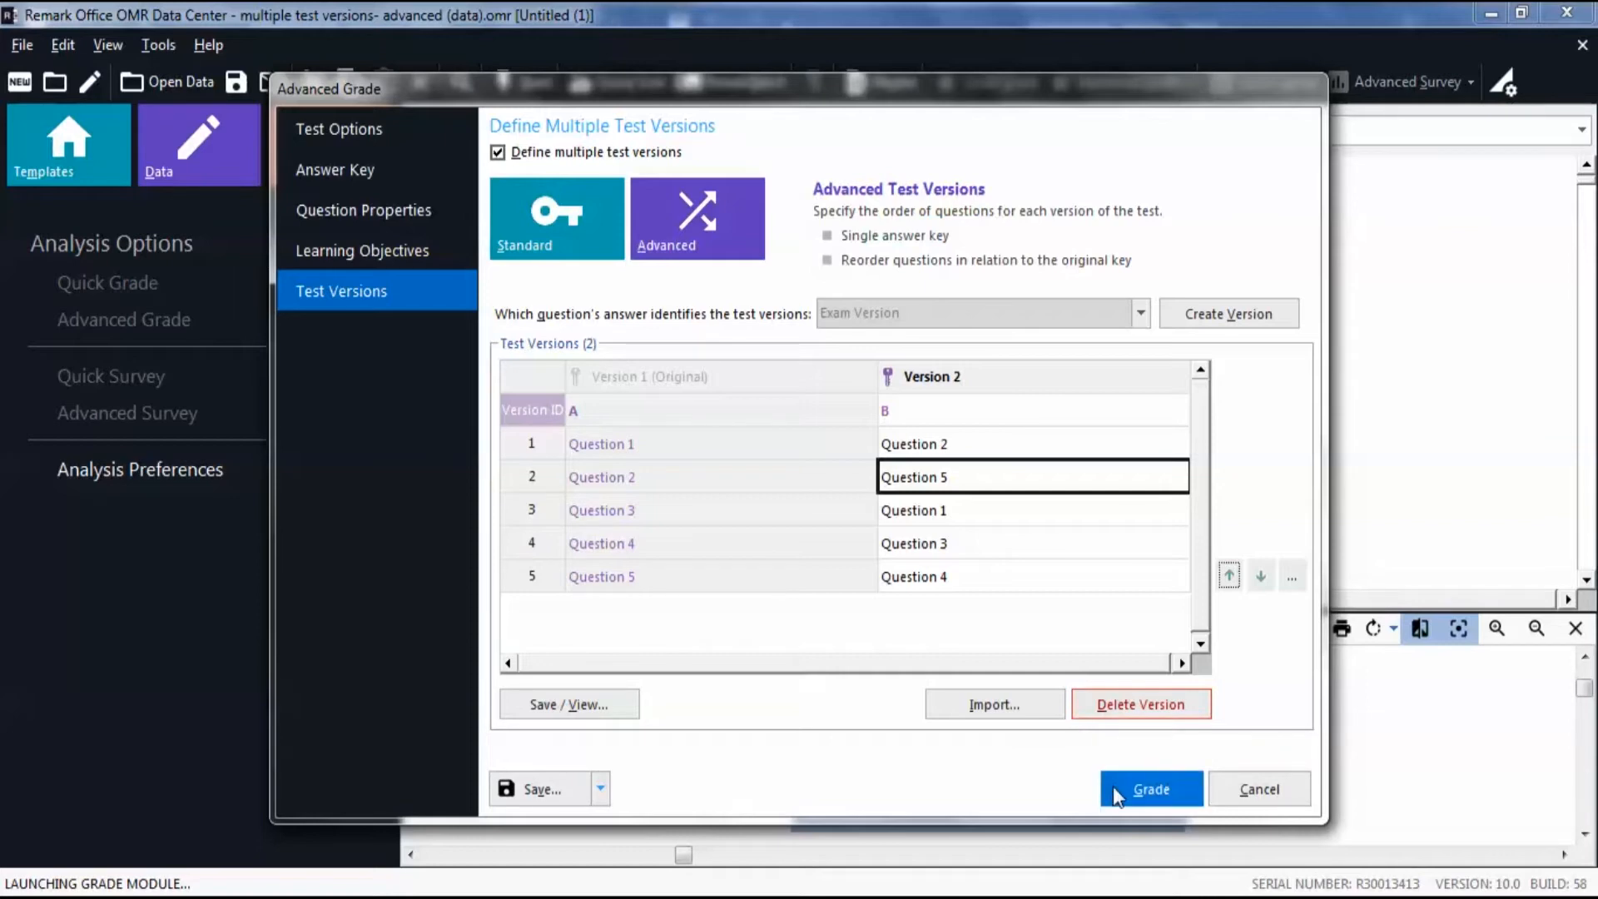
- Grade the exams and answer No to saving the answer key, bringing up Remark Quick Stats
click(1149, 789)
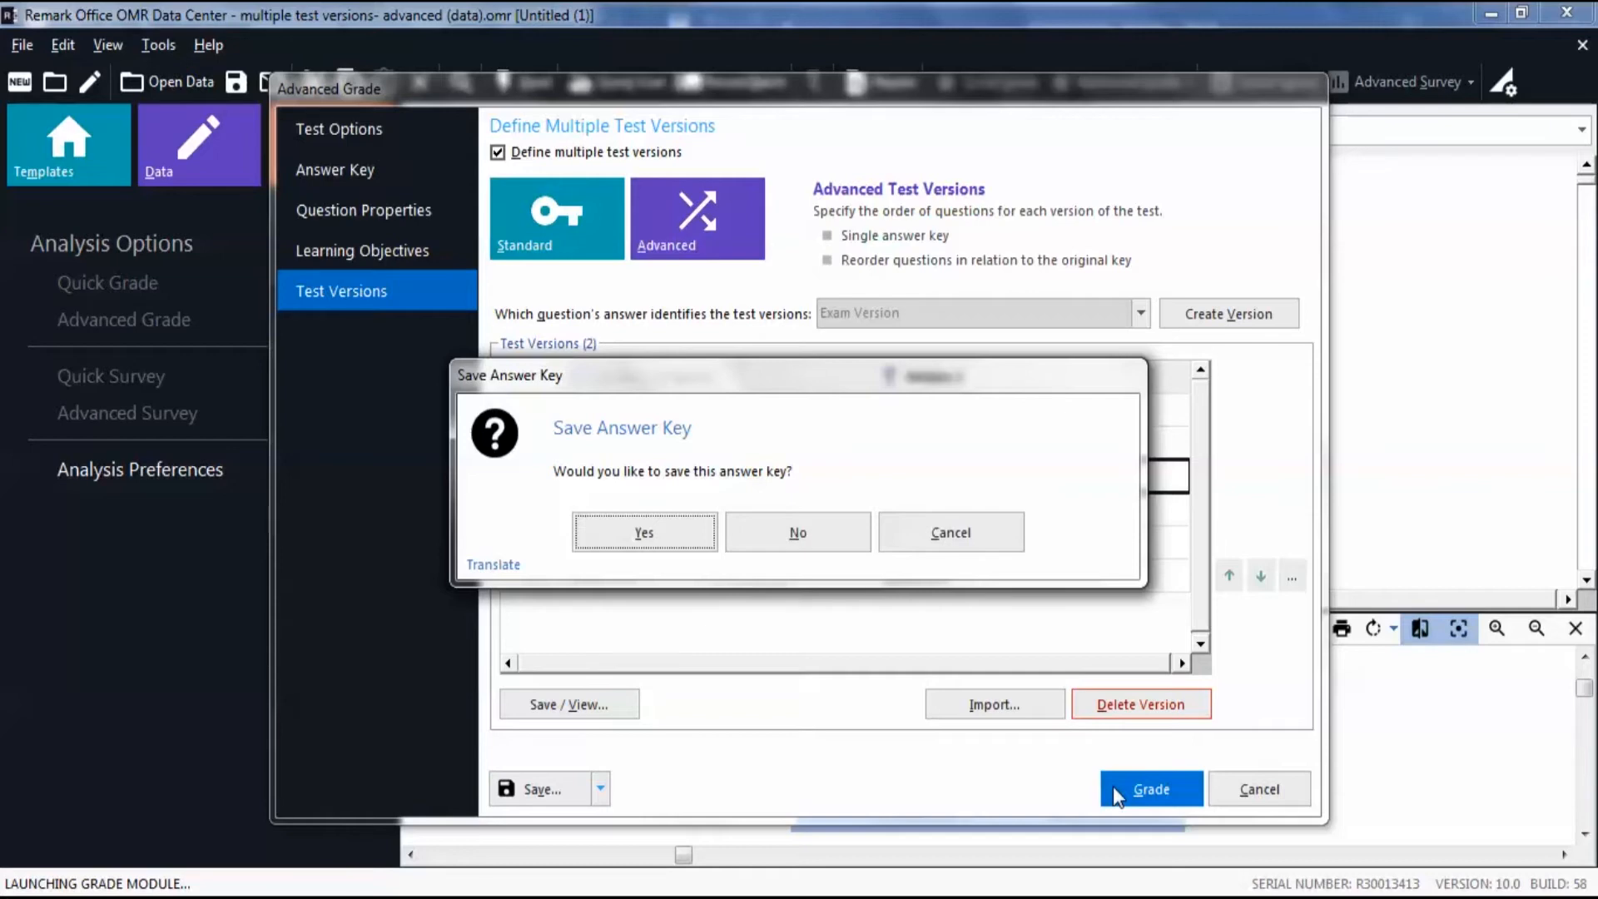
mouse_move(798, 533)
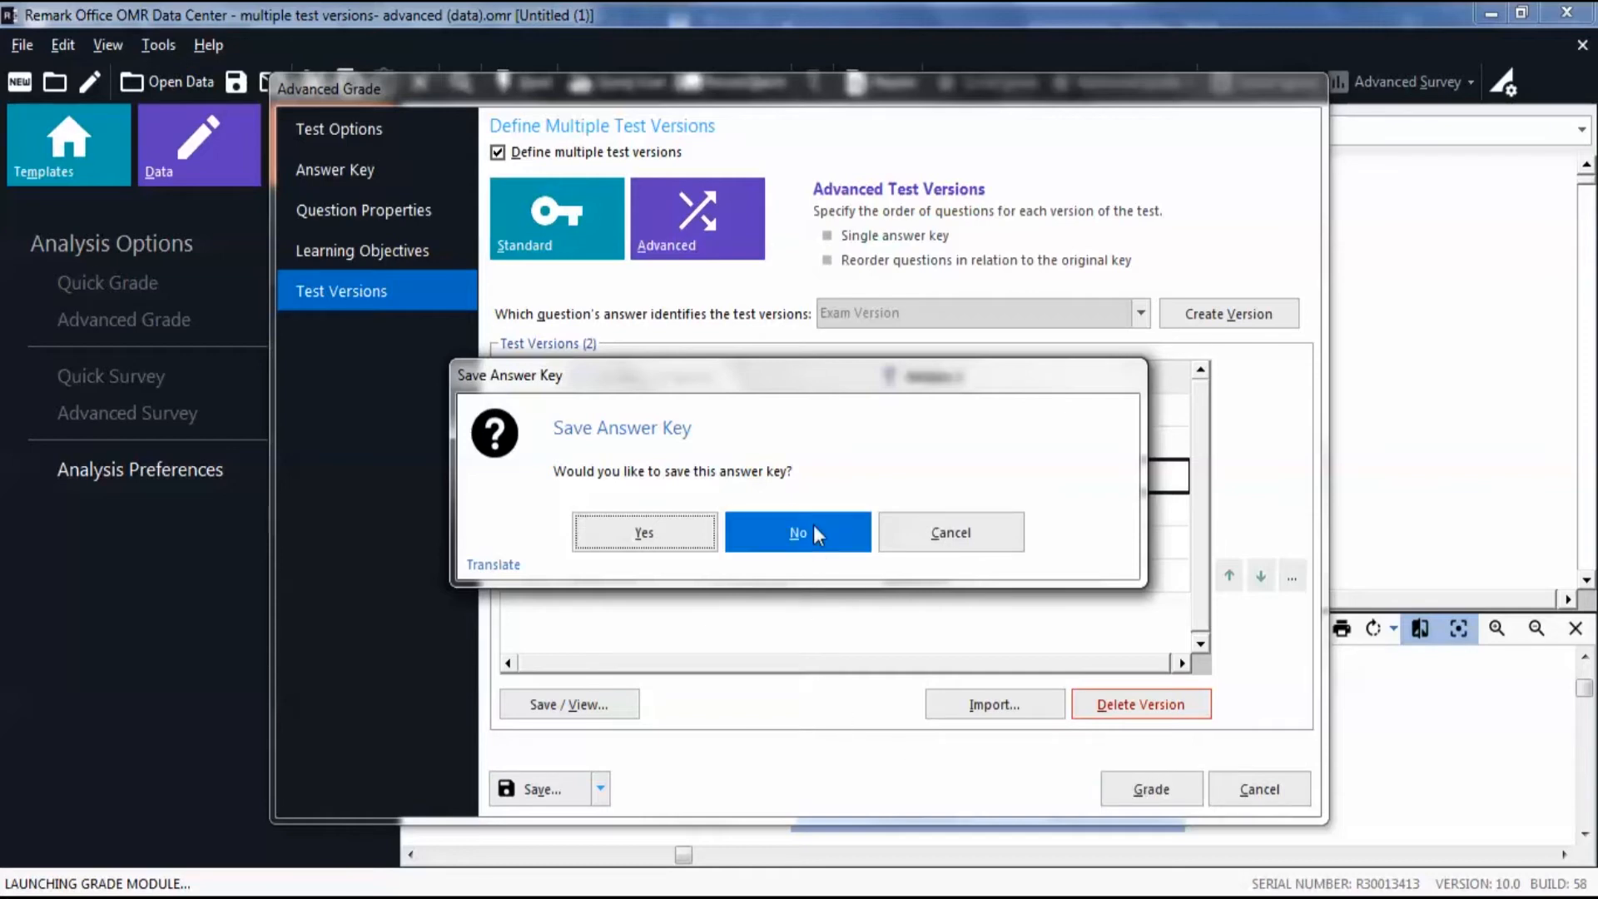
click(798, 533)
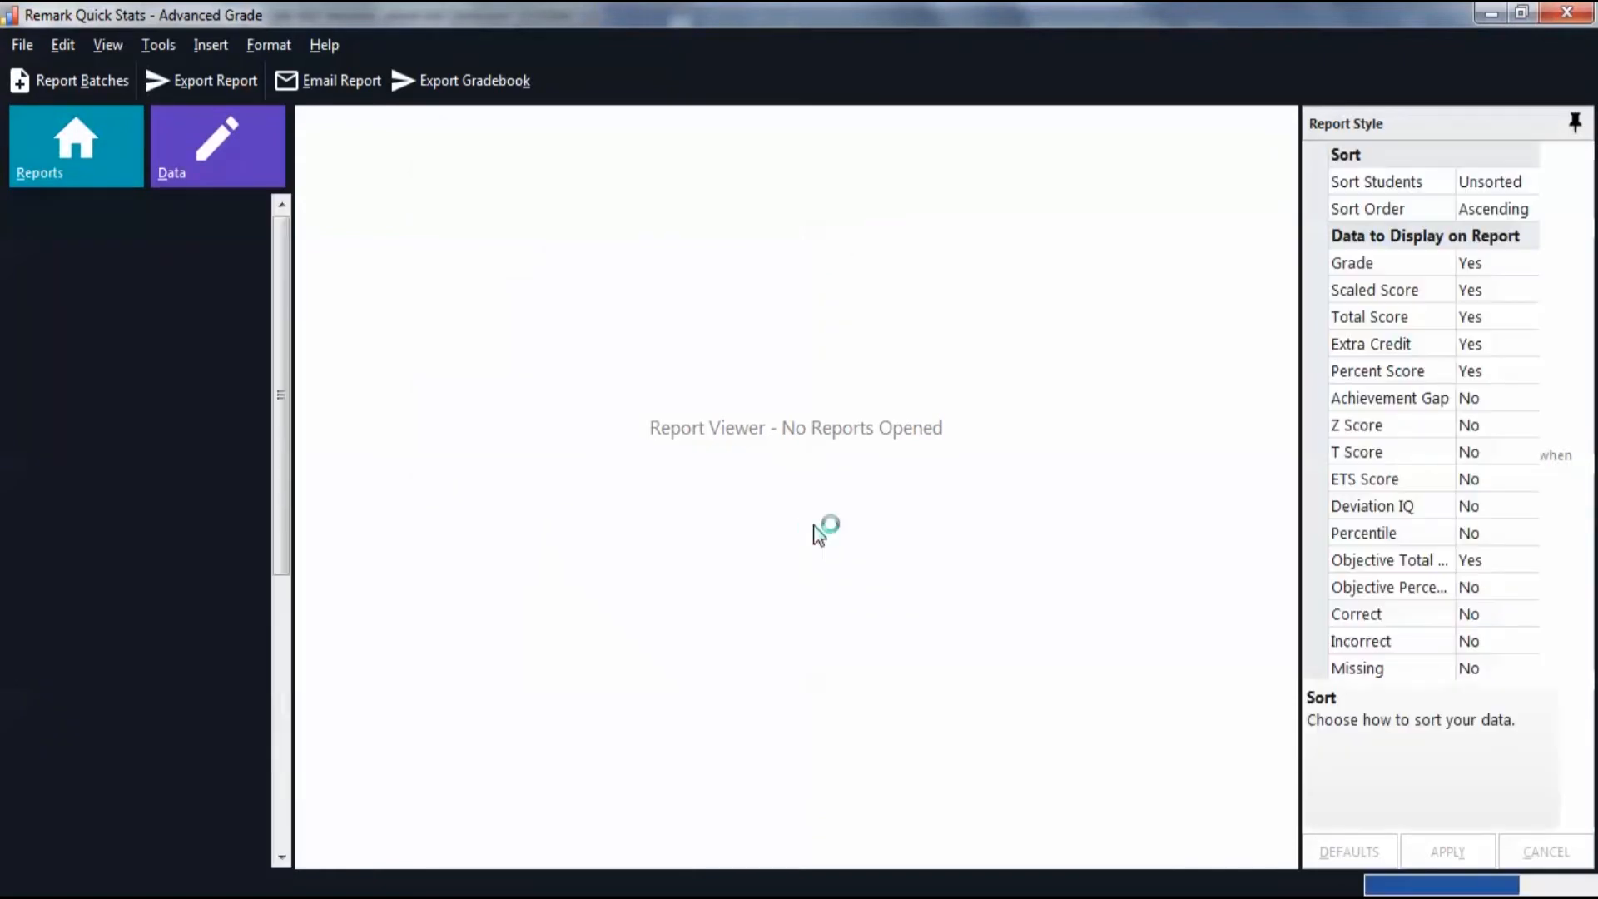
- Show report 101 - Student Statistics: 11 students, mean 4.18 of 5, 83.64 percent
click(133, 375)
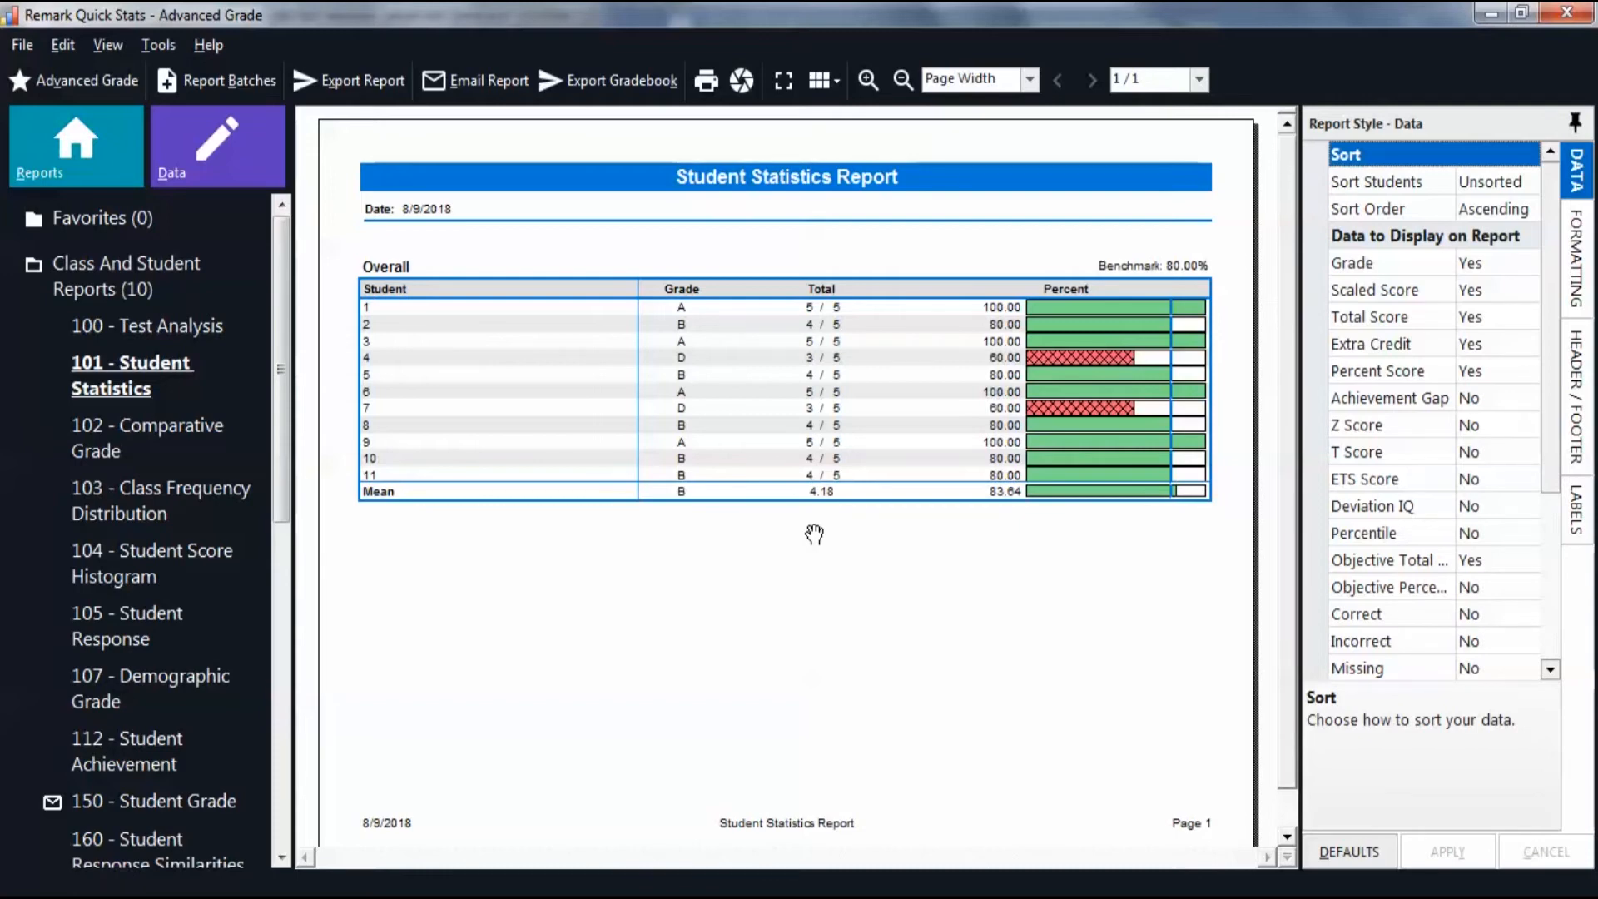
mouse_move(761, 588)
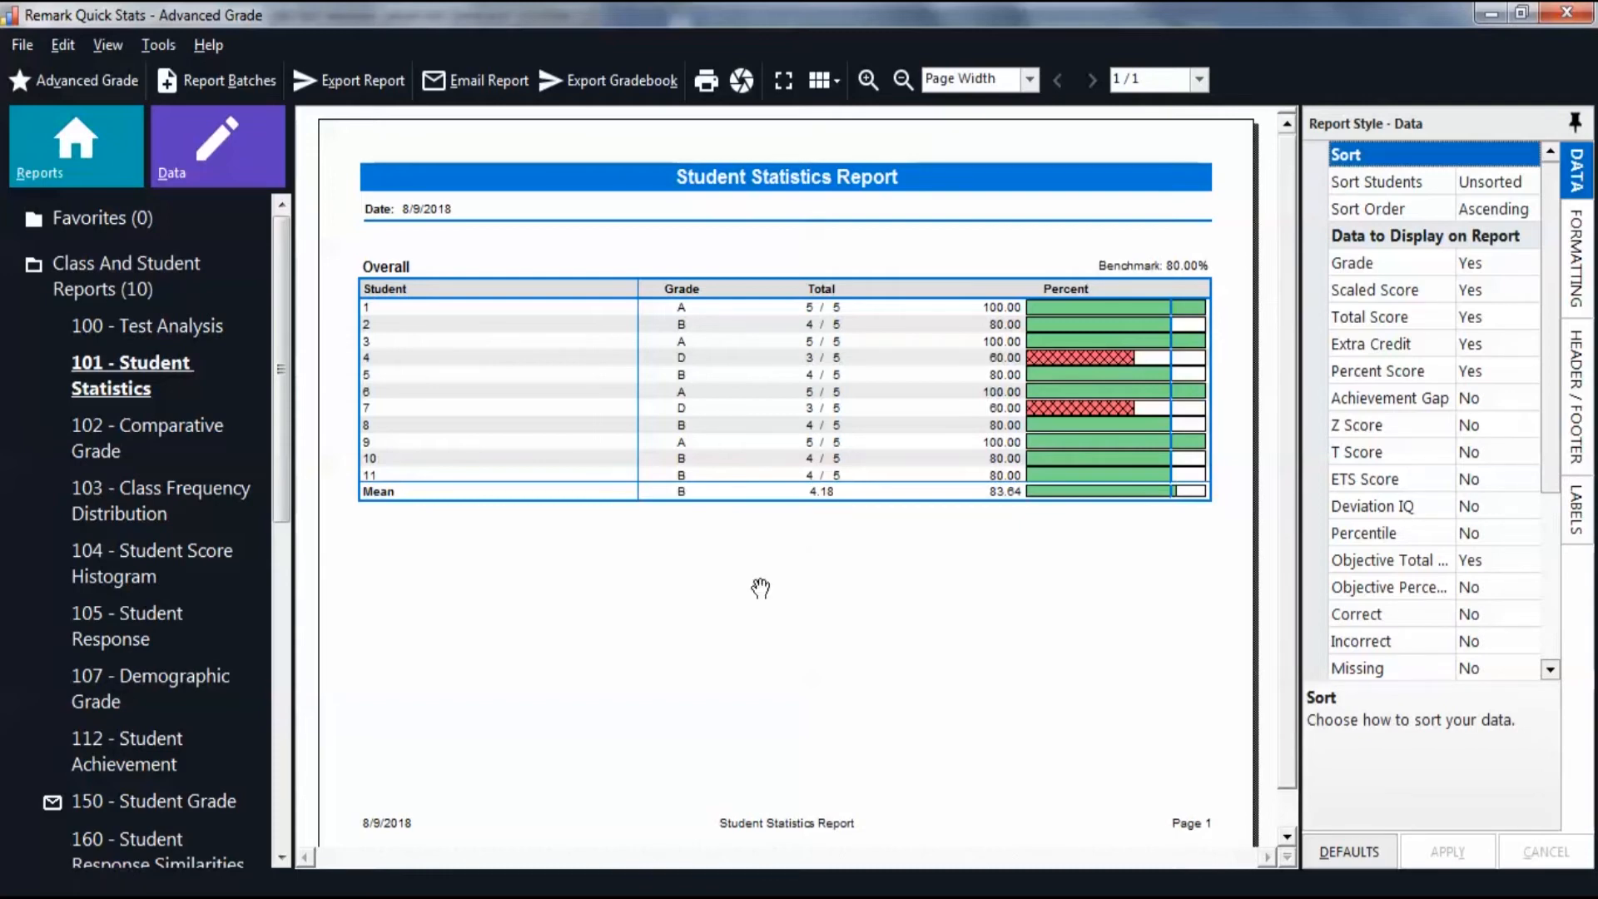
scroll(down, 3)
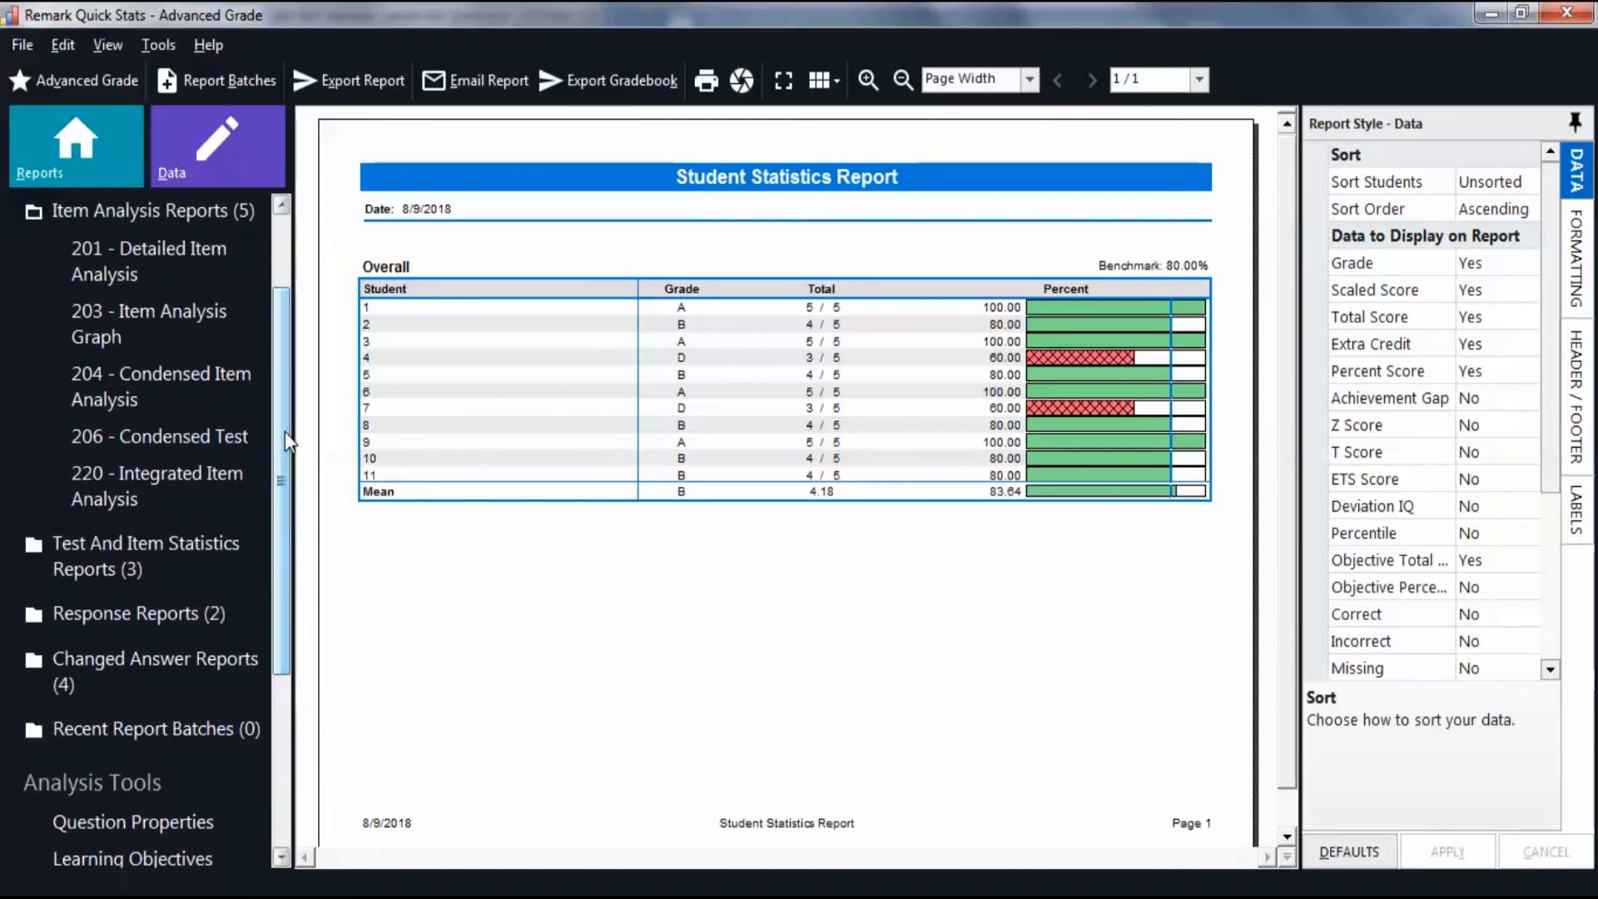
mouse_move(159, 384)
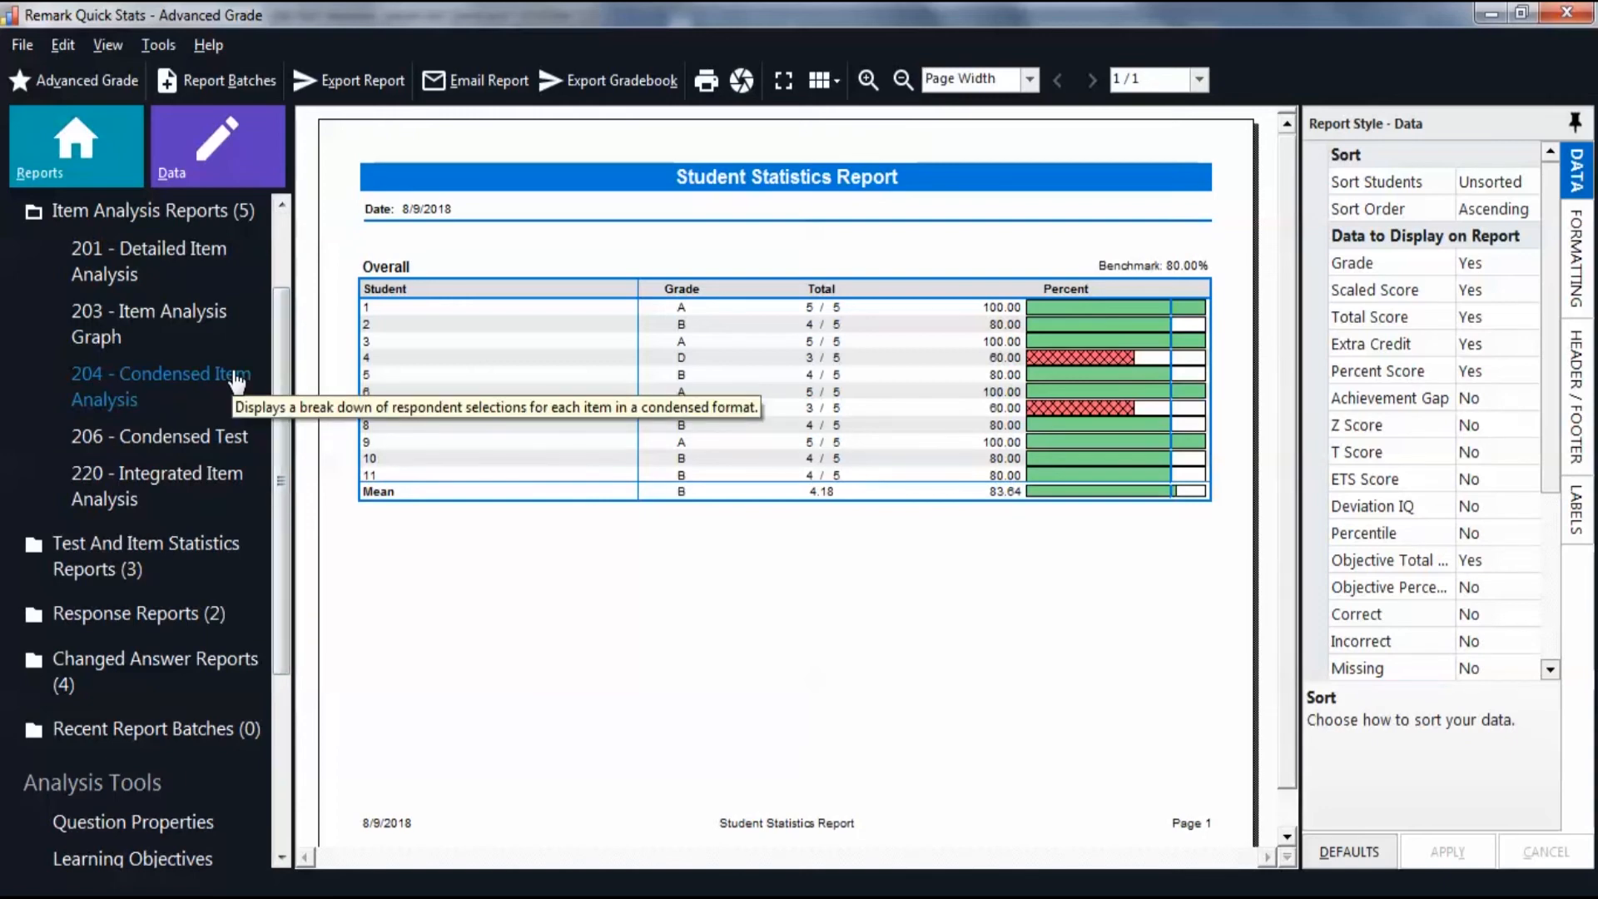
- Show report 204 - Condensed Item Analysis with response frequencies for all five questions
click(159, 385)
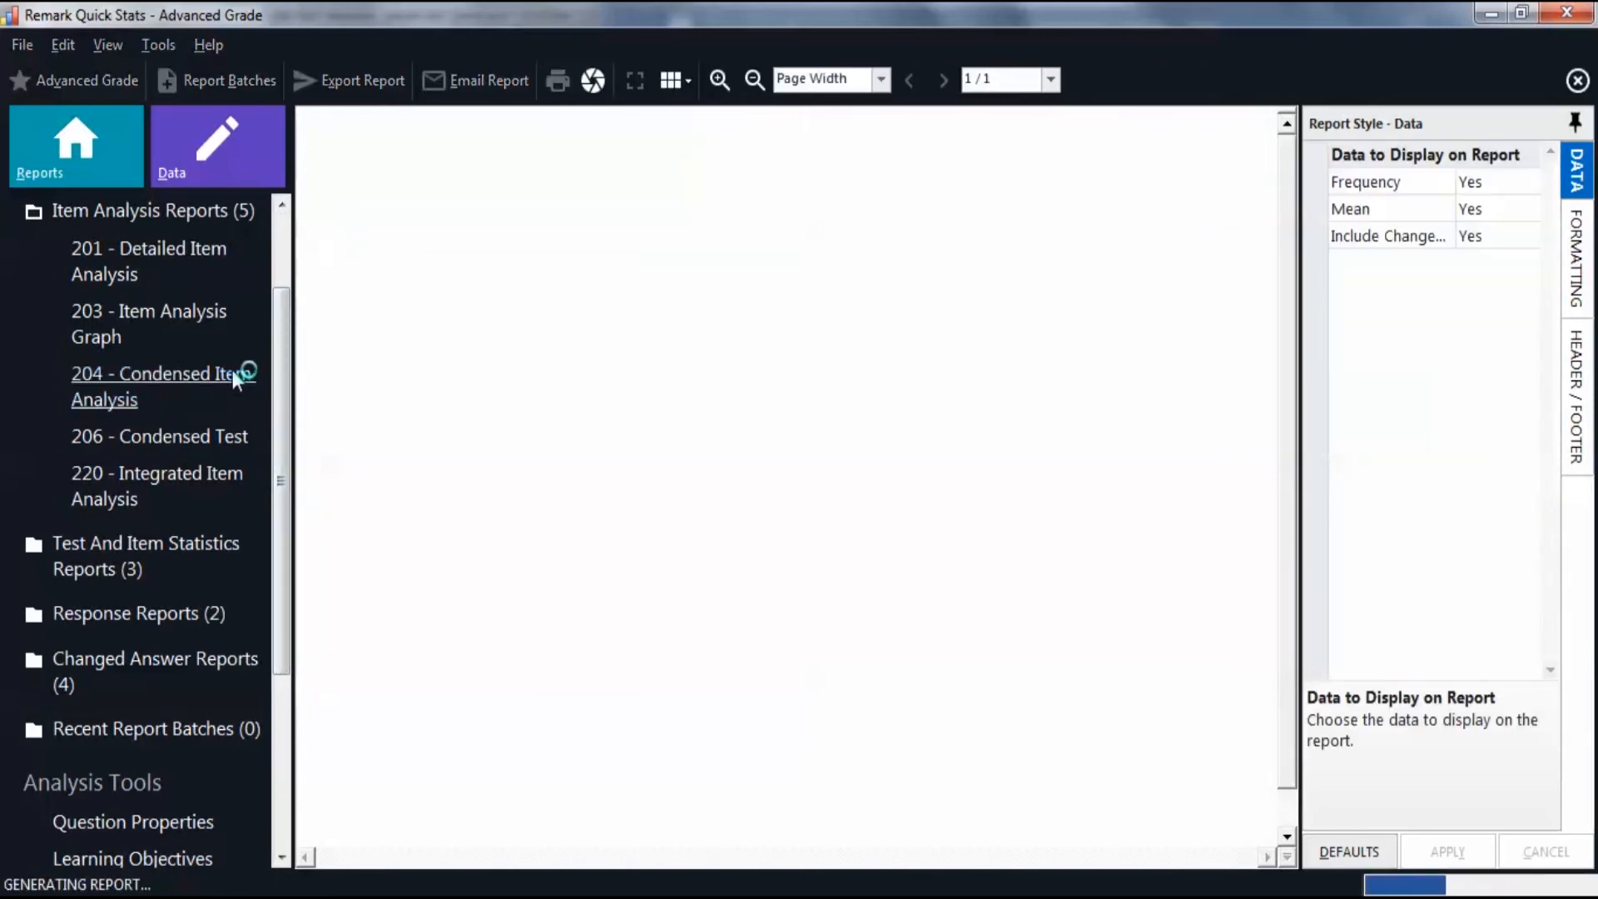
click(154, 385)
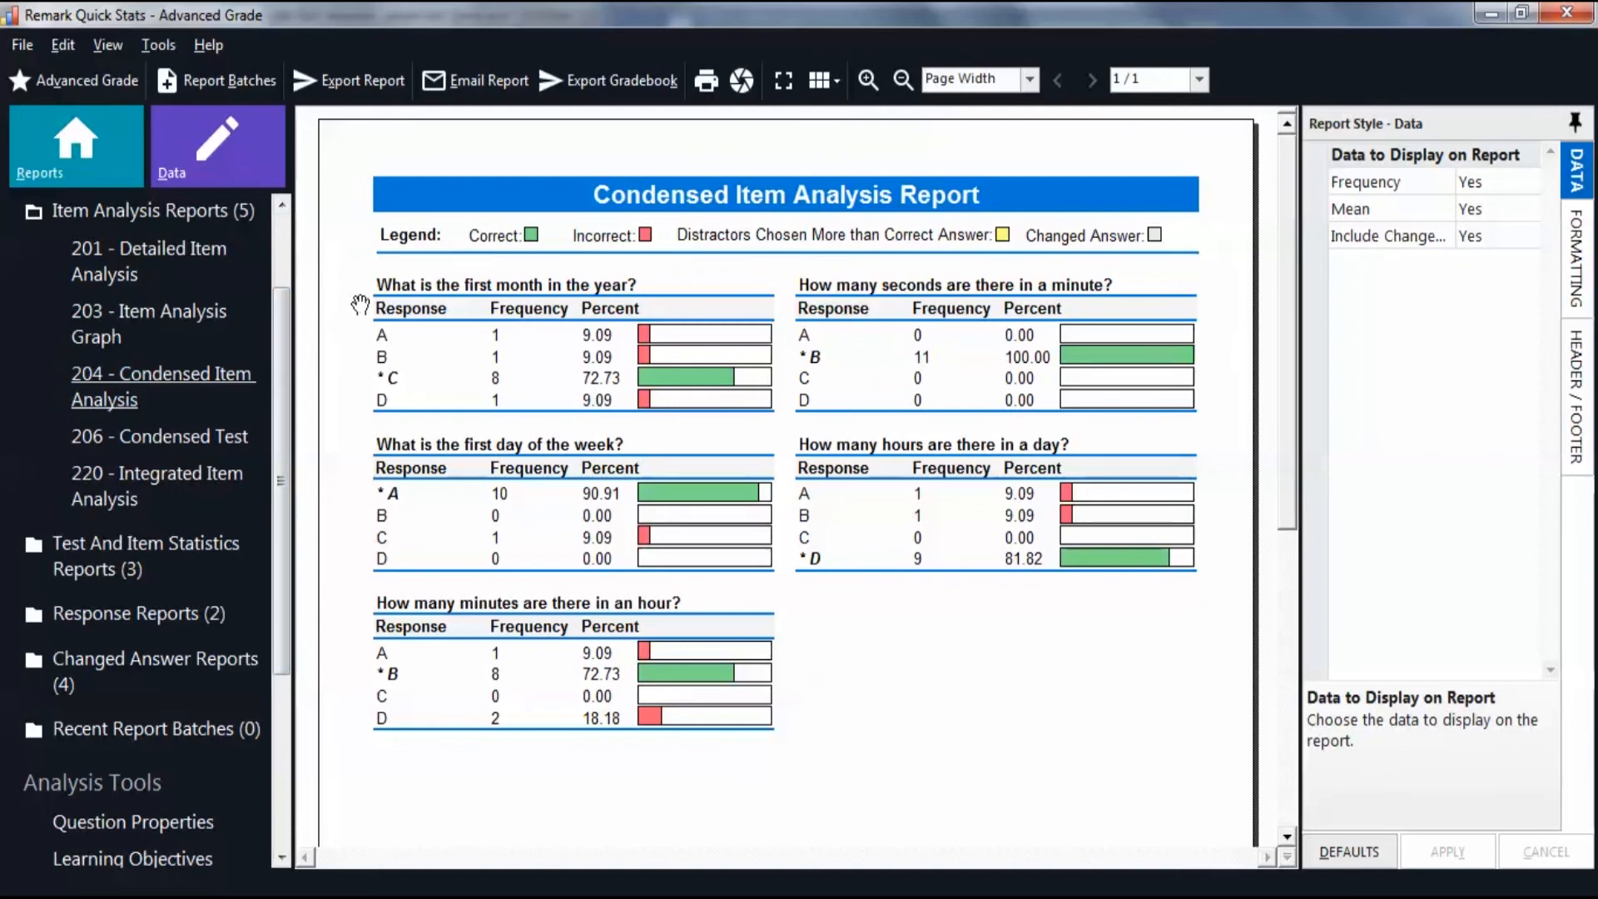